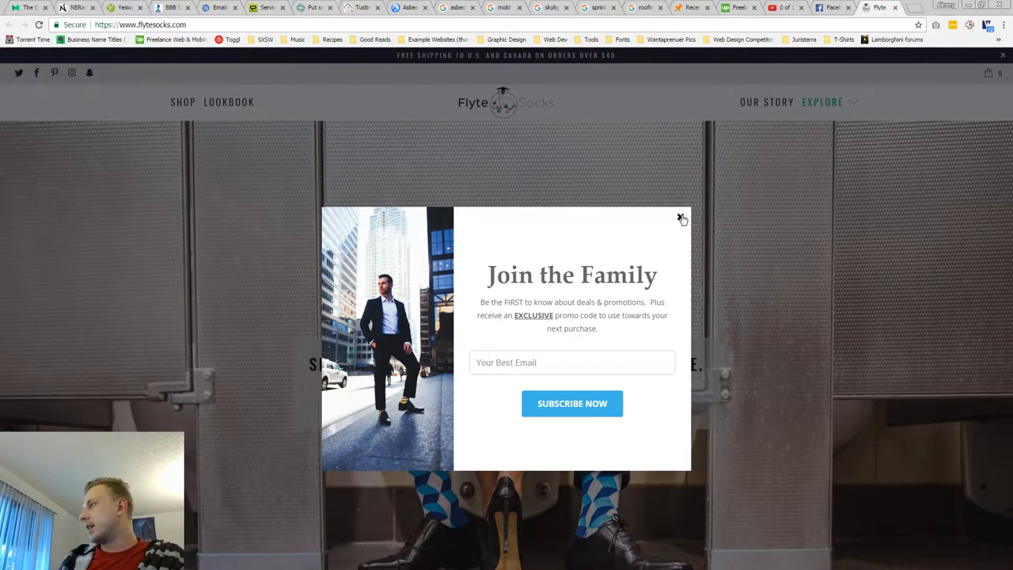
- Dismiss the 'Join the Family' newsletter popup and view the homepage hero slideshow
left_click(678, 216)
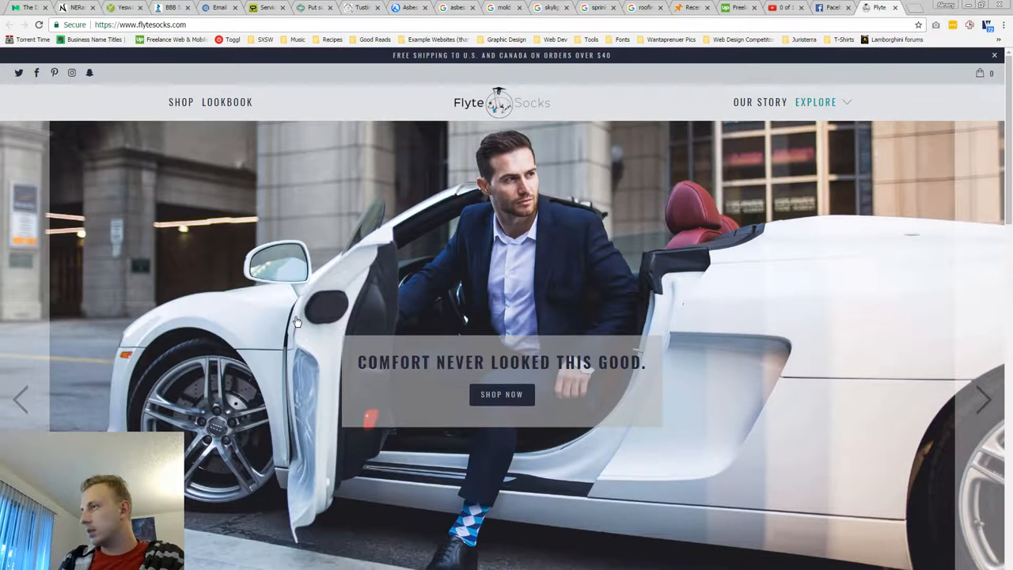
mouse_move(538, 181)
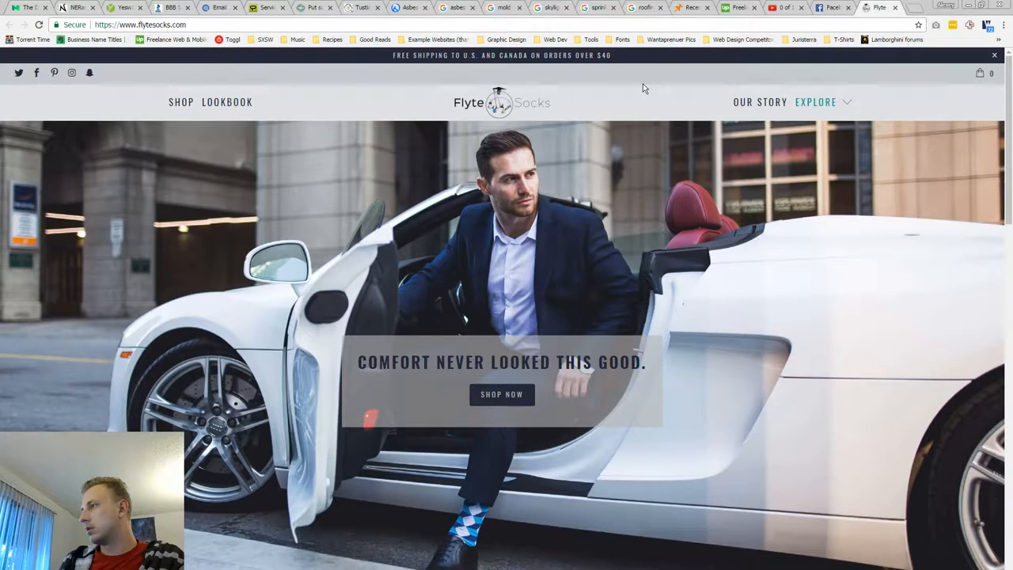
left_click(985, 399)
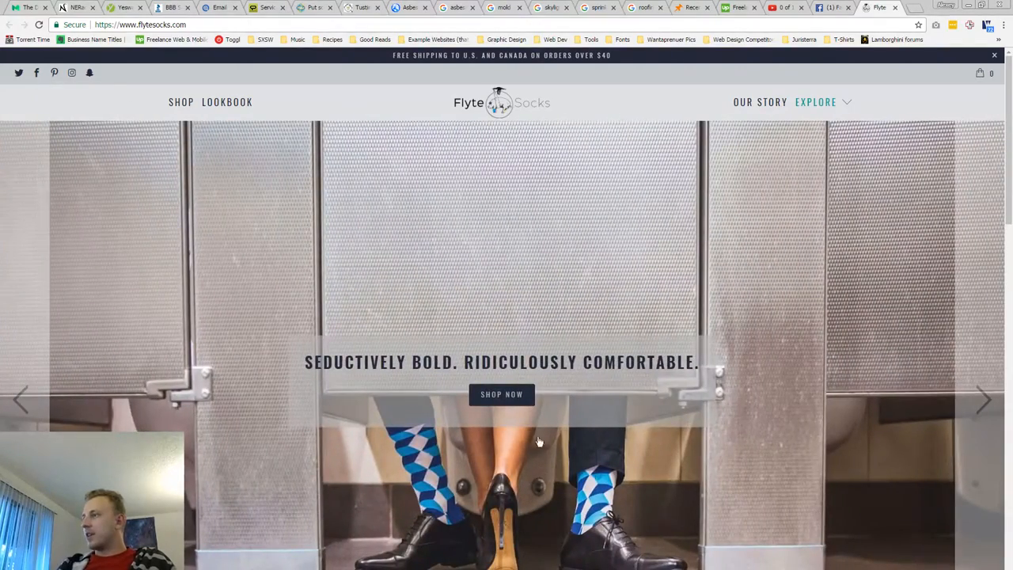
scroll("down", 3)
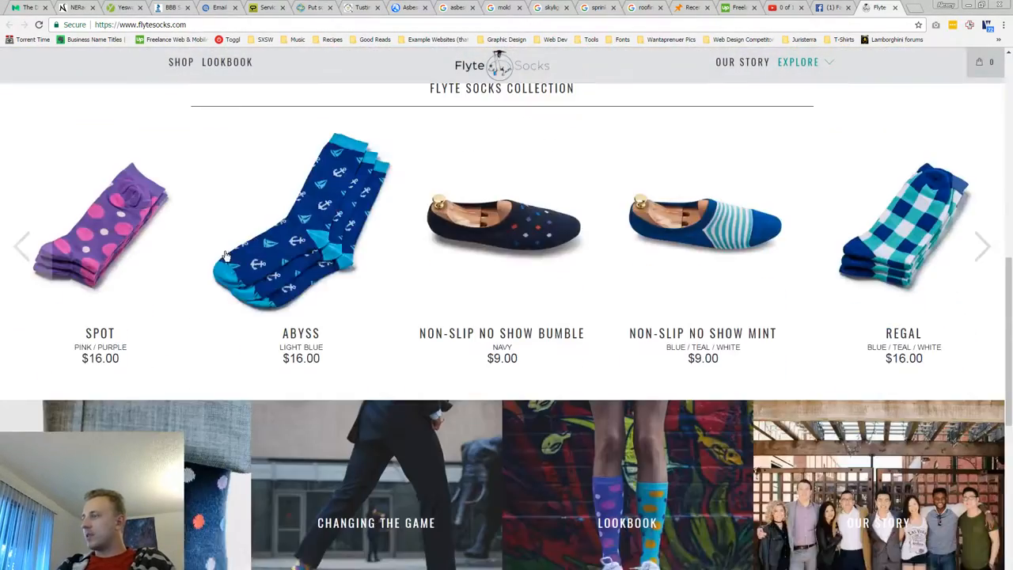
scroll("down", 3)
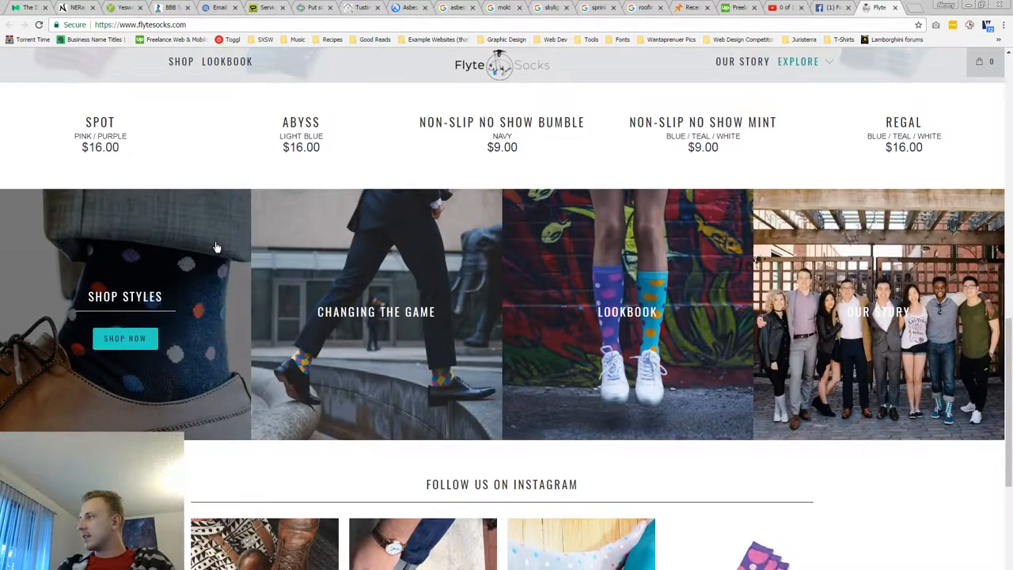
scroll("down", 3)
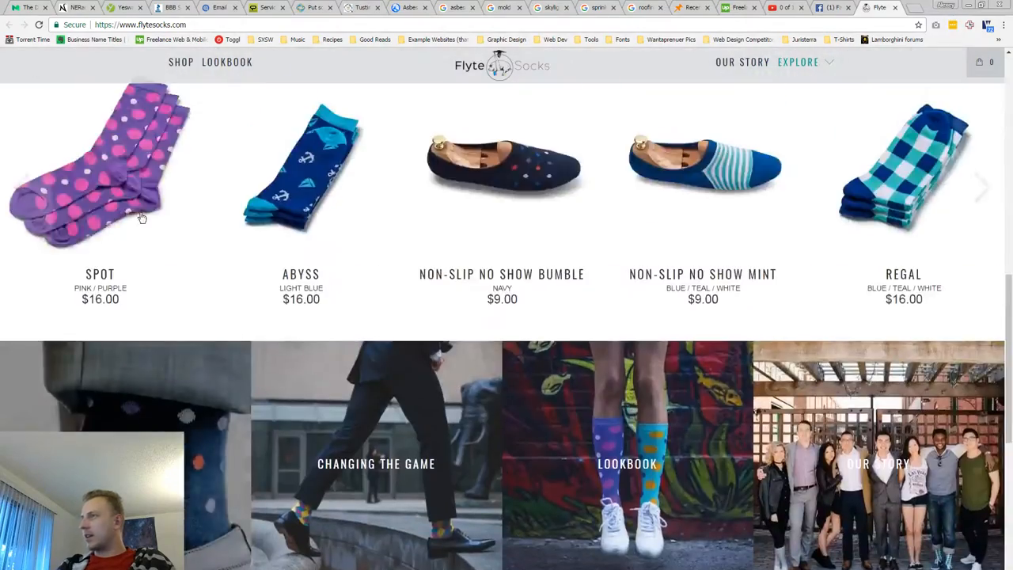
scroll("up", 3)
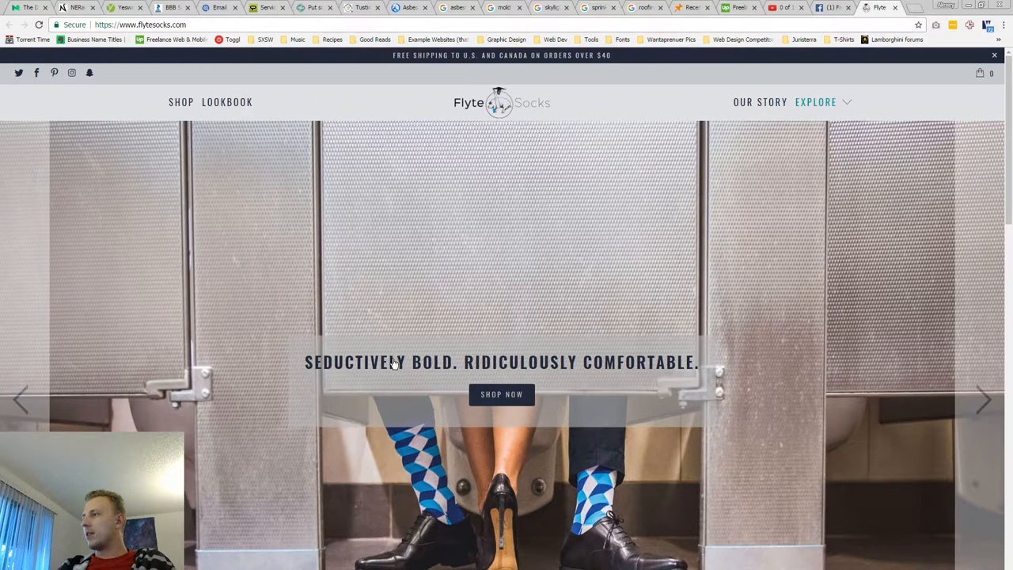
mouse_move(639, 366)
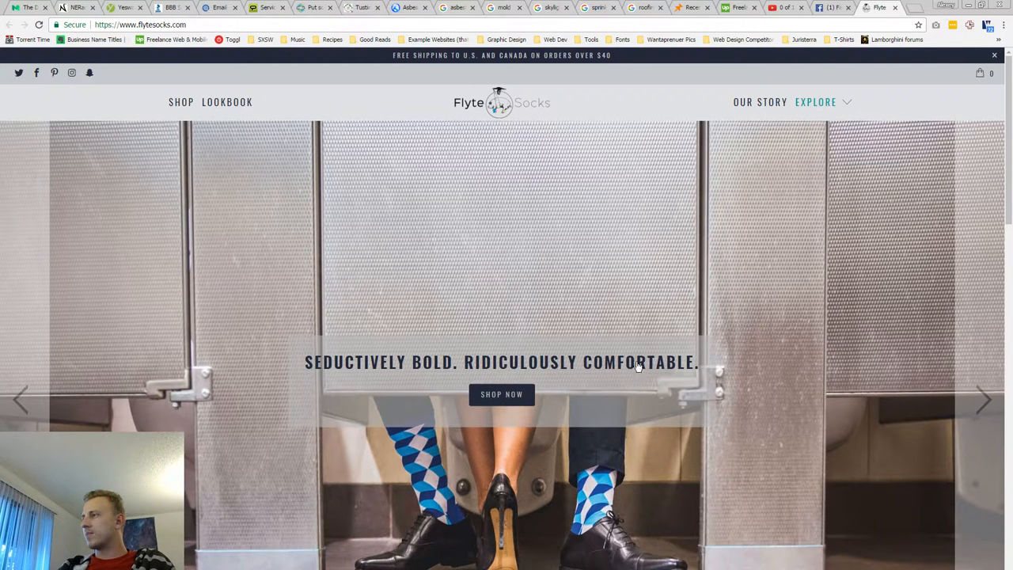
mouse_move(562, 364)
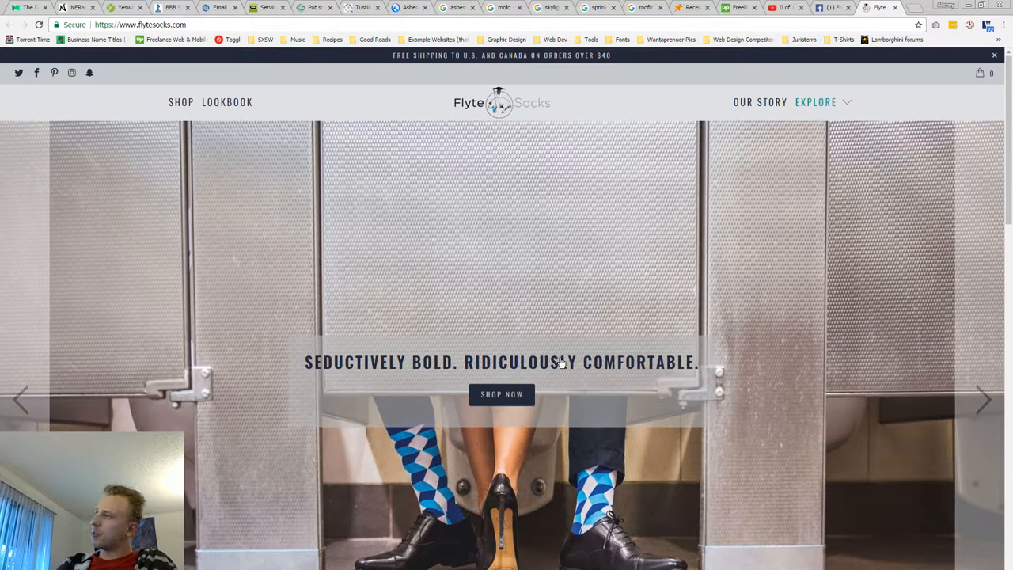
mouse_move(589, 325)
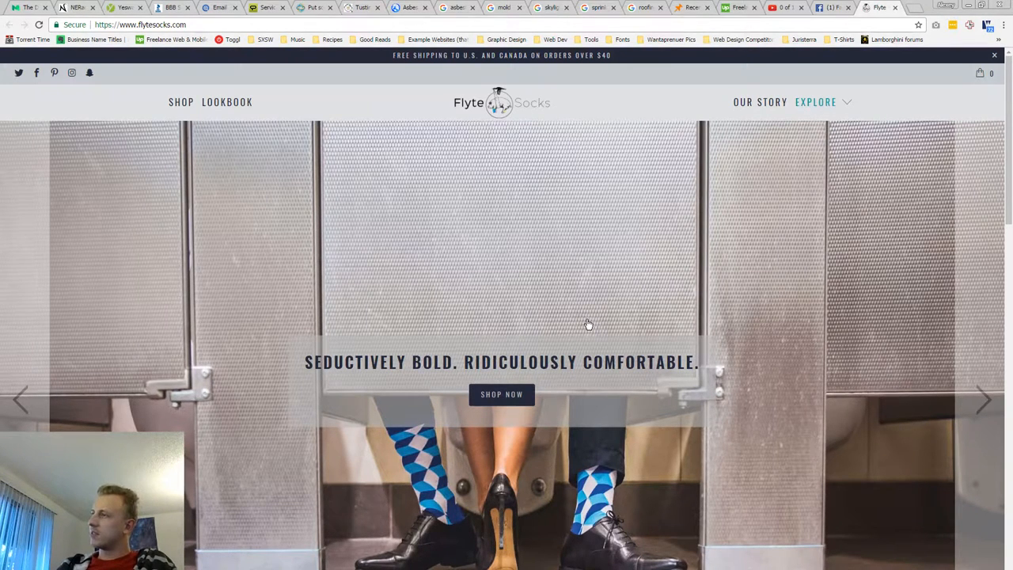
scroll("down", 3)
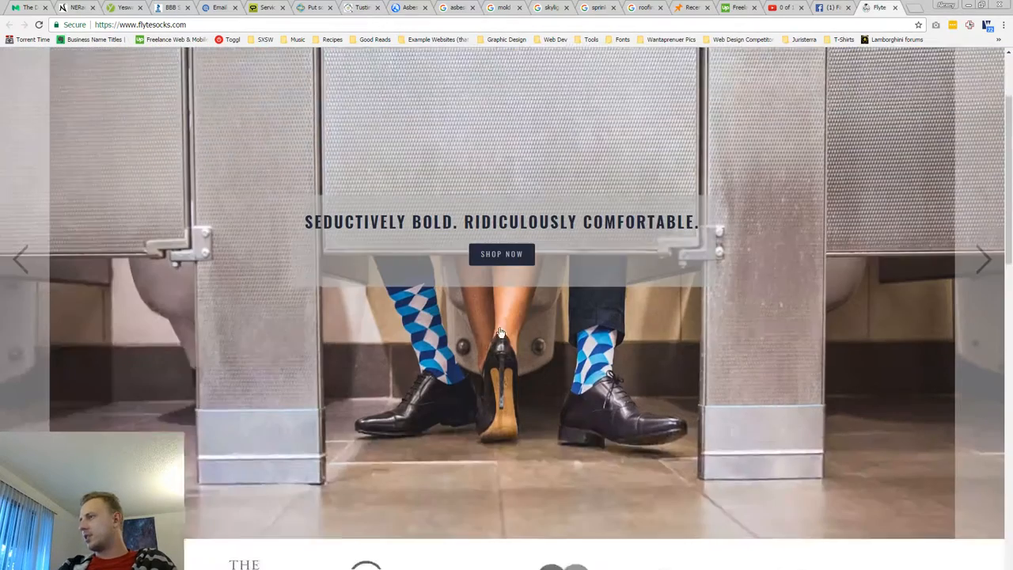
scroll("down", 3)
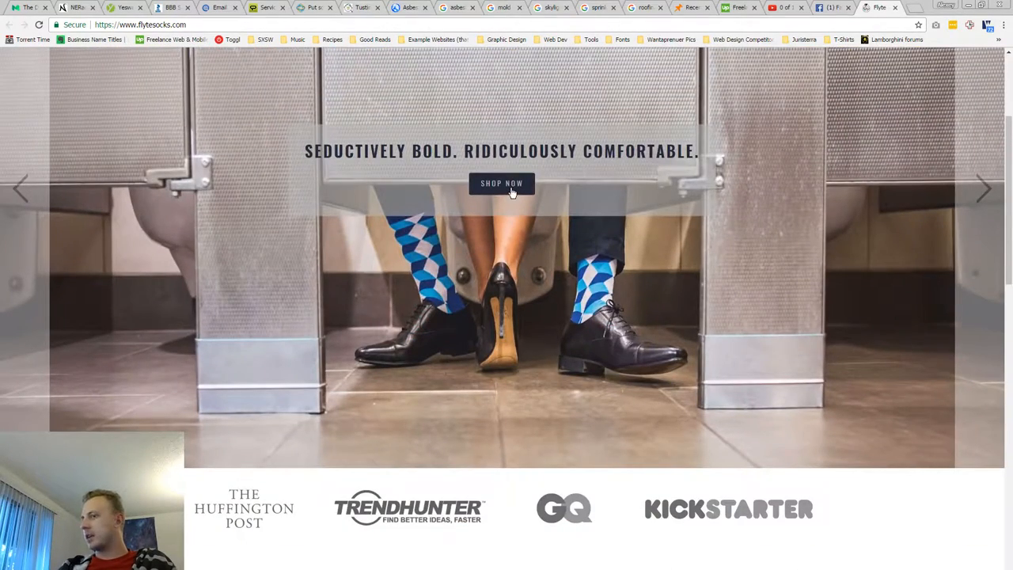
scroll("down", 3)
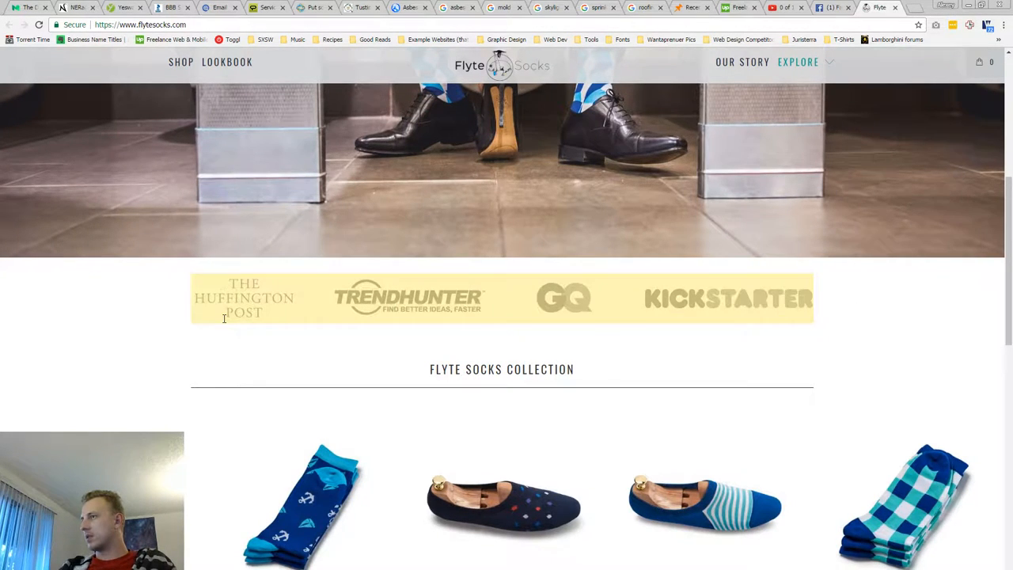
scroll("down", 3)
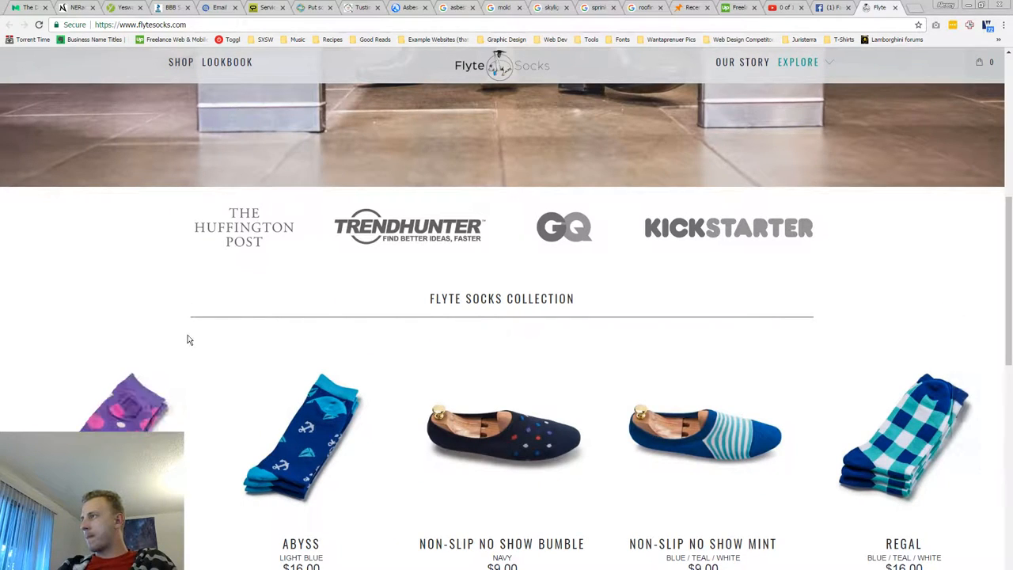
scroll("up", 3)
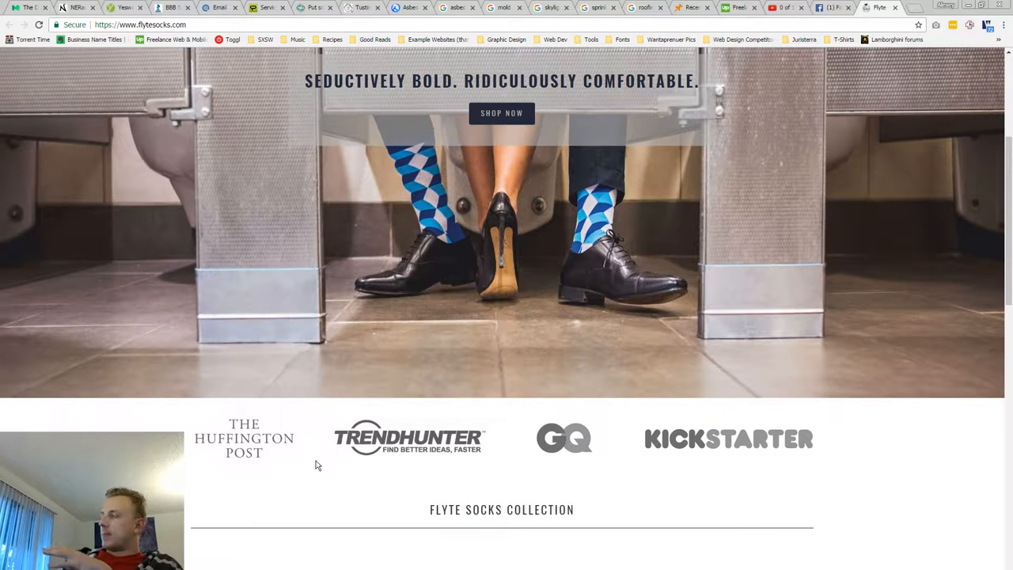
scroll("down", 3)
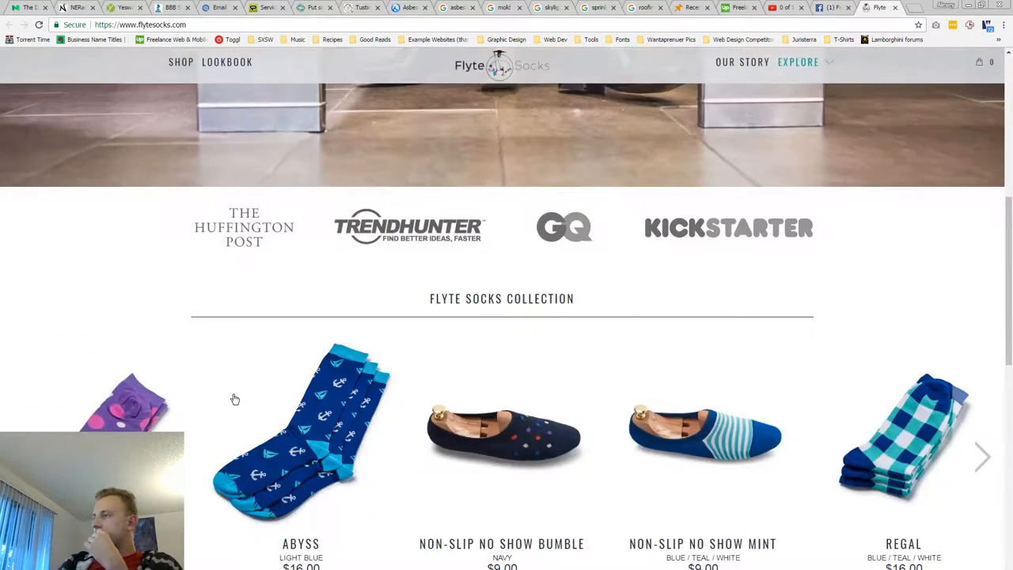
scroll("down", 3)
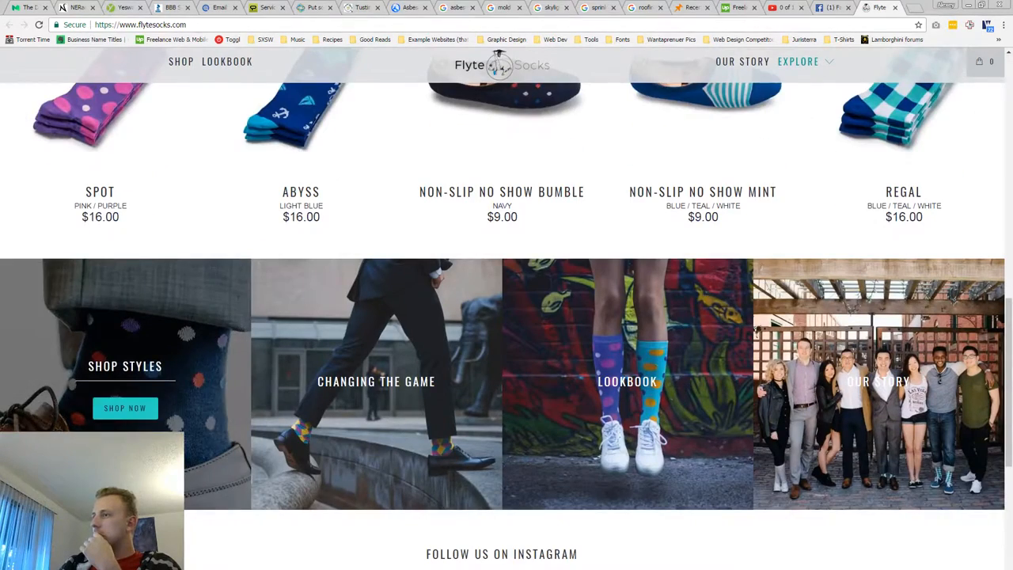
scroll("down", 3)
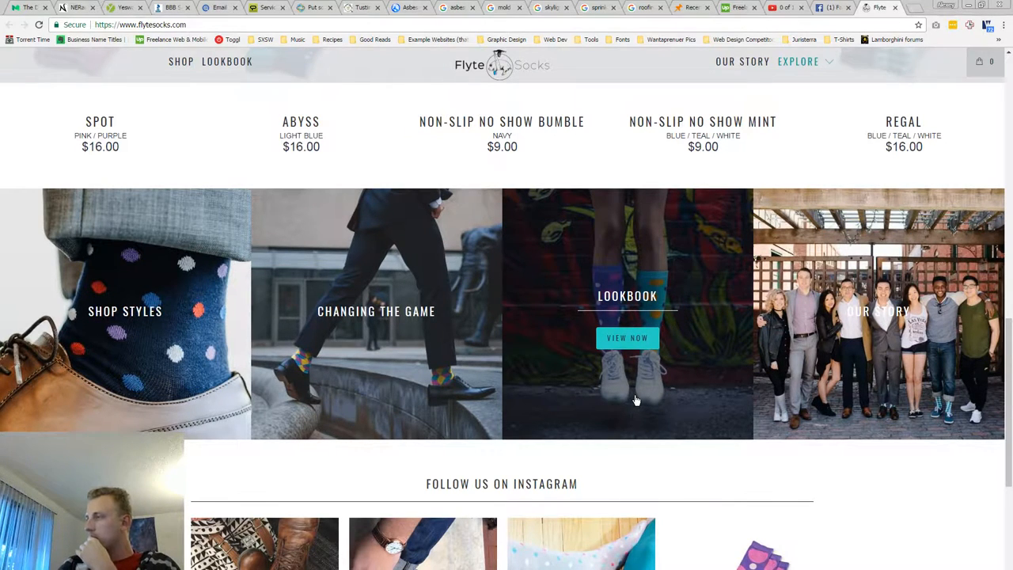
scroll("down", 3)
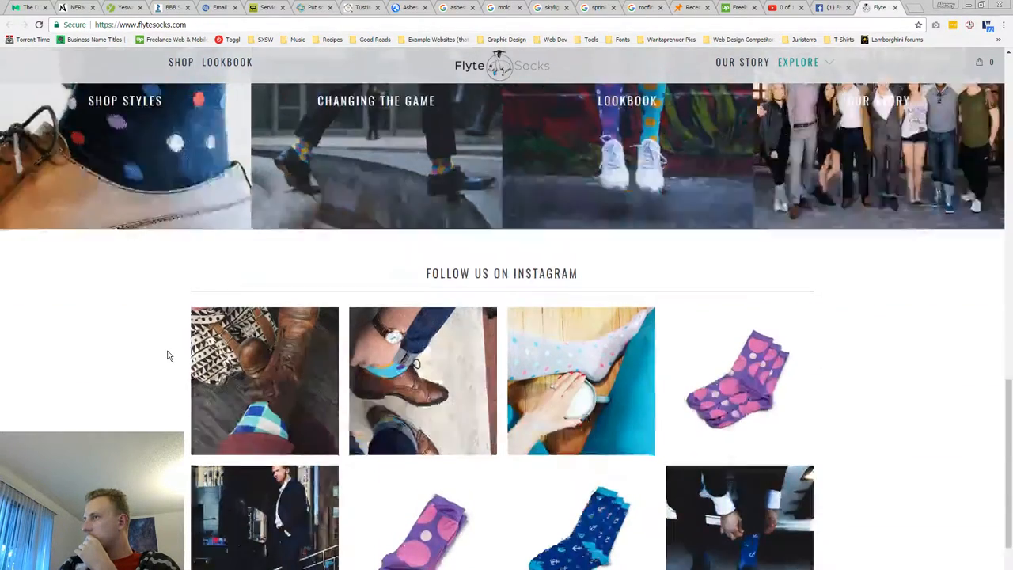
scroll("down", 3)
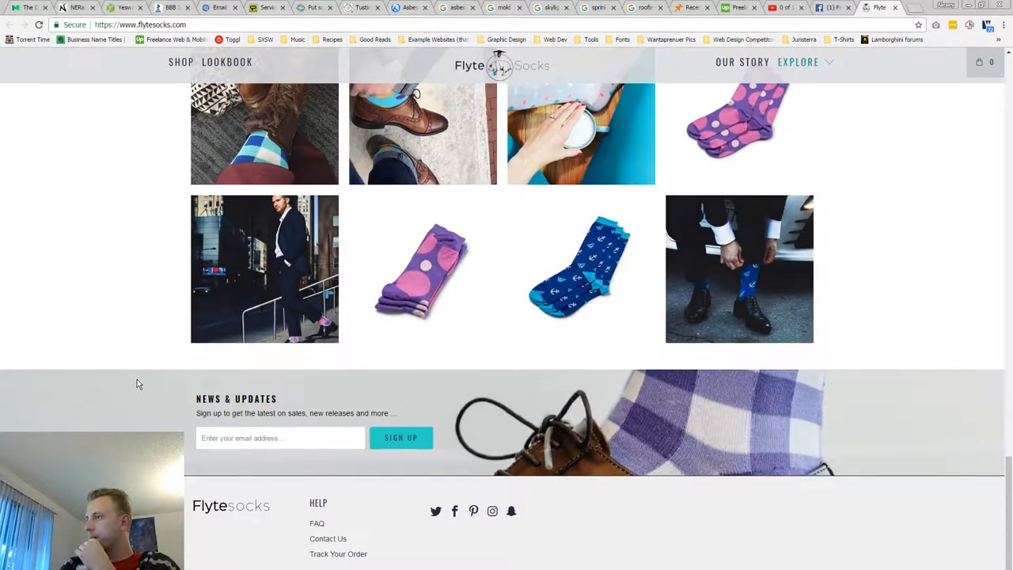
mouse_move(456, 512)
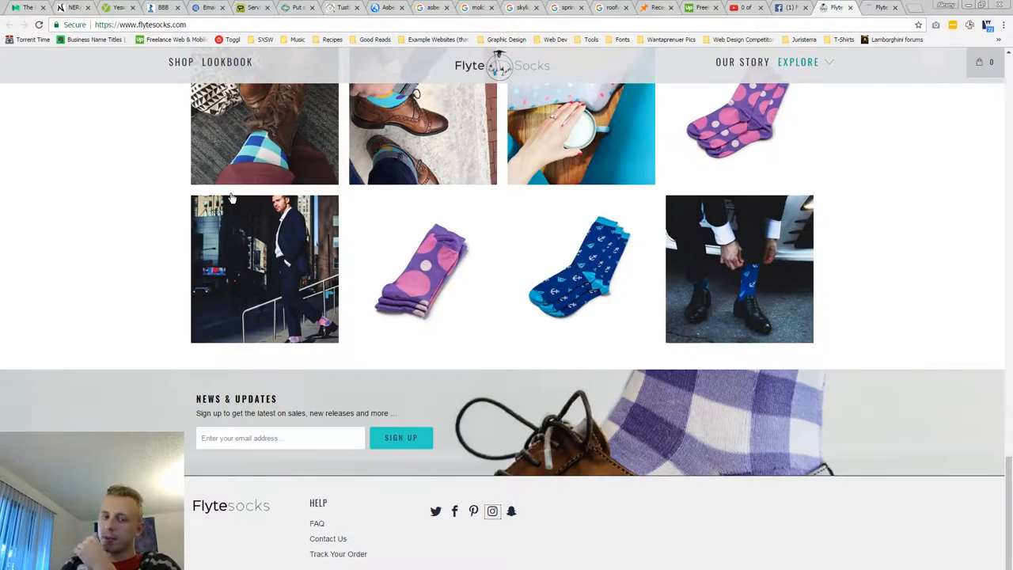
scroll("up", 3)
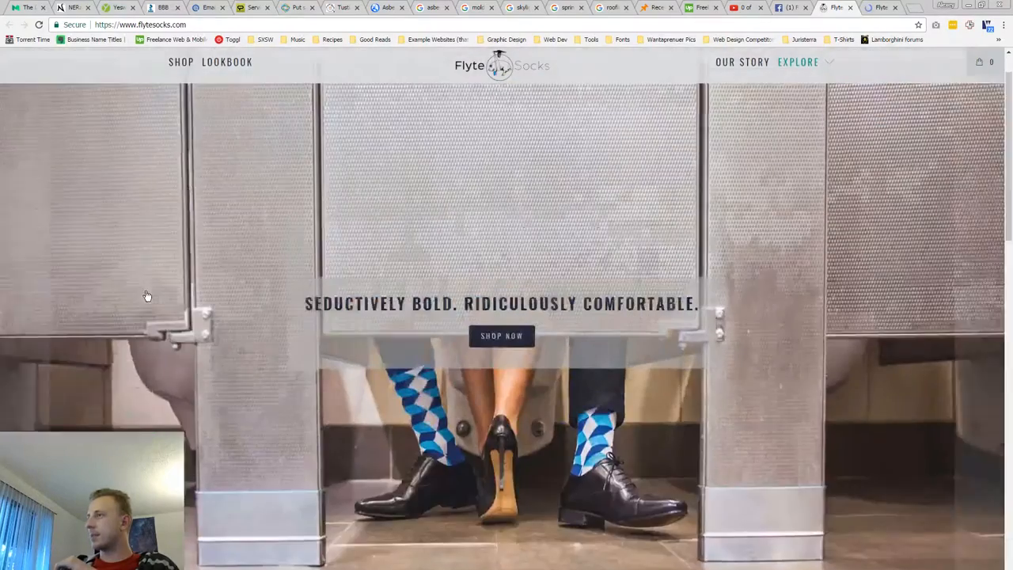
- Browse the Lookbook photo grid of models wearing the socks down to the footer and back up
left_click(227, 61)
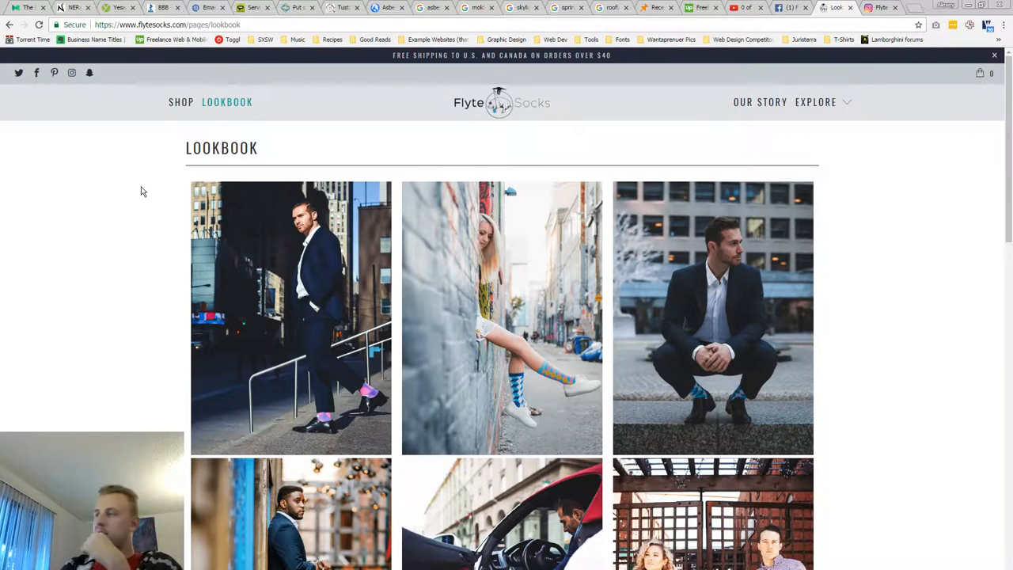
scroll("down", 3)
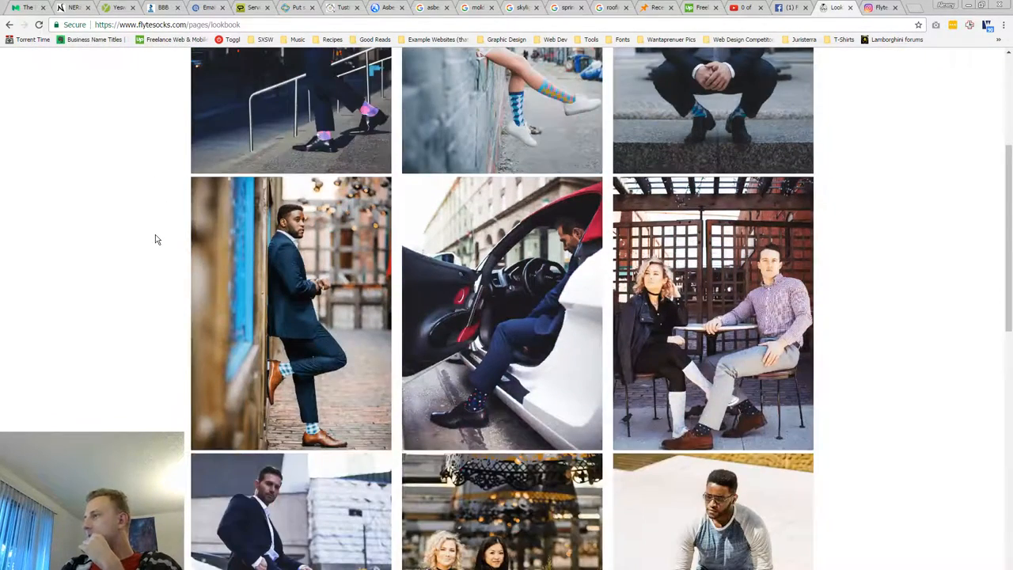
scroll("down", 3)
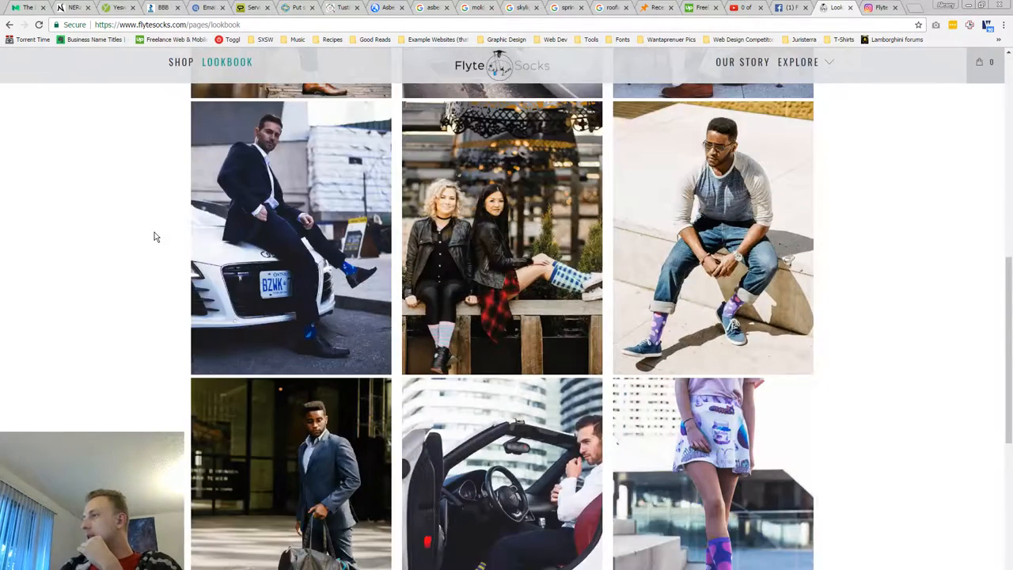
scroll("down", 3)
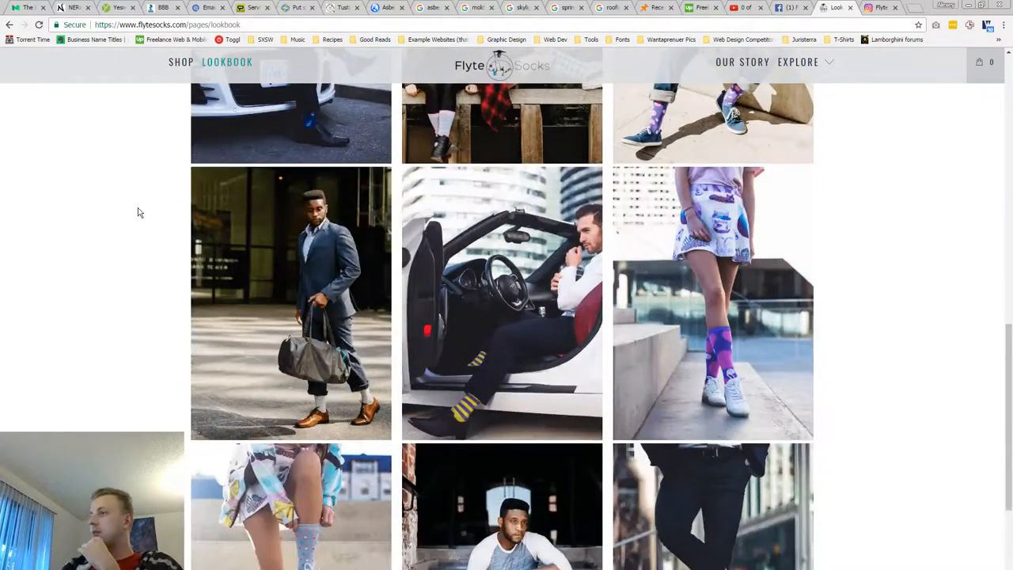
scroll("down", 3)
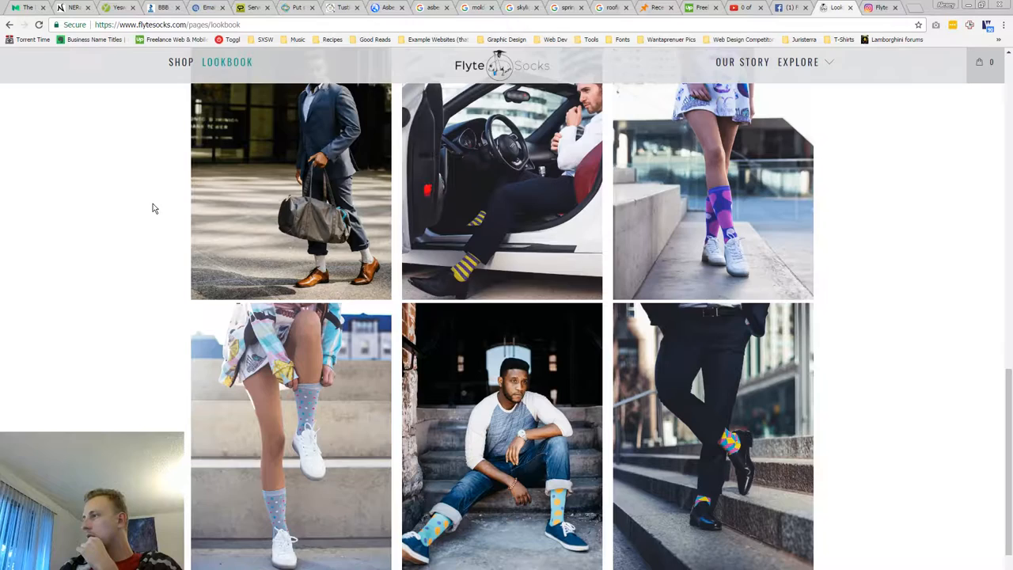
scroll("down", 3)
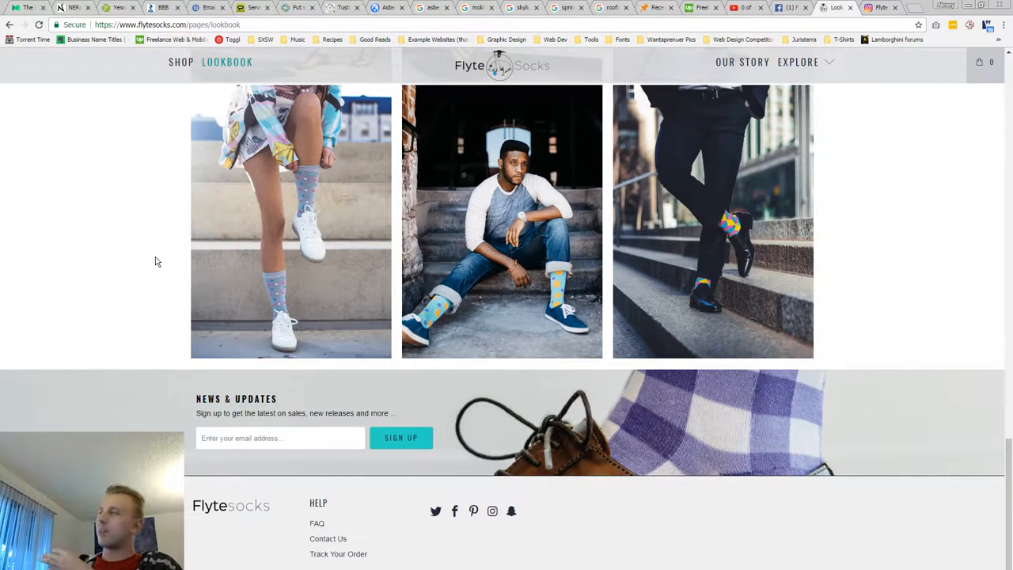
scroll("up", 3)
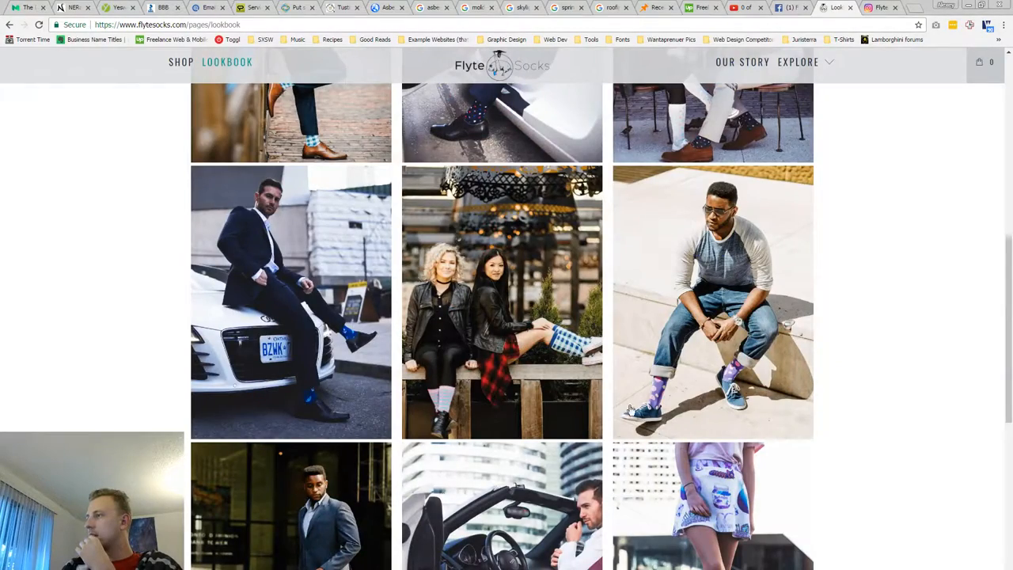
scroll("down", 3)
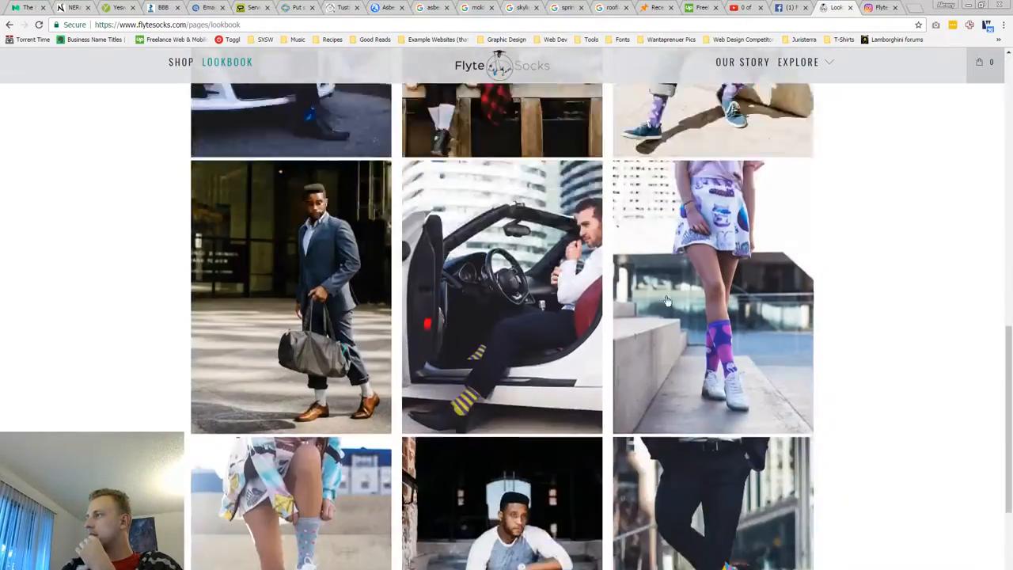
scroll("down", 3)
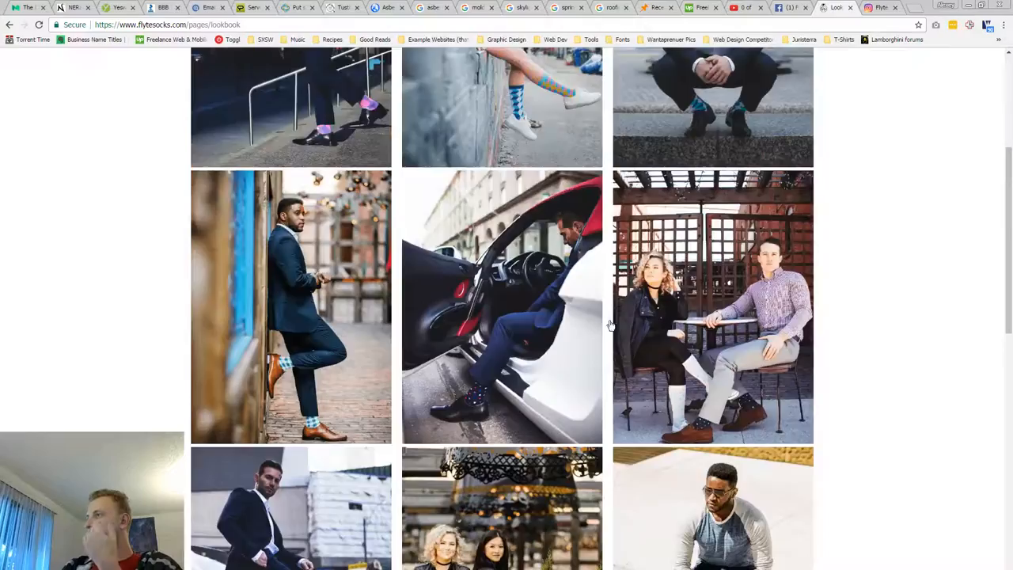
scroll("up", 3)
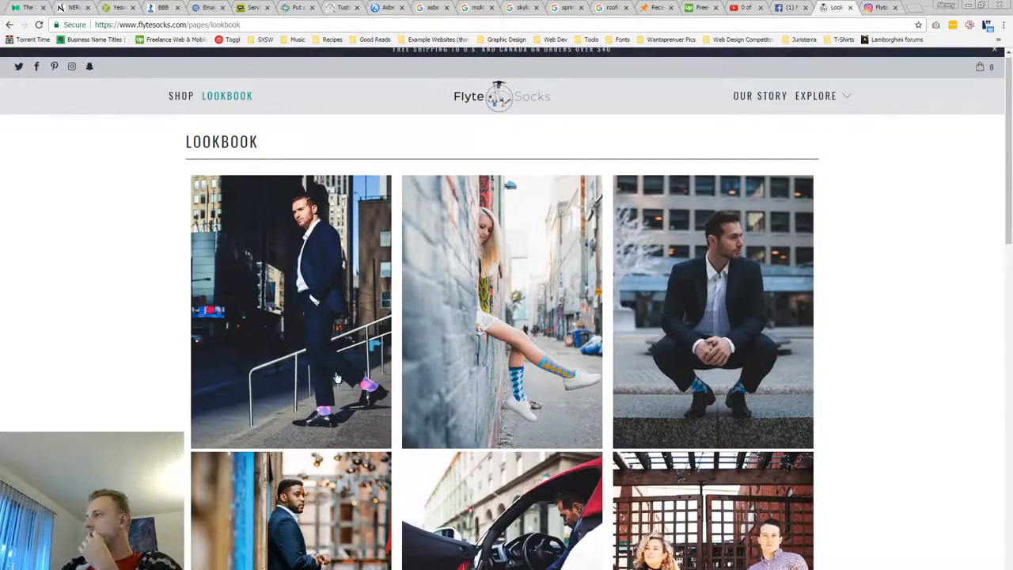
scroll("down", 3)
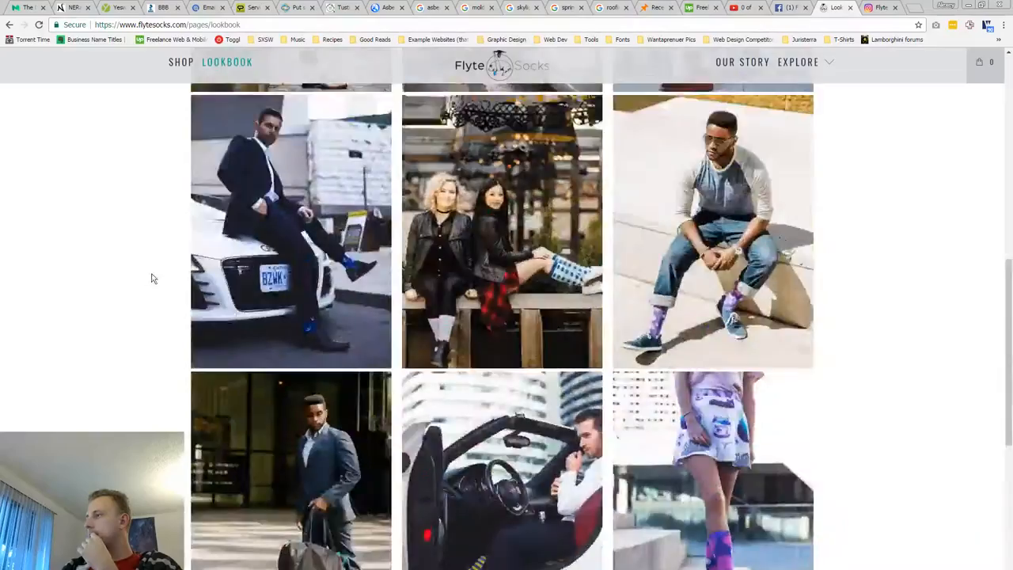
scroll("up", 3)
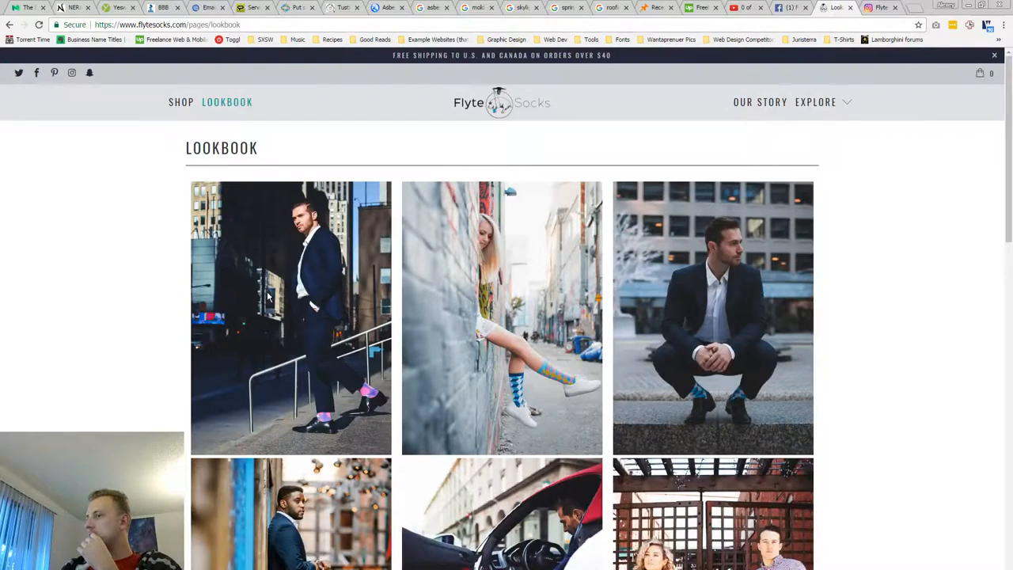
left_click(291, 317)
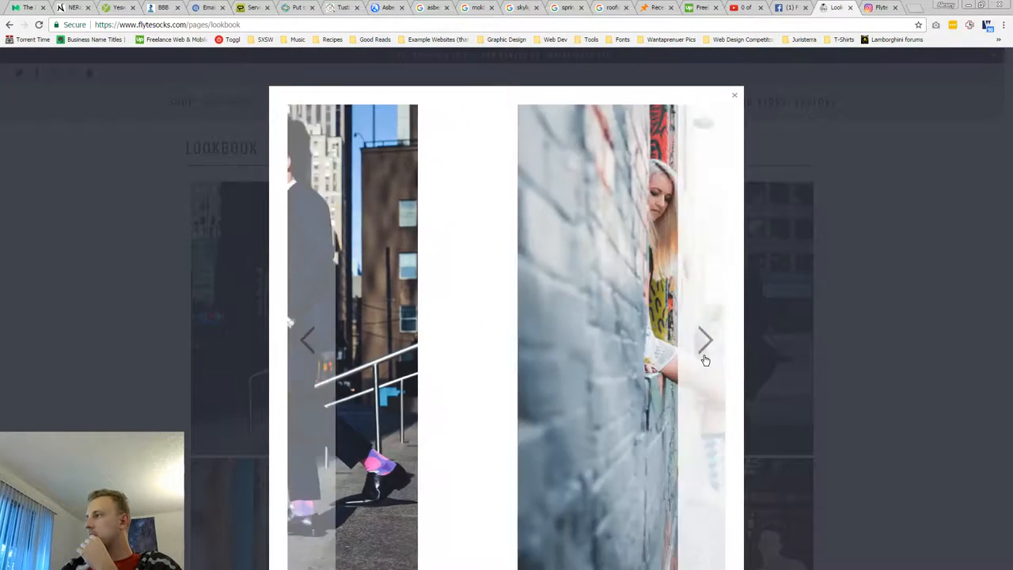
left_click(704, 340)
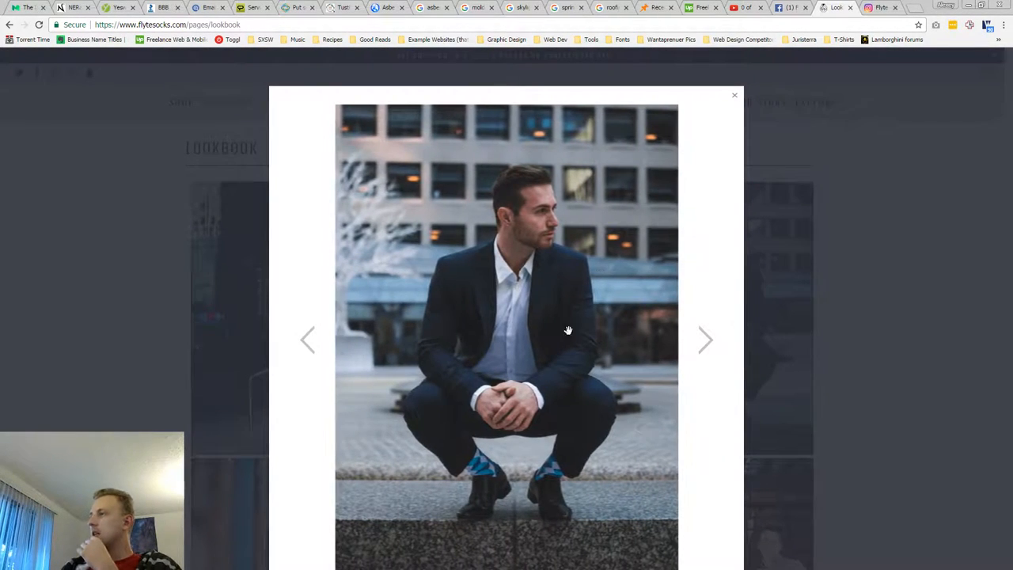
left_click(706, 339)
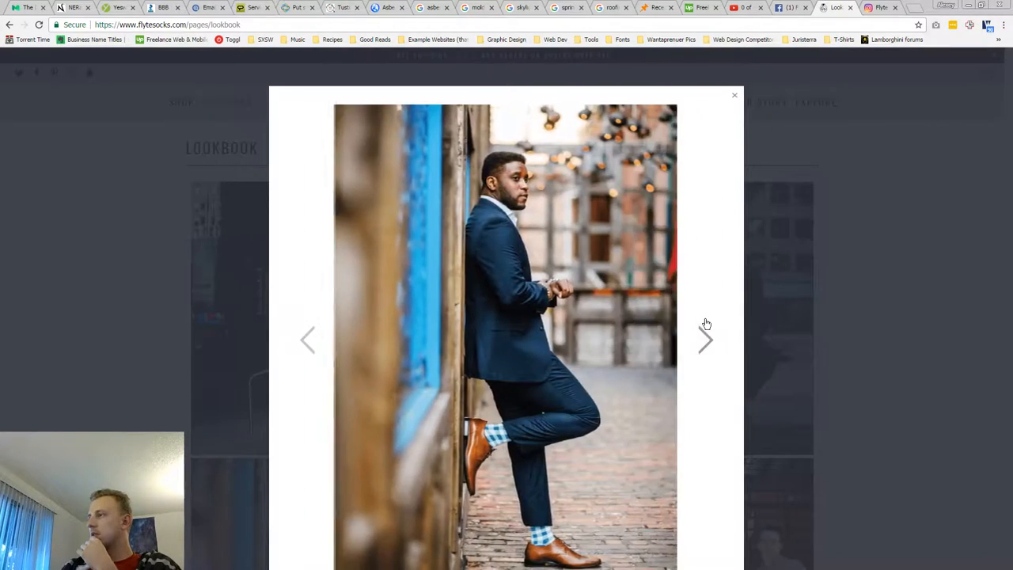
left_click(705, 338)
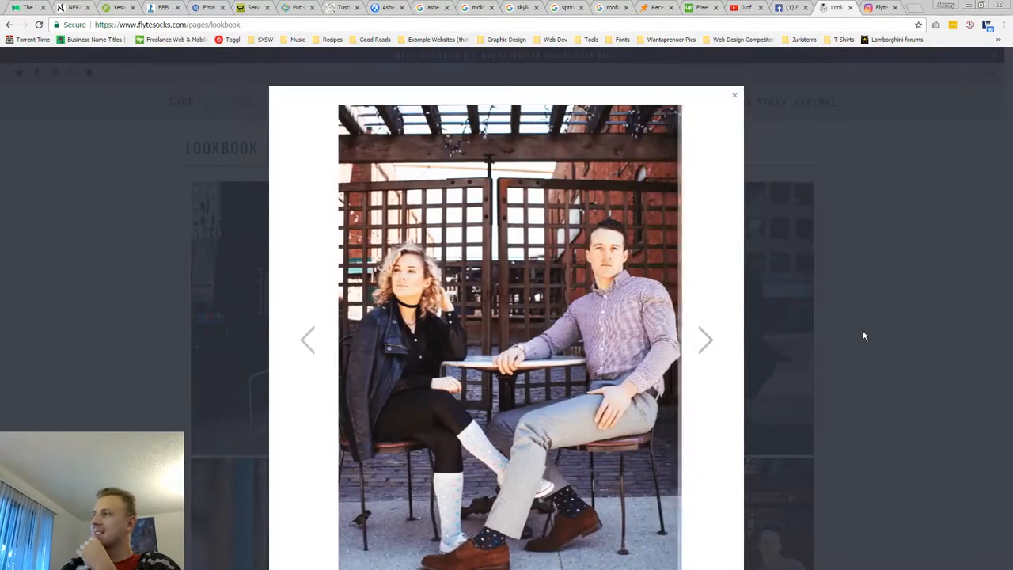
left_click(734, 94)
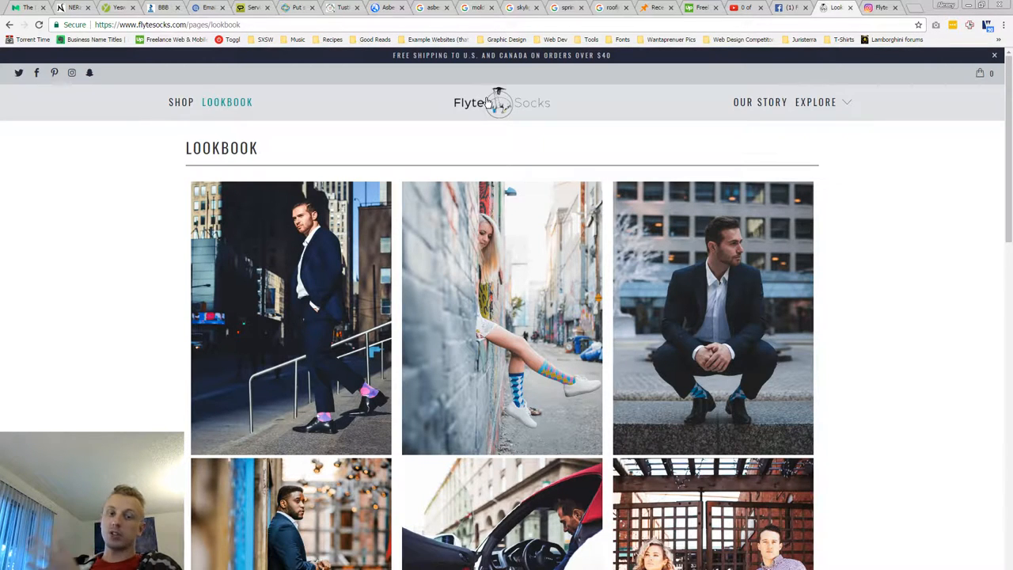
mouse_move(397, 123)
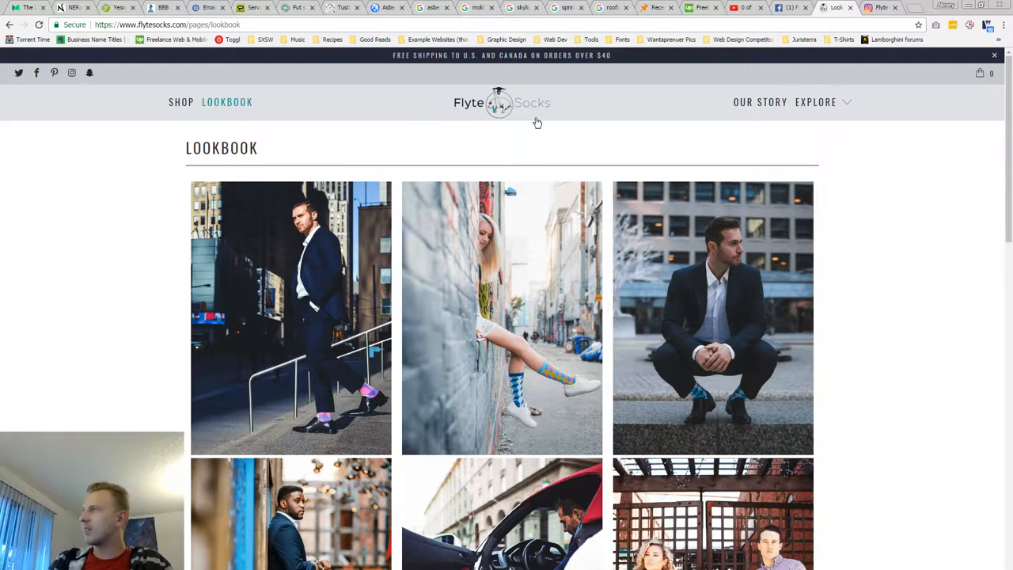
- Read the About Us page via Our Story: history, tagline, logo meaning and founders, down to the footer
left_click(760, 101)
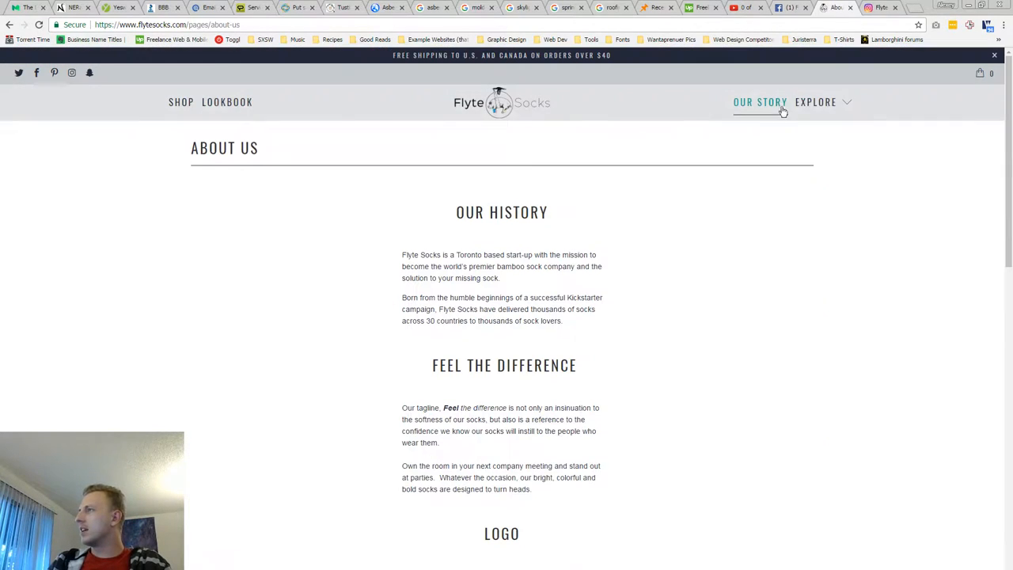
mouse_move(735, 114)
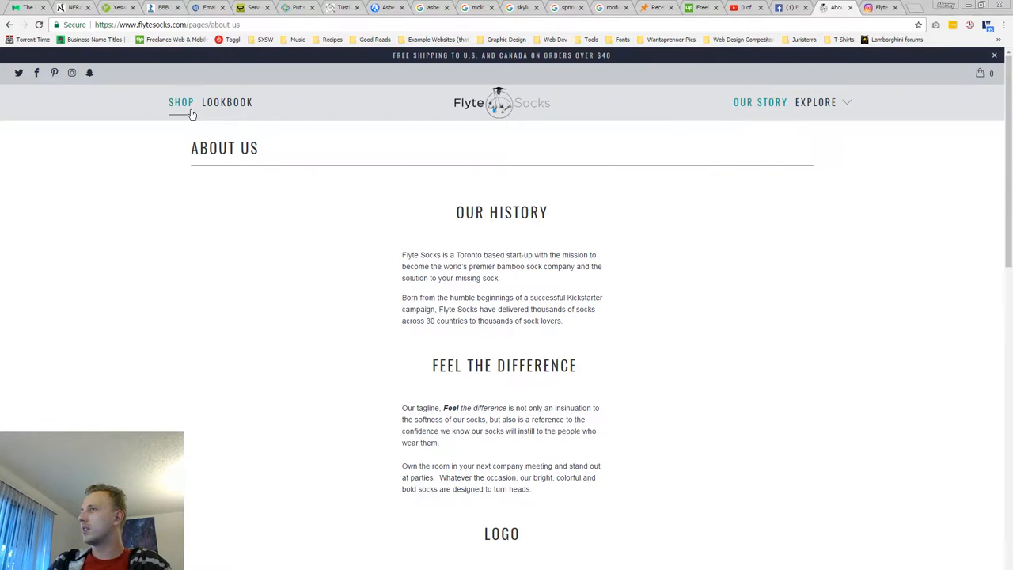
mouse_move(386, 105)
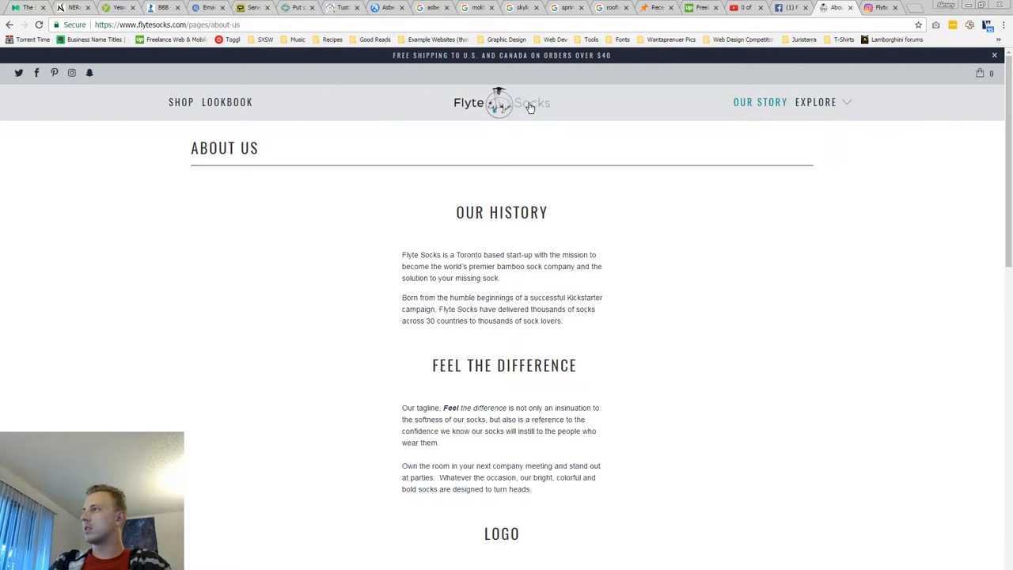
mouse_move(489, 145)
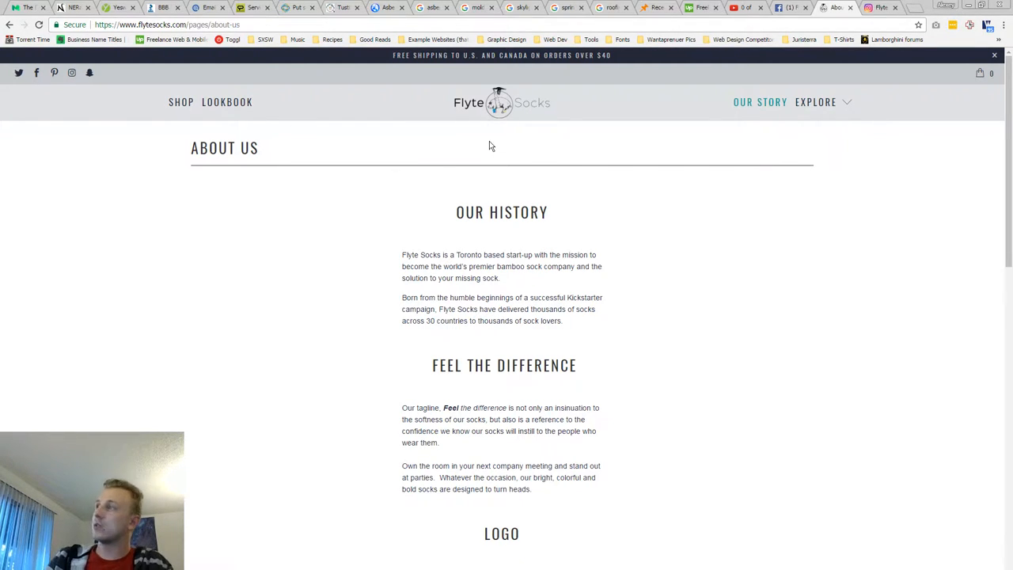
mouse_move(462, 109)
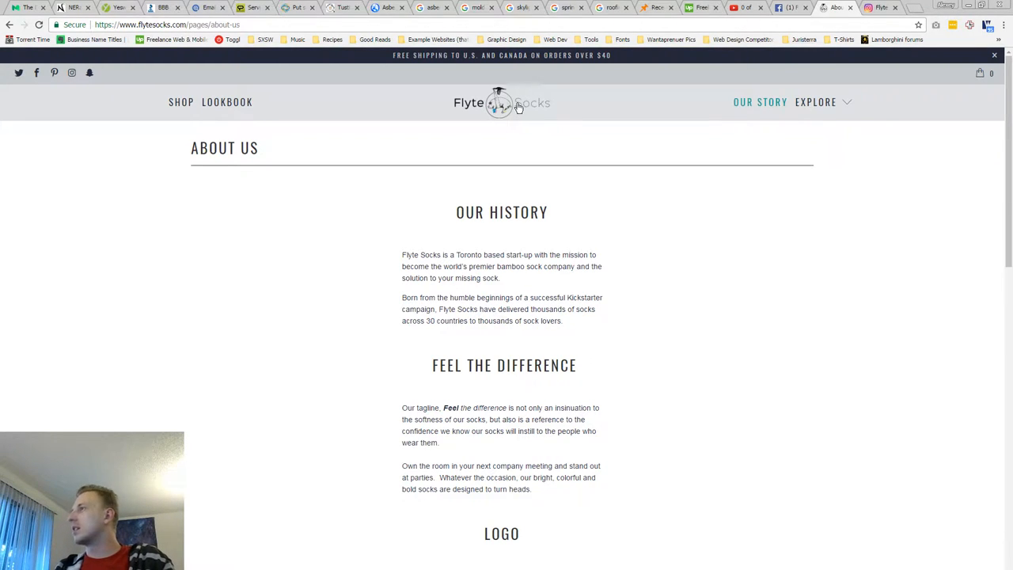
mouse_move(506, 133)
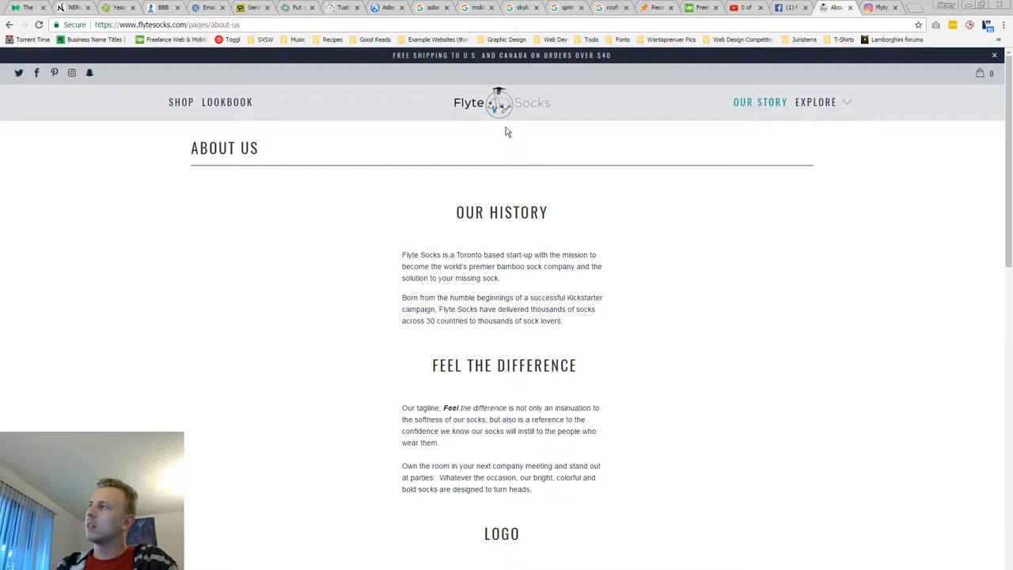
mouse_move(424, 185)
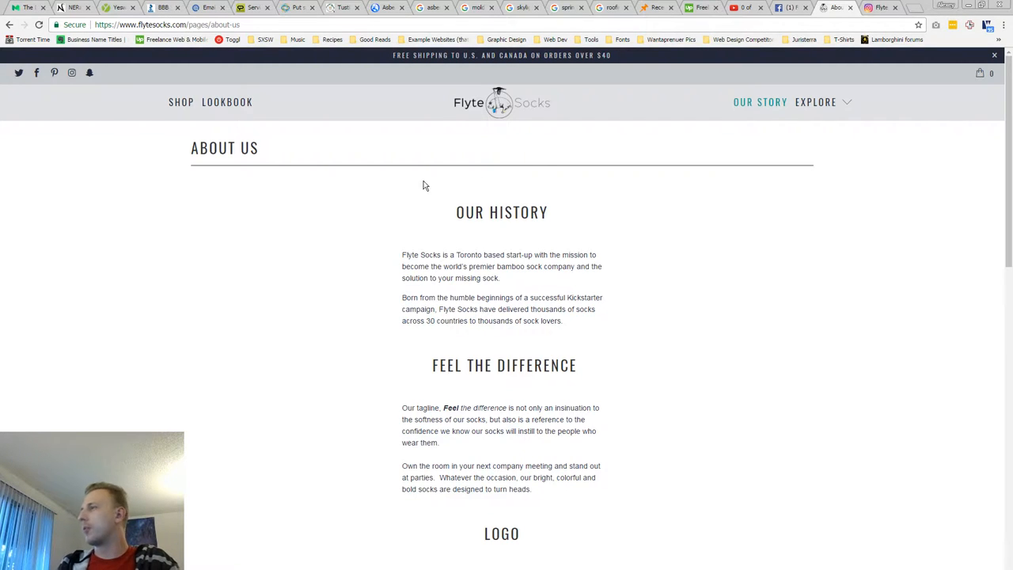
scroll("down", 3)
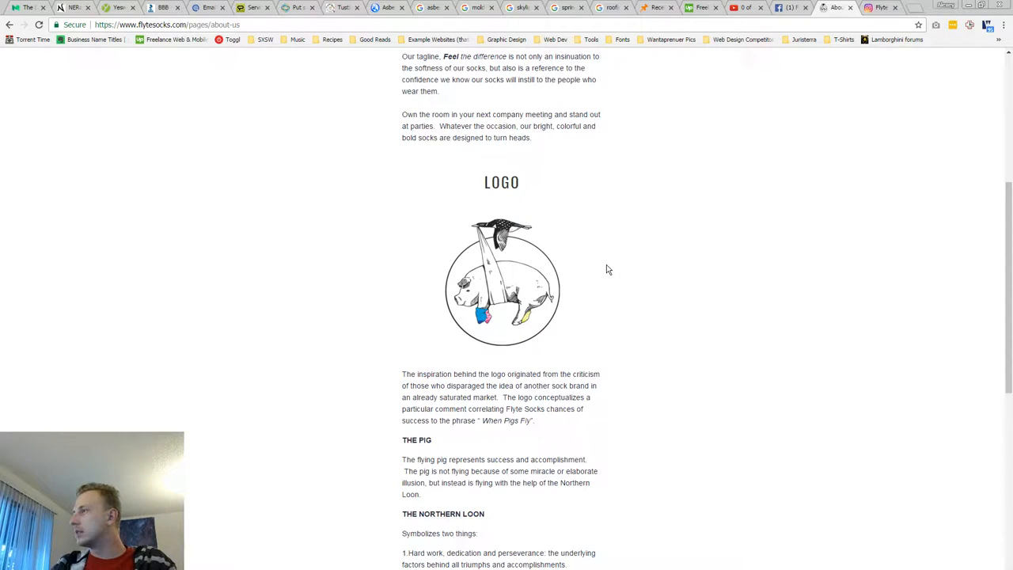
scroll("down", 3)
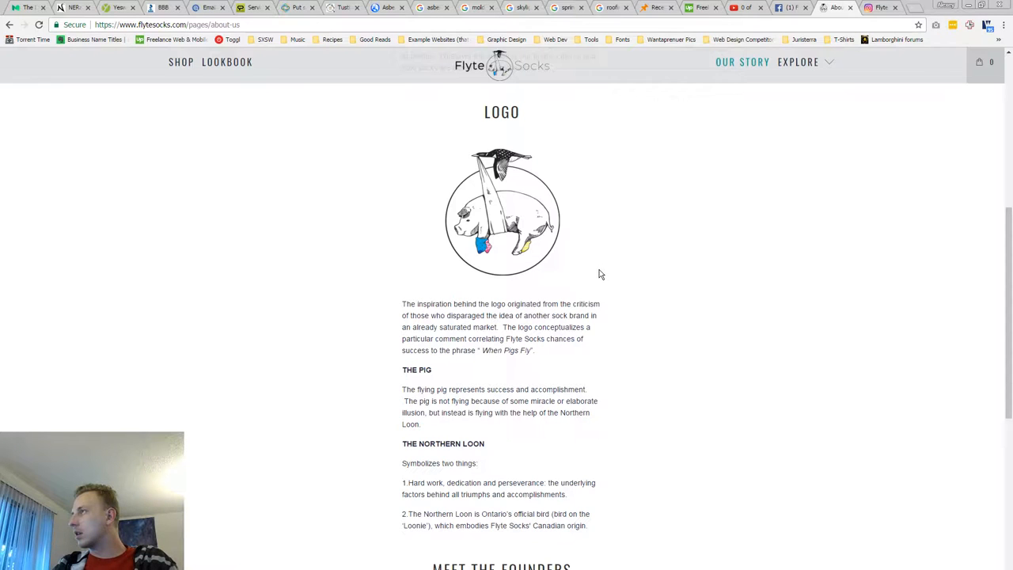
scroll("down", 3)
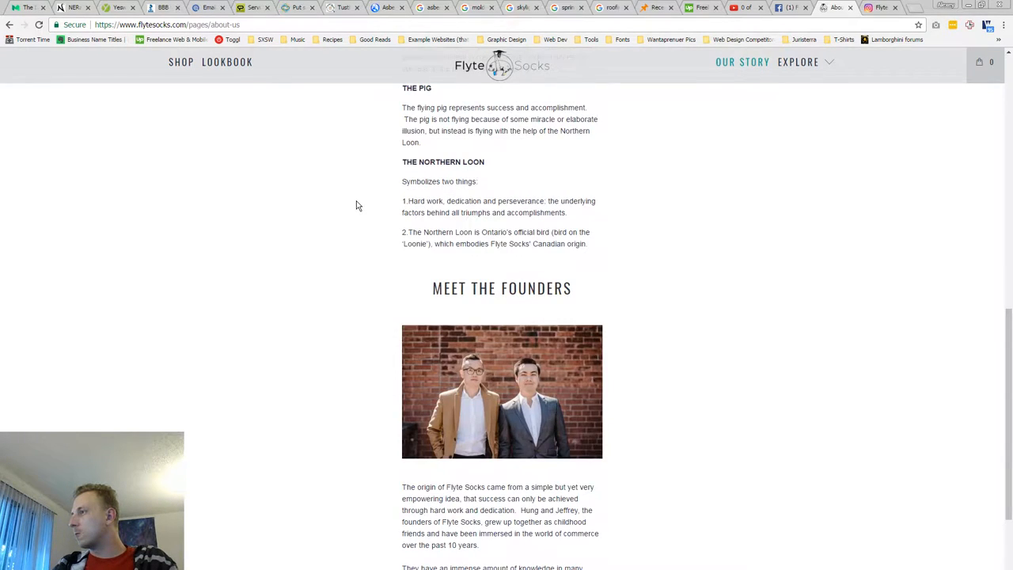
scroll("down", 3)
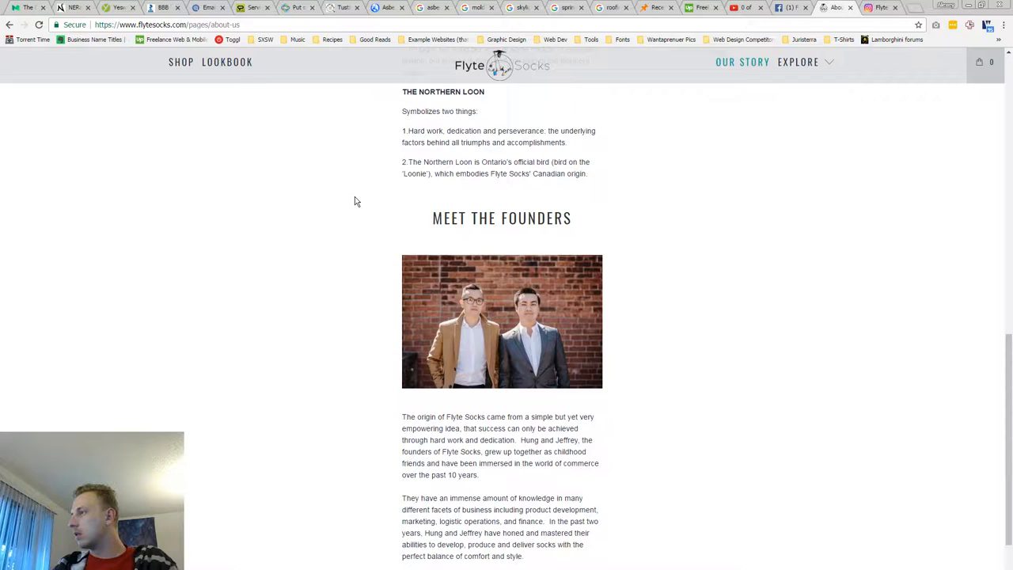
scroll("down", 3)
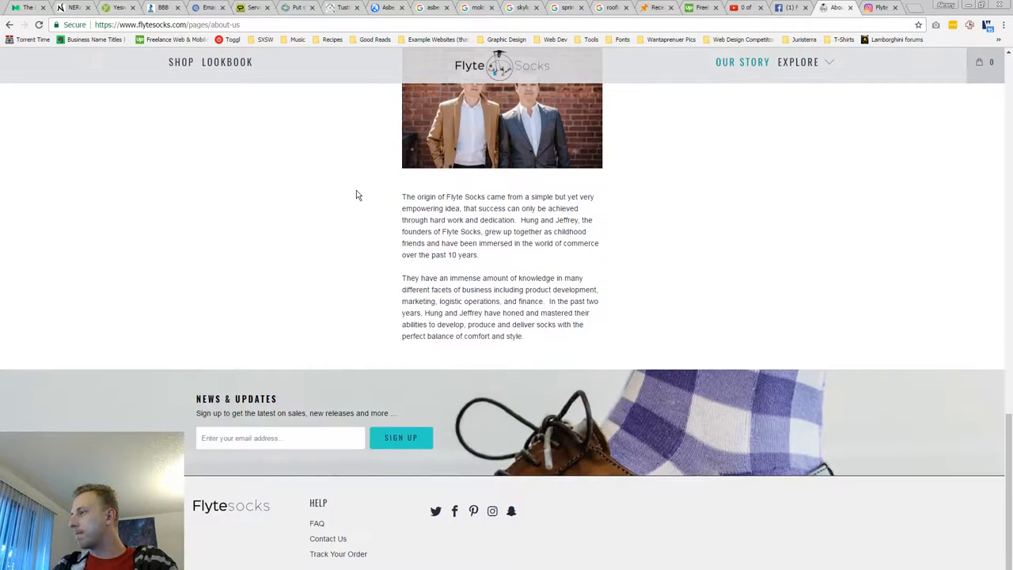
scroll("up", 3)
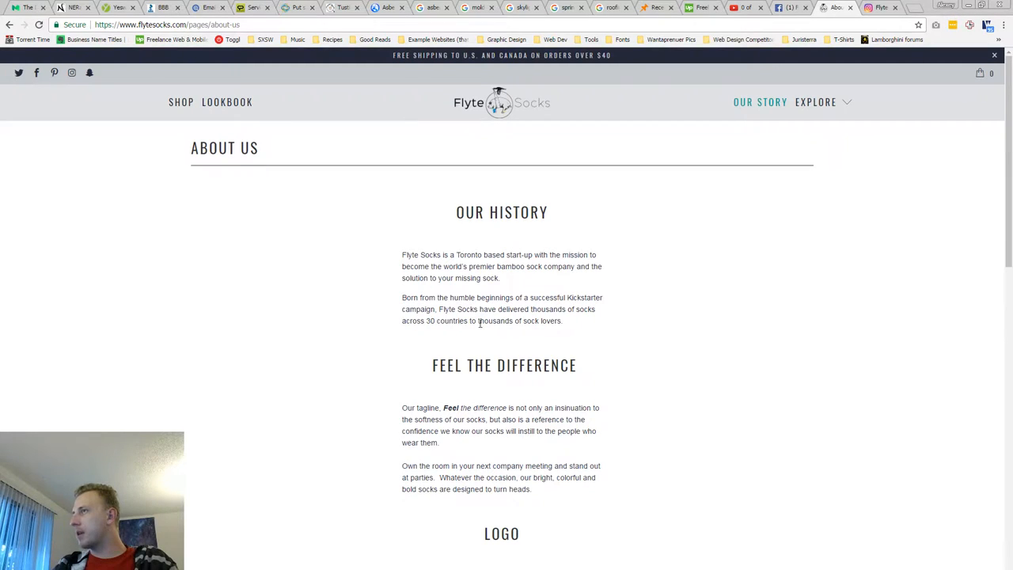
mouse_move(339, 231)
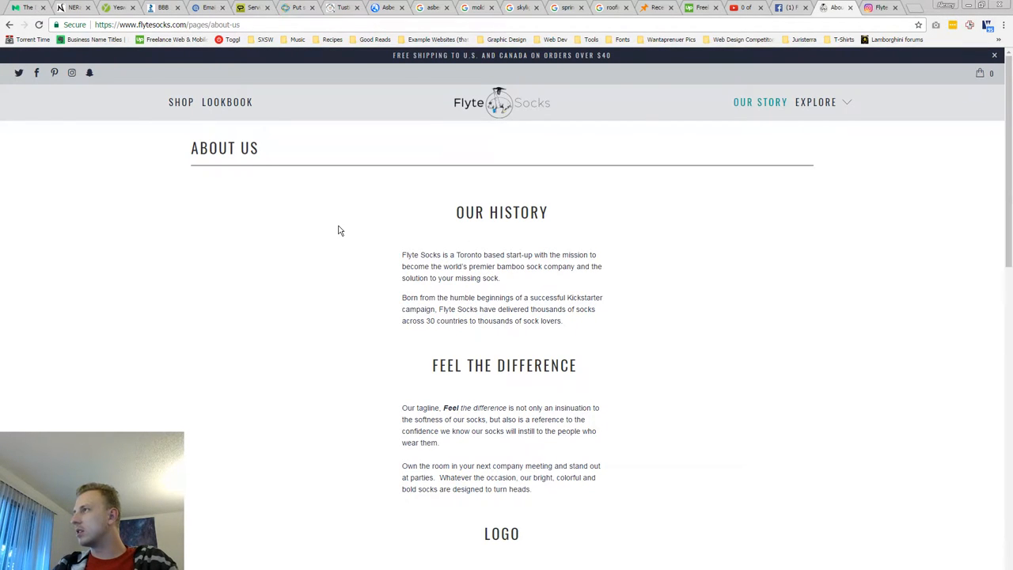
scroll("down", 3)
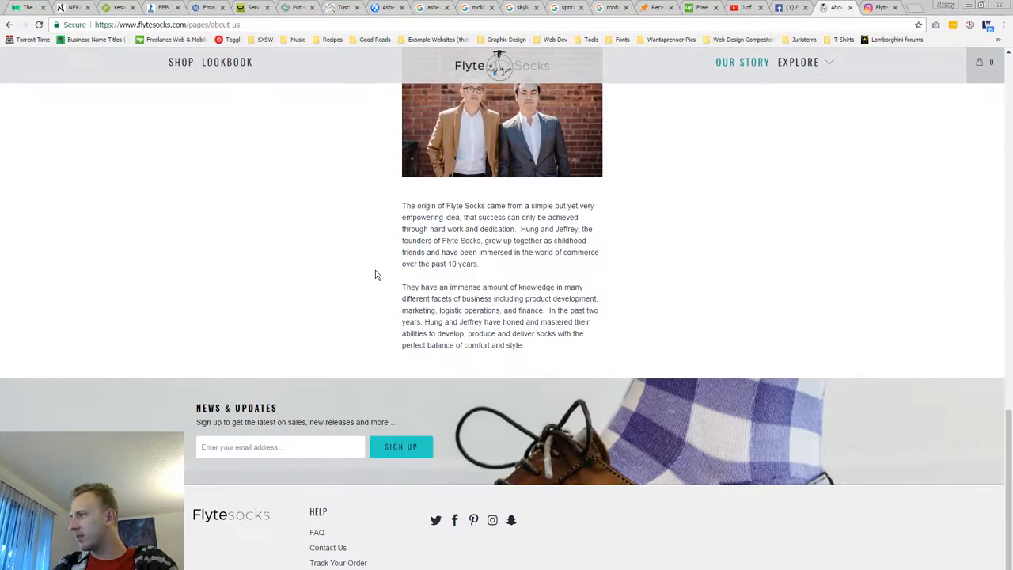
scroll("up", 3)
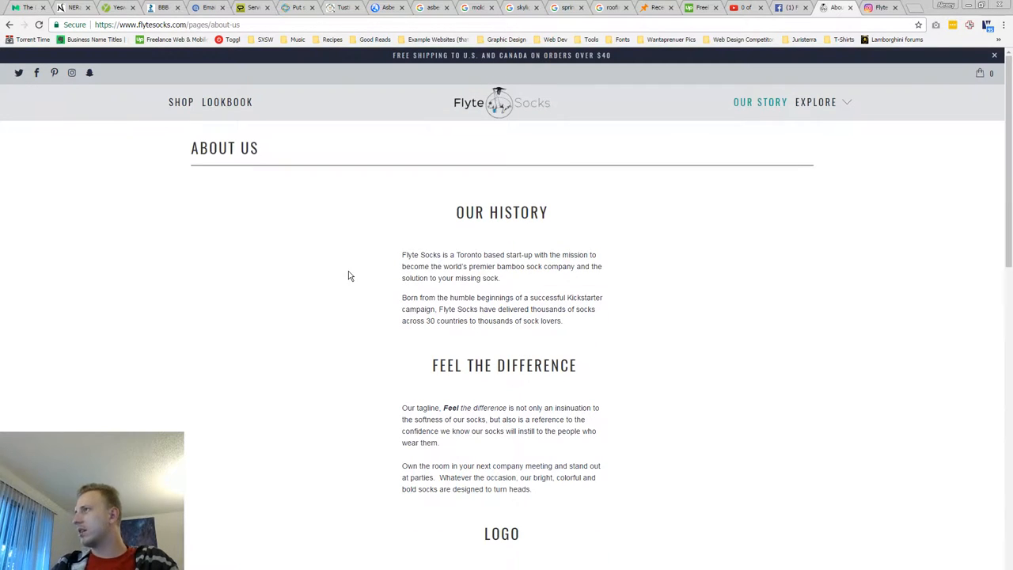
mouse_move(440, 350)
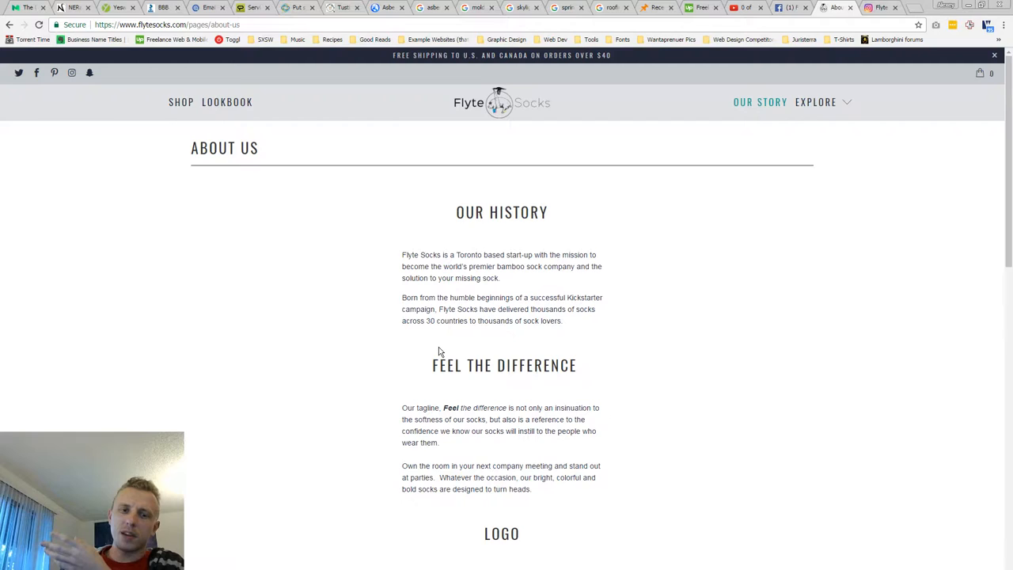
scroll("down", 3)
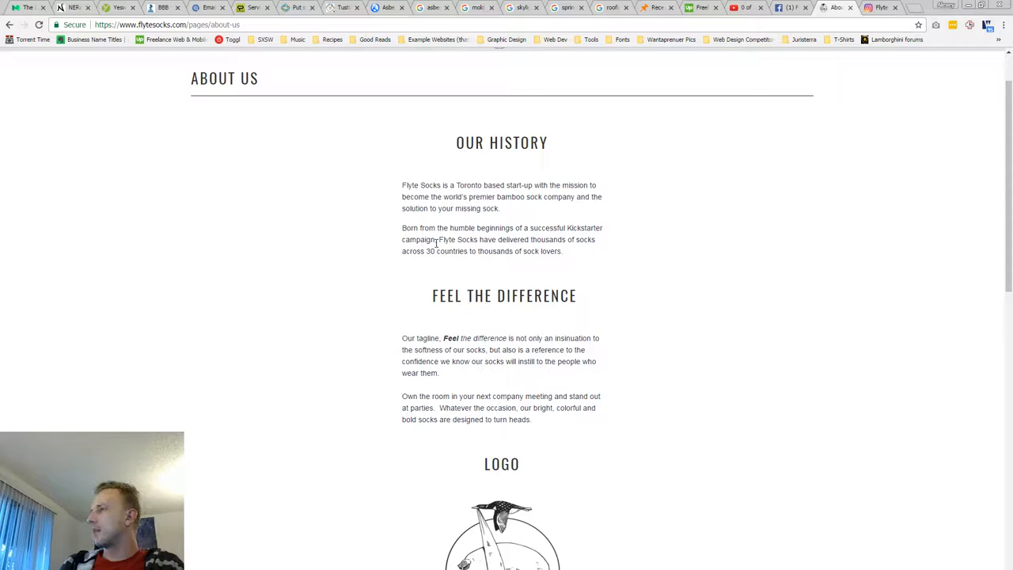
scroll("up", 3)
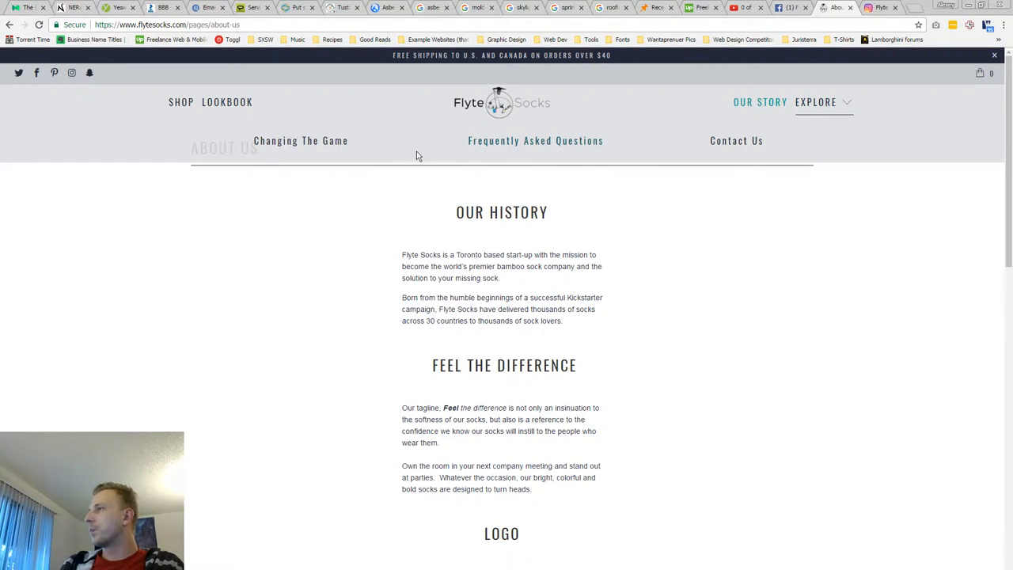
- View the Changing the Game page's sock feature diagram, then return to the homepage hero banner
left_click(300, 139)
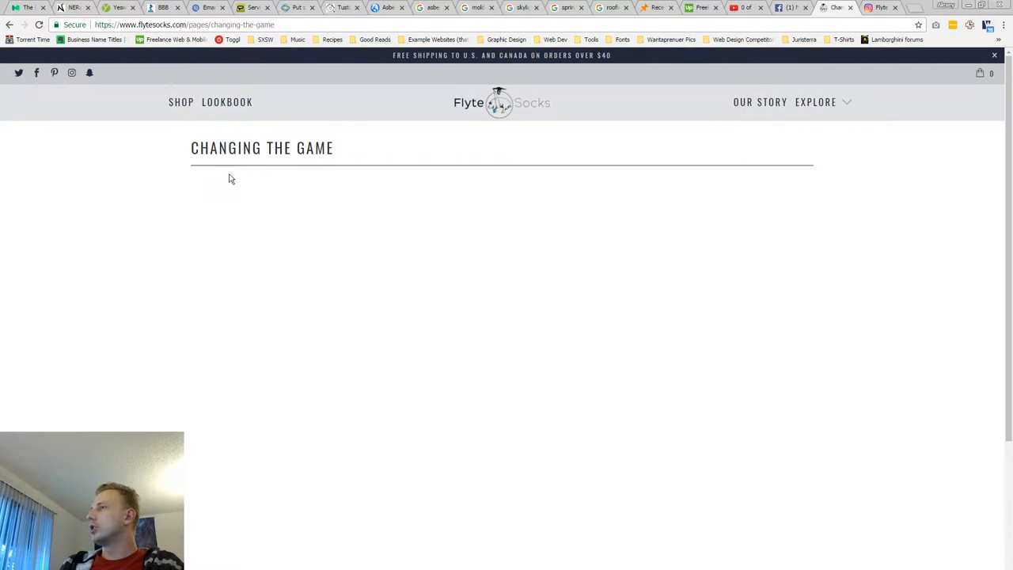
scroll("down", 3)
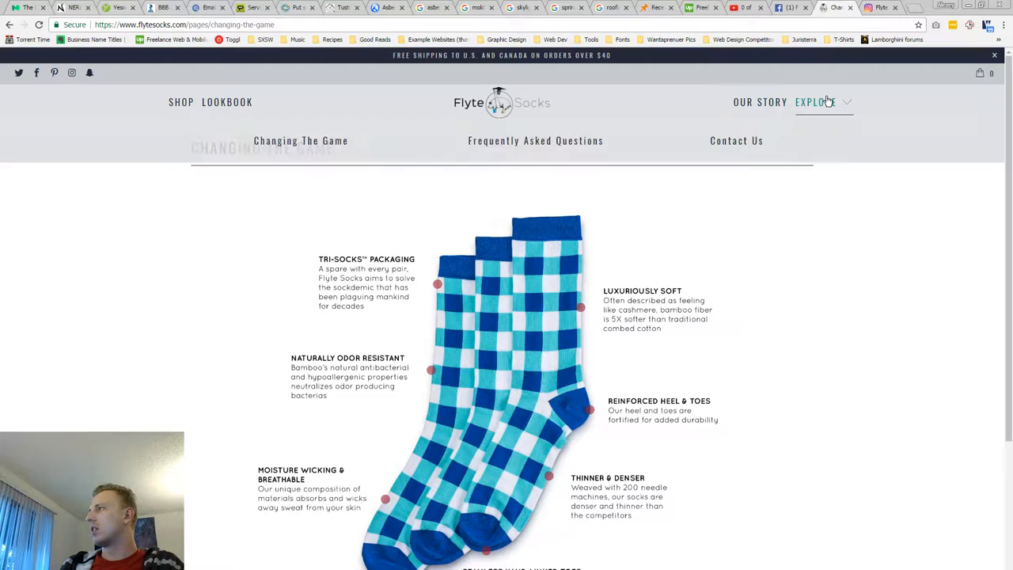
mouse_move(815, 104)
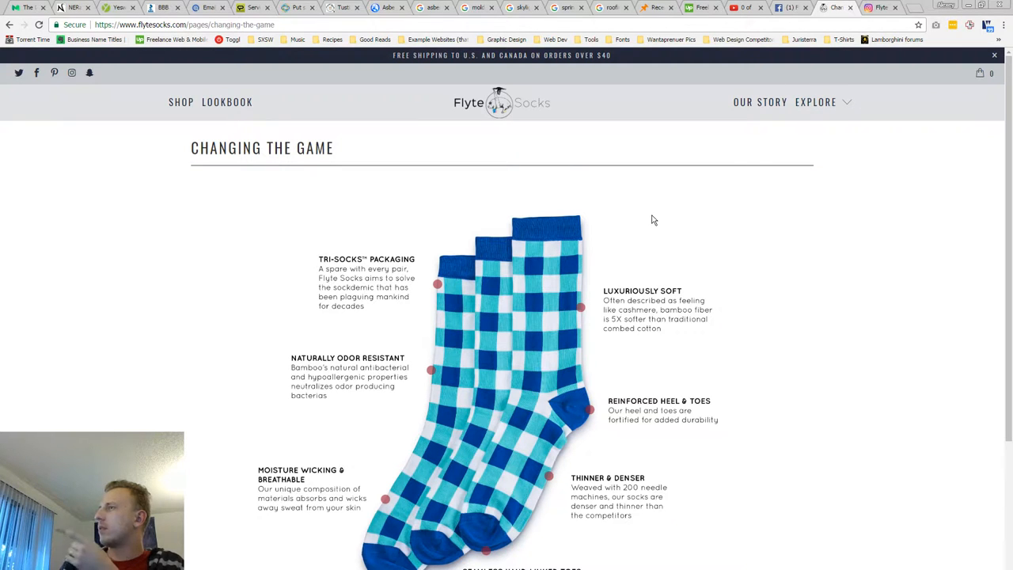
scroll("down", 3)
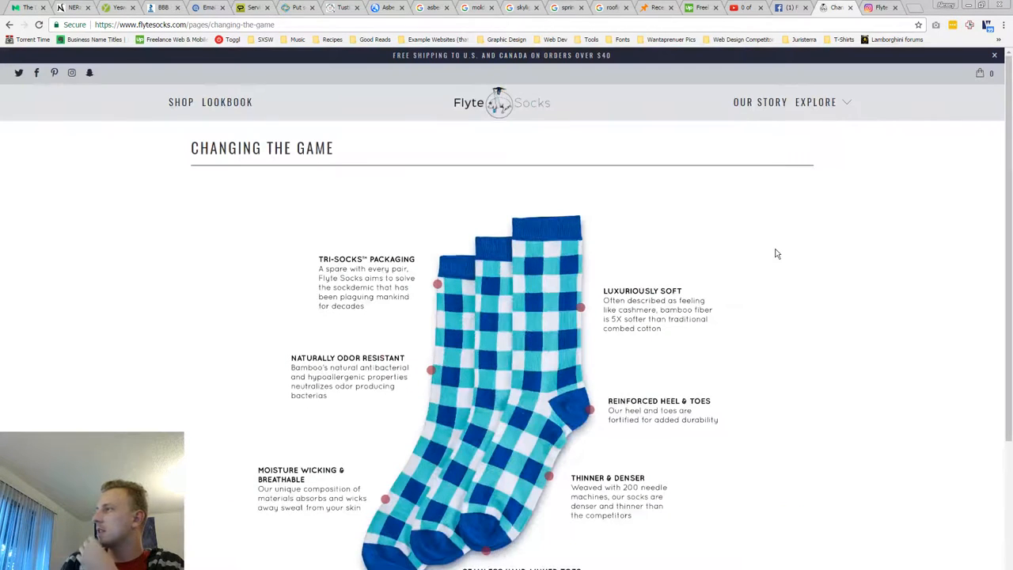
left_click(759, 101)
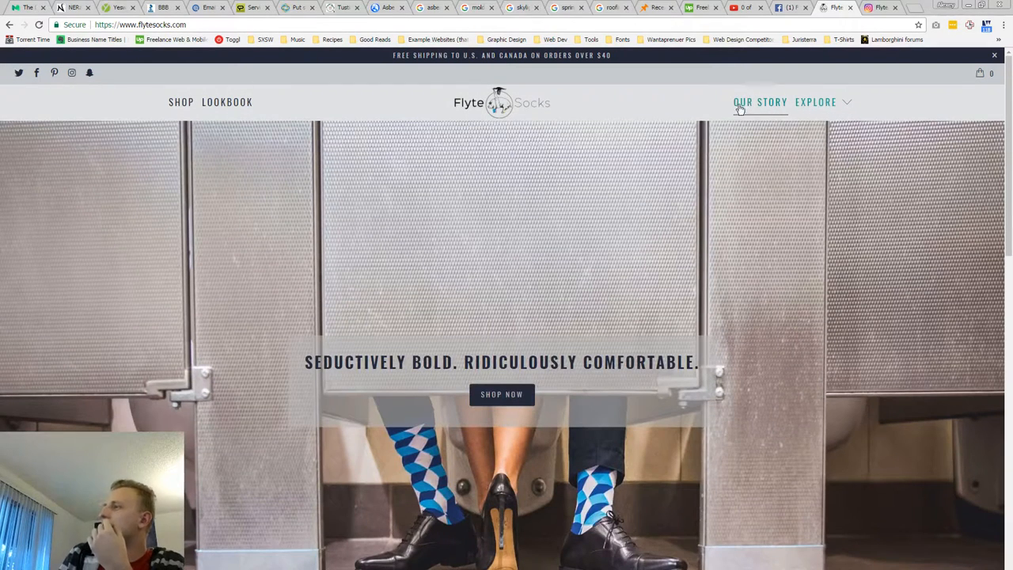
mouse_move(759, 110)
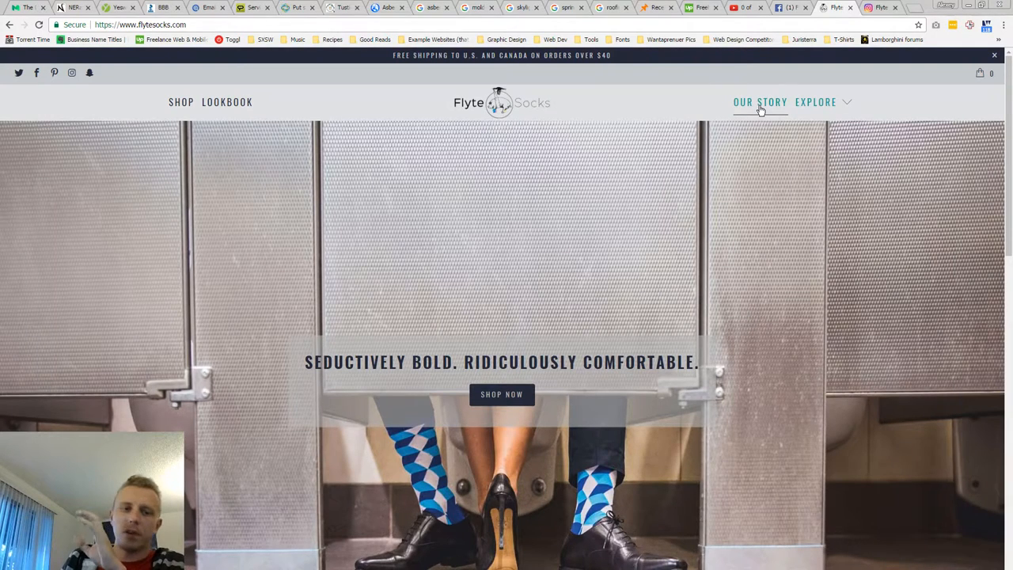
- Reread the About Us story down to the founders, then expand the Explore submenu links
left_click(759, 101)
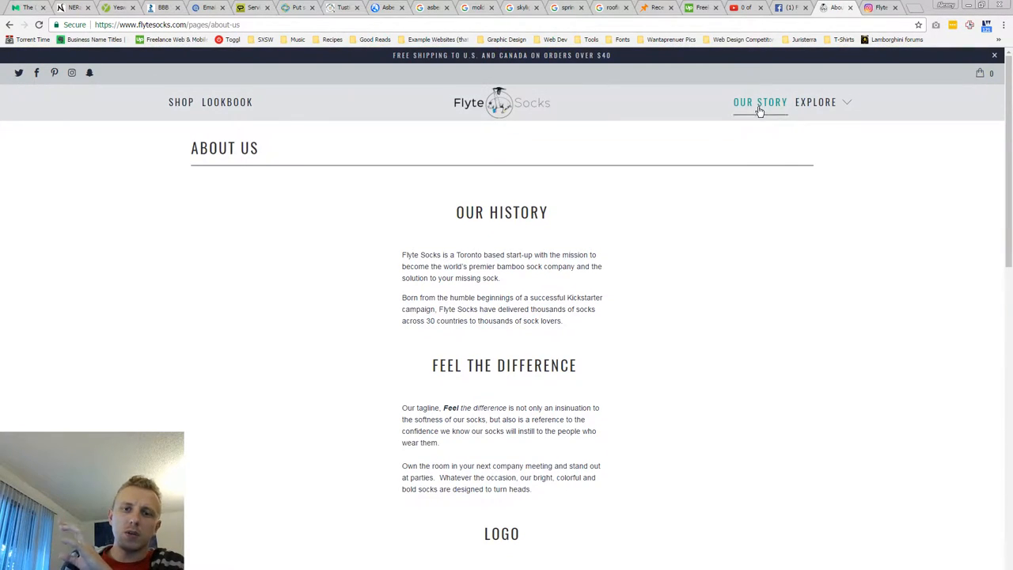
scroll("down", 3)
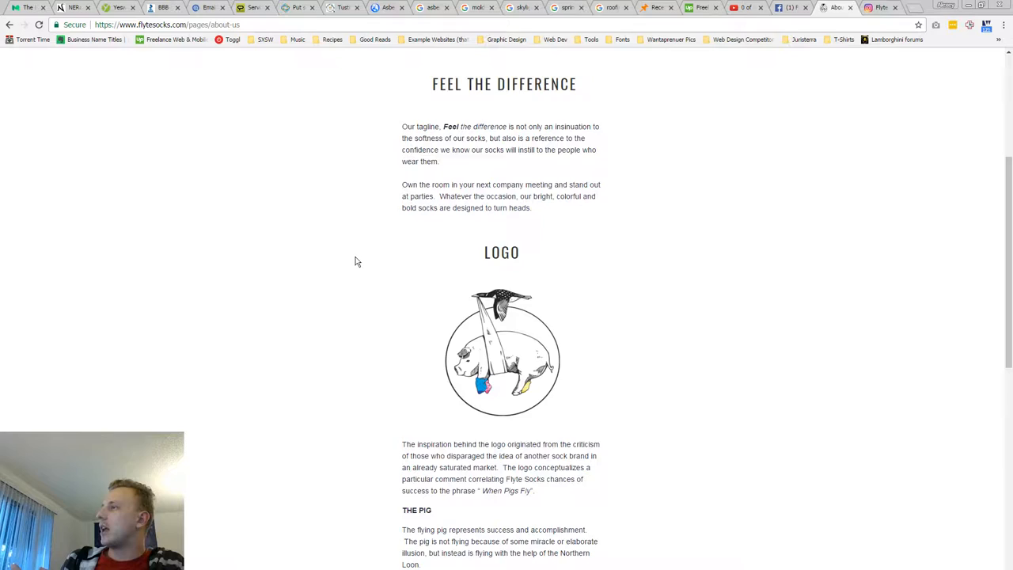
scroll("down", 3)
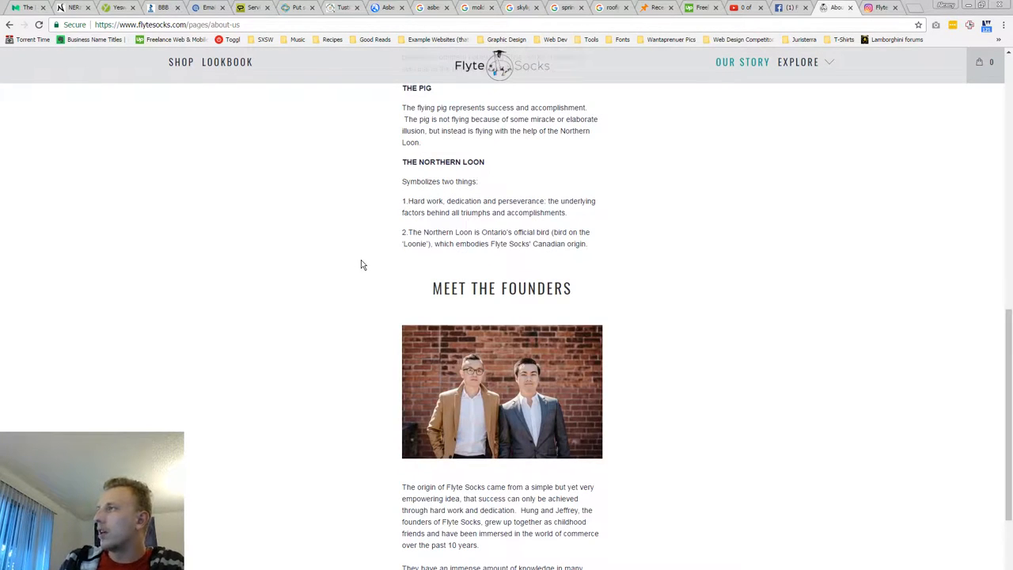
scroll("down", 3)
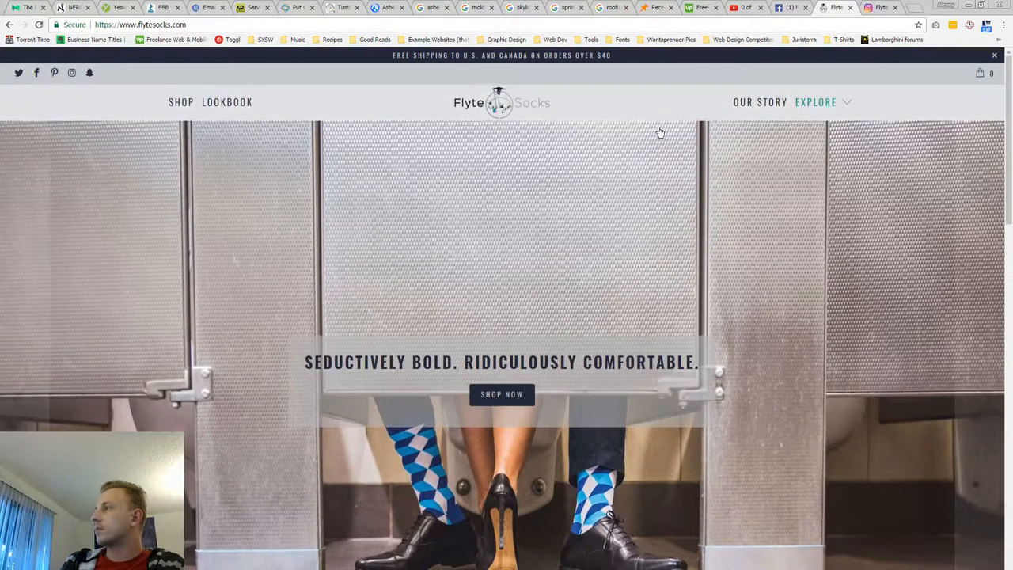
left_click(815, 101)
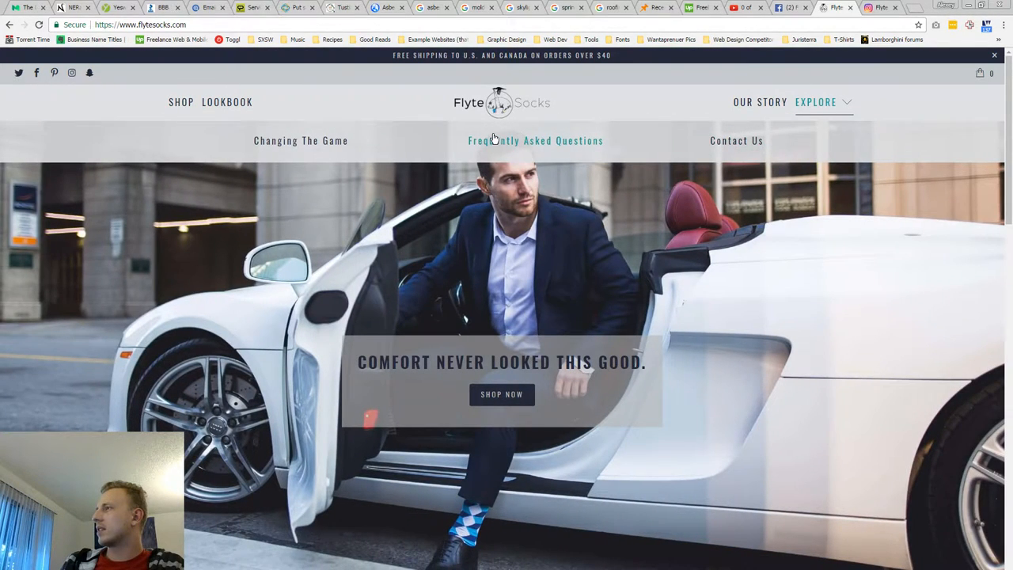
- Read the FAQs page through shipping, product, payments, returns and contact sections and back to top
left_click(534, 139)
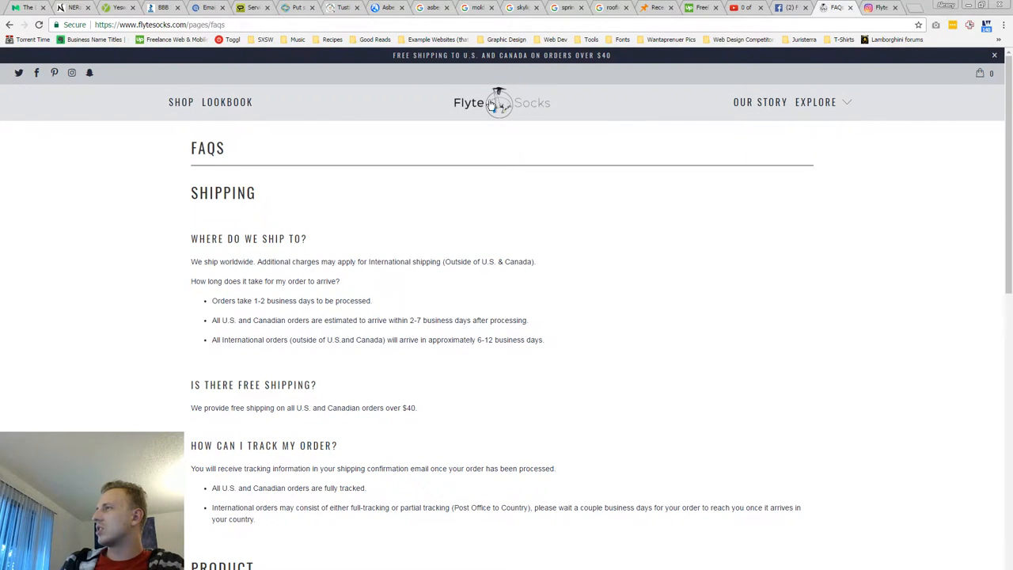
scroll("down", 3)
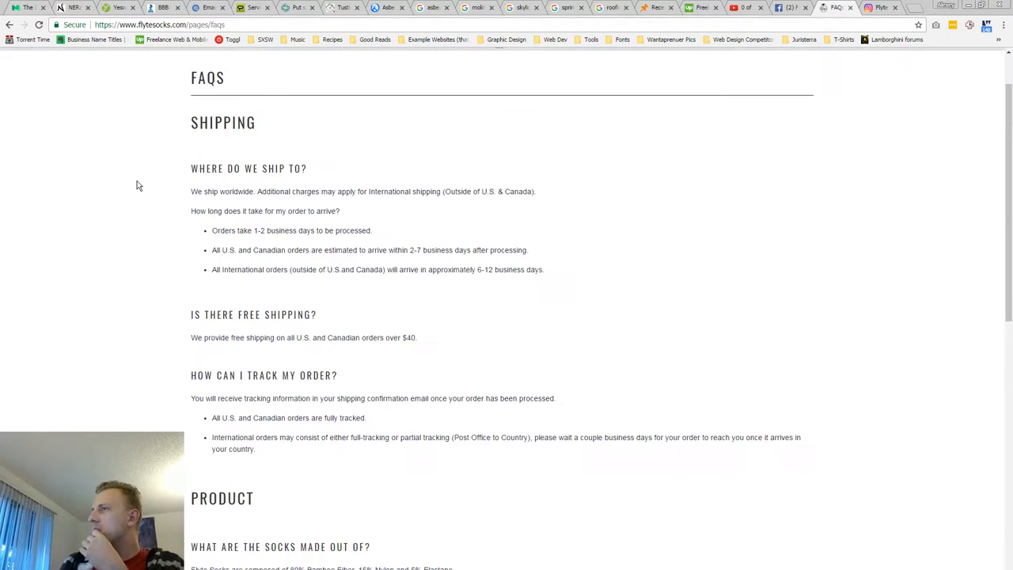
scroll("down", 3)
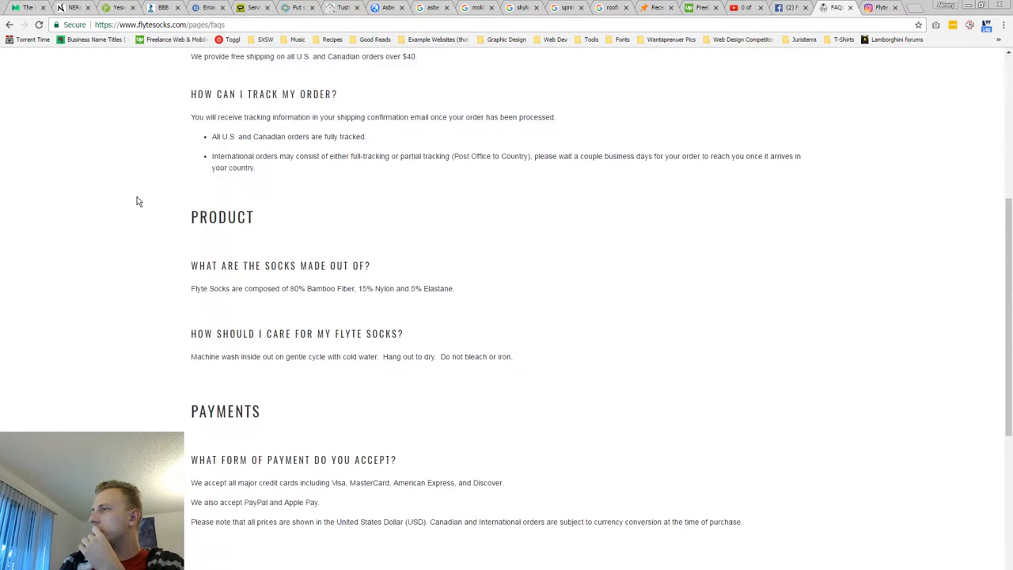
scroll("down", 3)
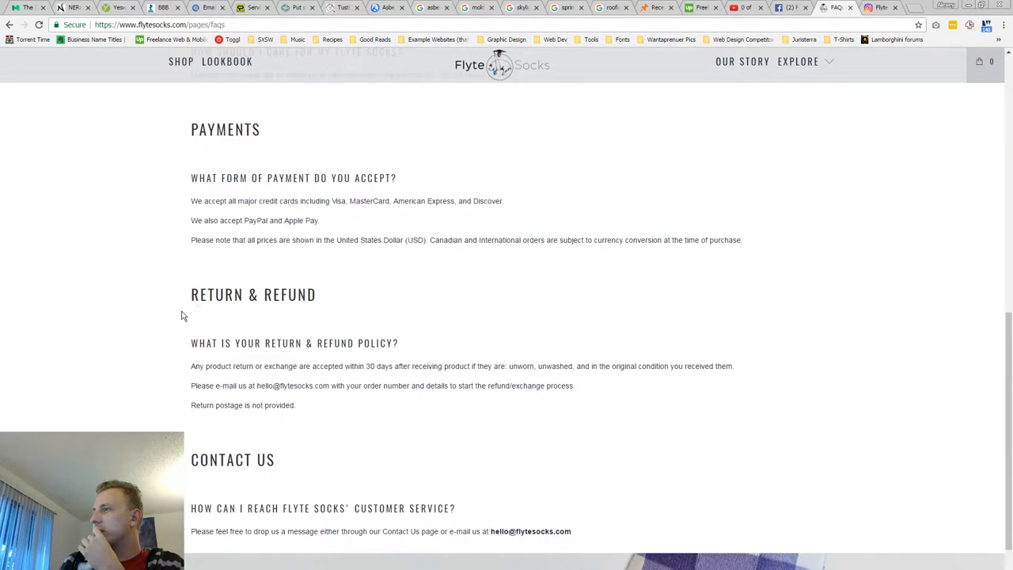
scroll("up", 3)
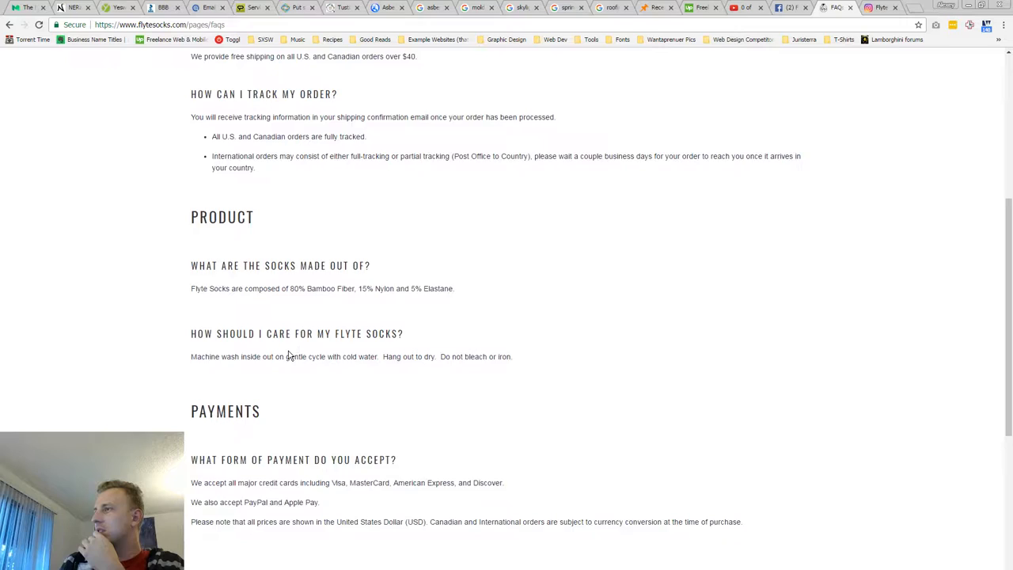
scroll("up", 3)
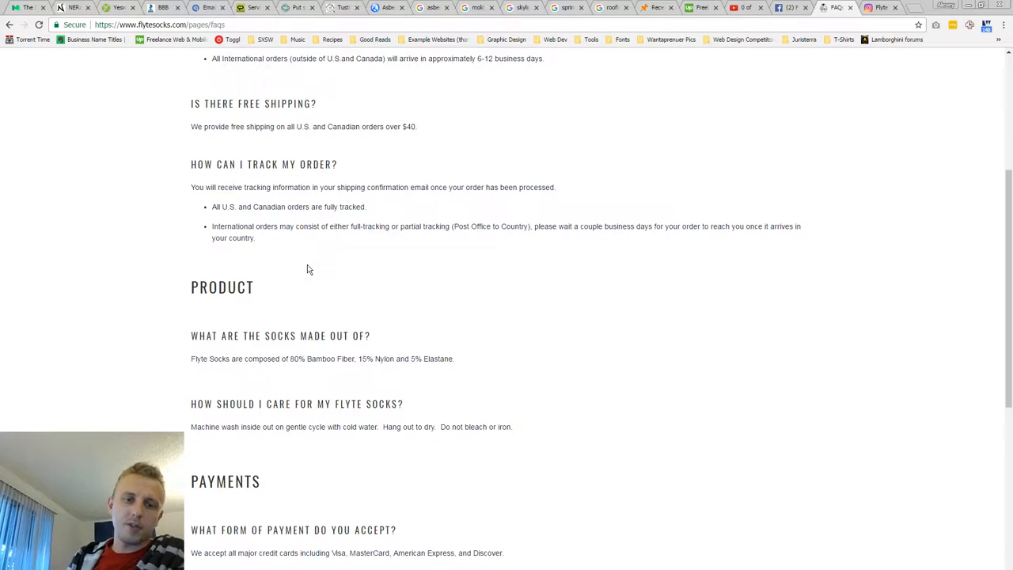
scroll("up", 3)
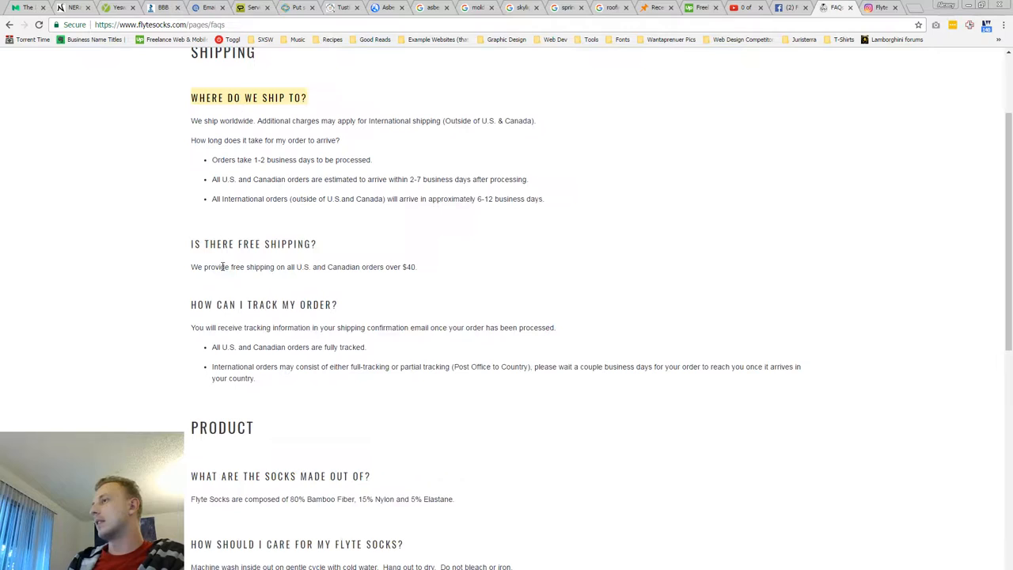
scroll("up", 3)
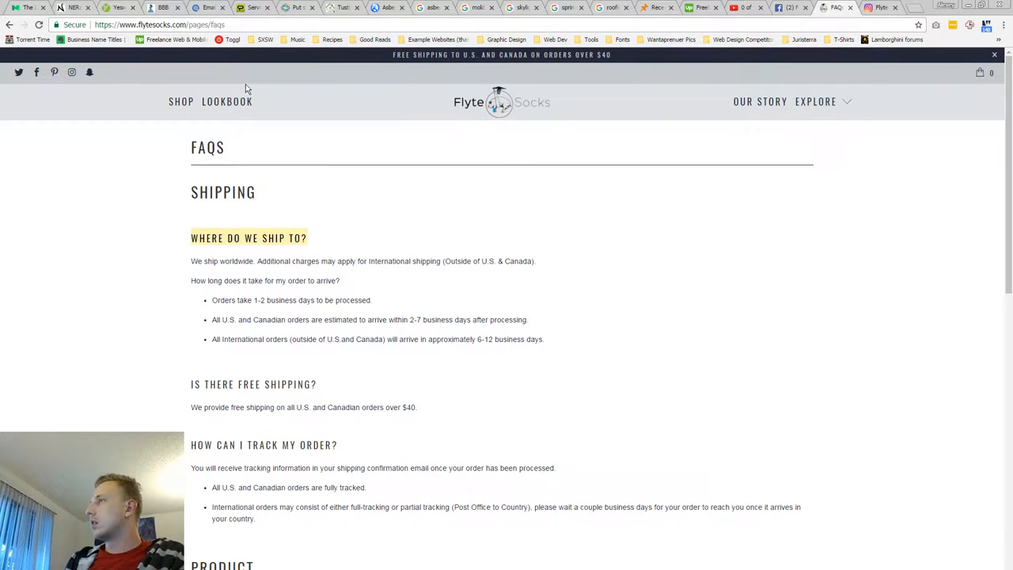
- Browse the Shop collection grid through the Tangram, Charlie, Bumble and Spot sock styles
left_click(181, 101)
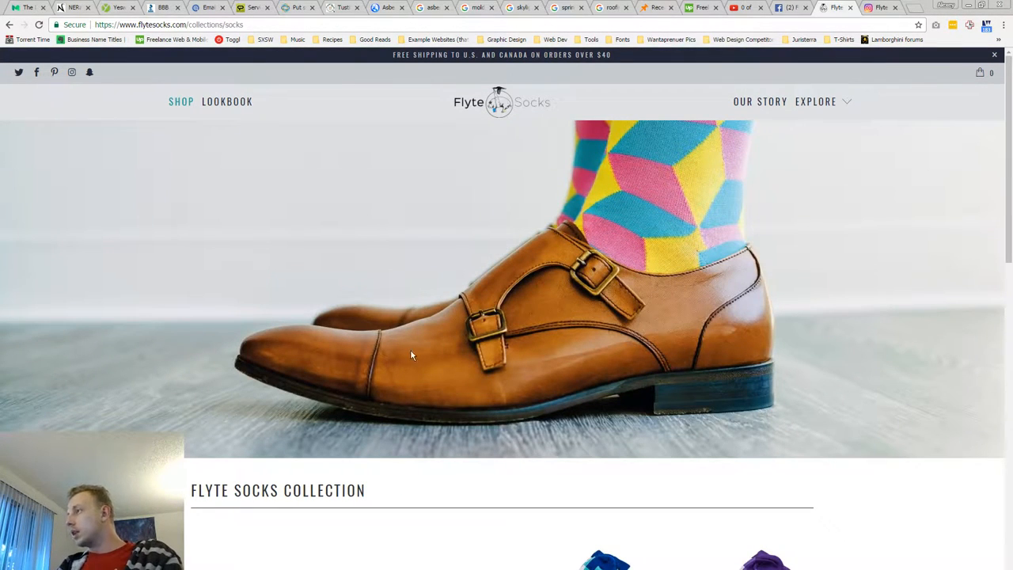
scroll("down", 3)
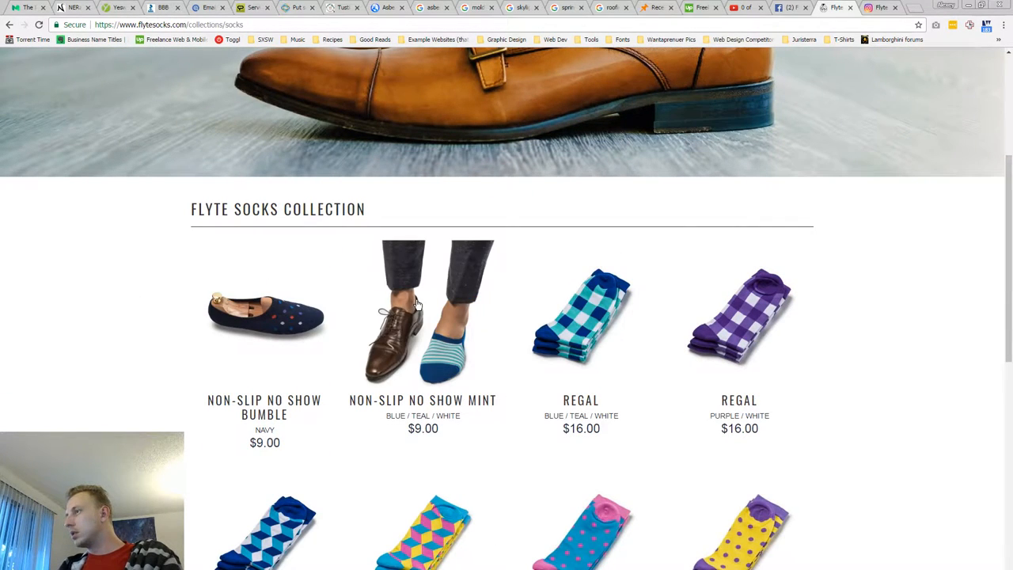
scroll("down", 3)
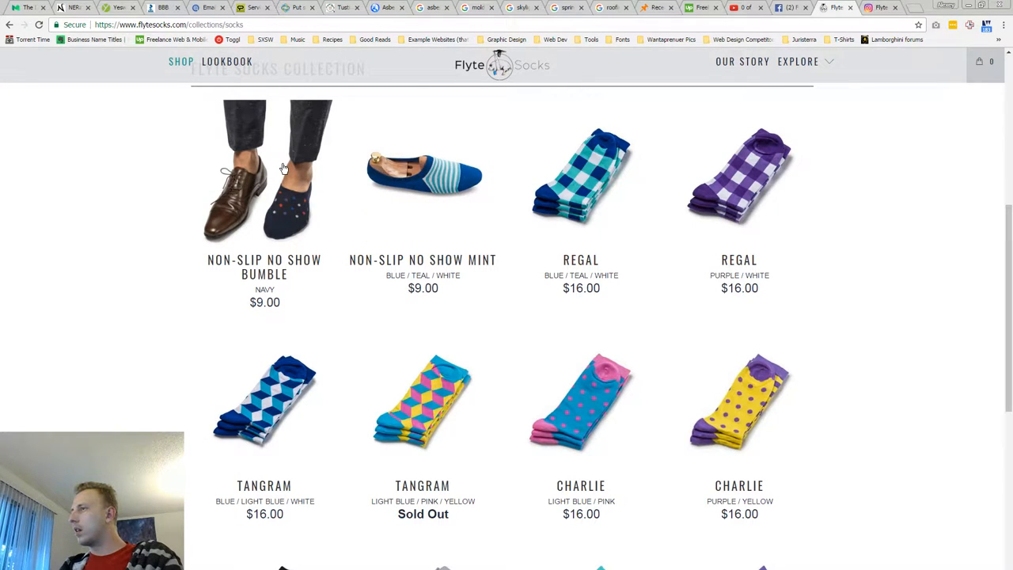
mouse_move(253, 228)
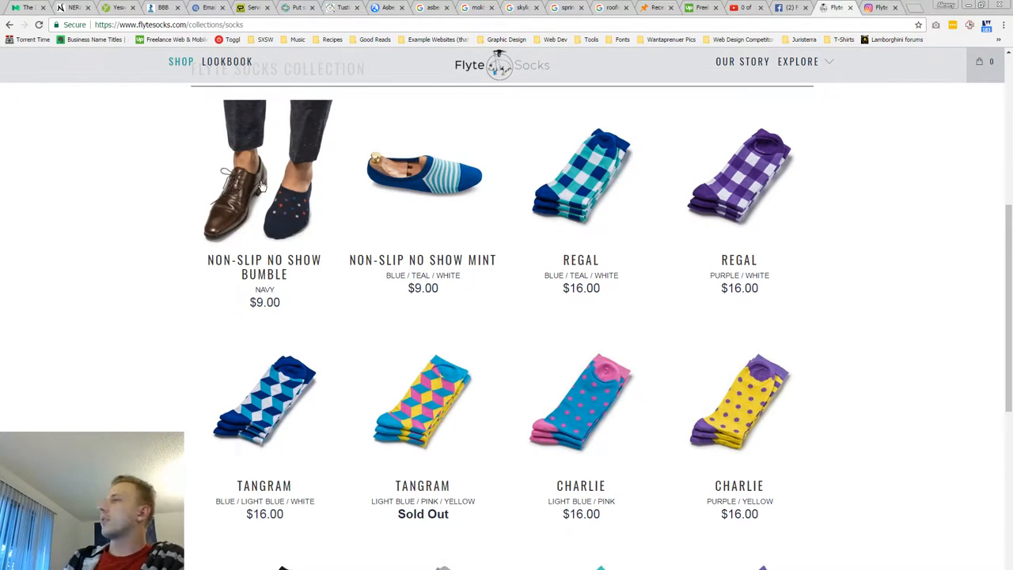
mouse_move(671, 187)
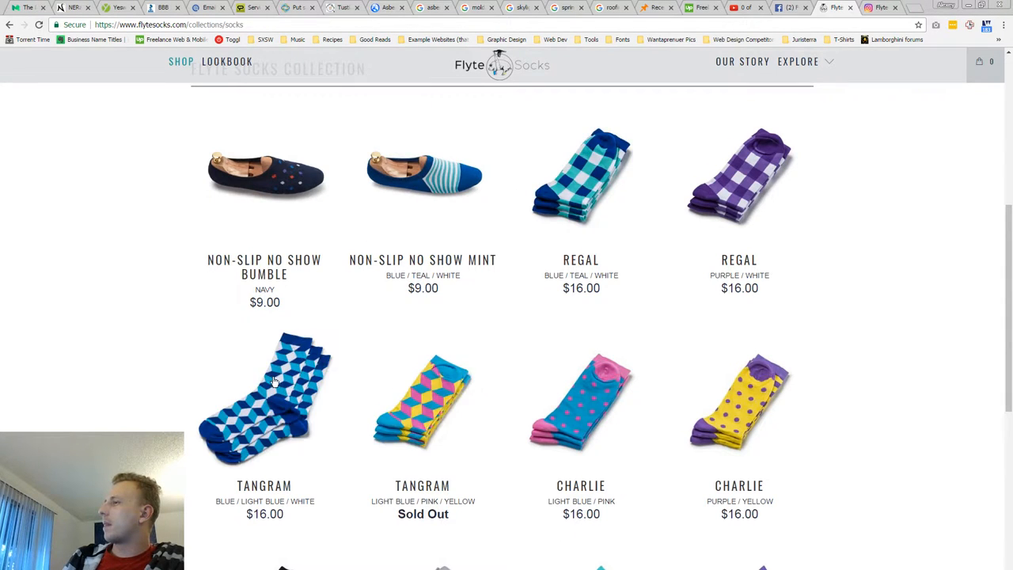
scroll("down", 3)
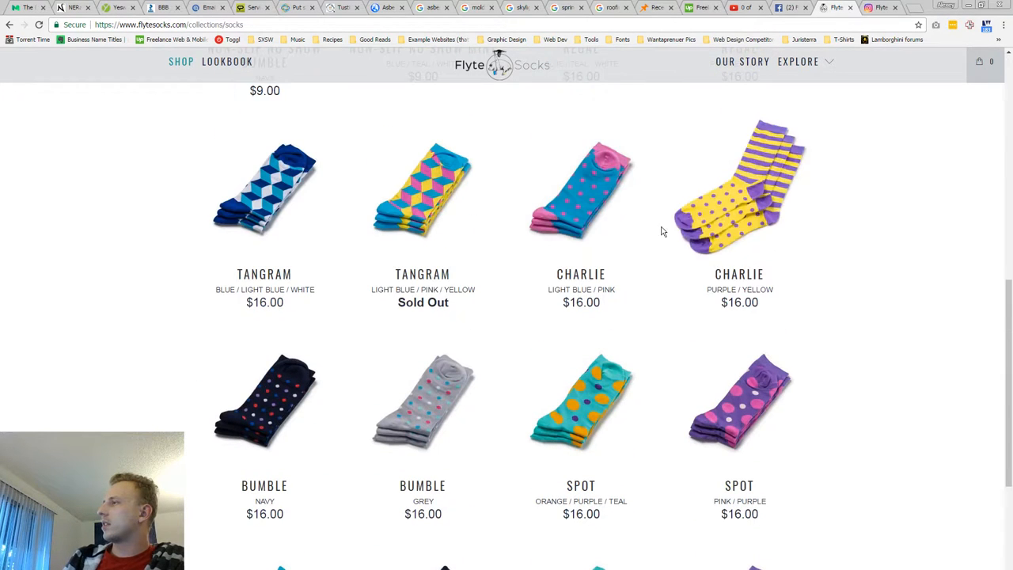
scroll("up", 3)
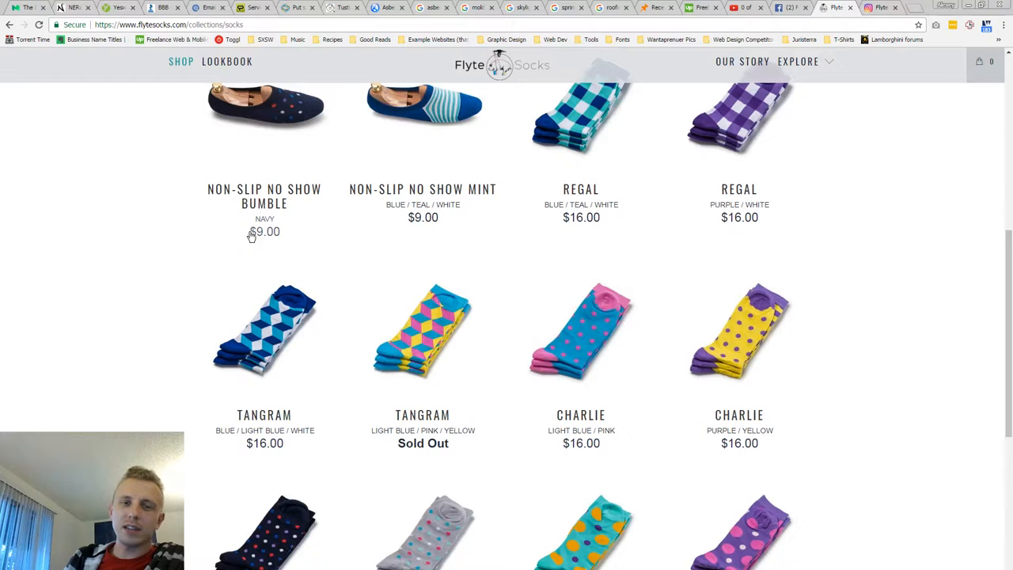
mouse_move(577, 333)
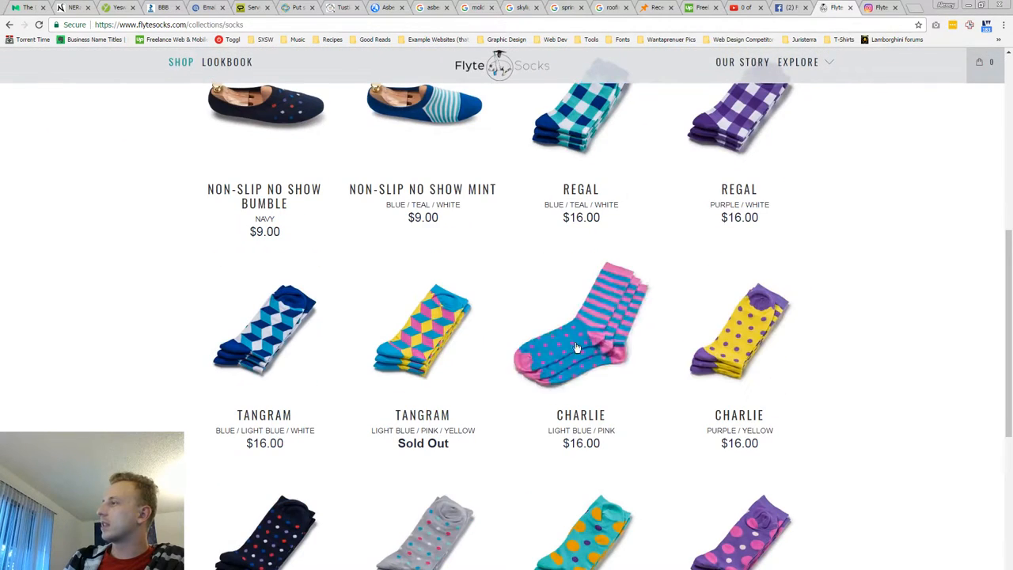
scroll("down", 3)
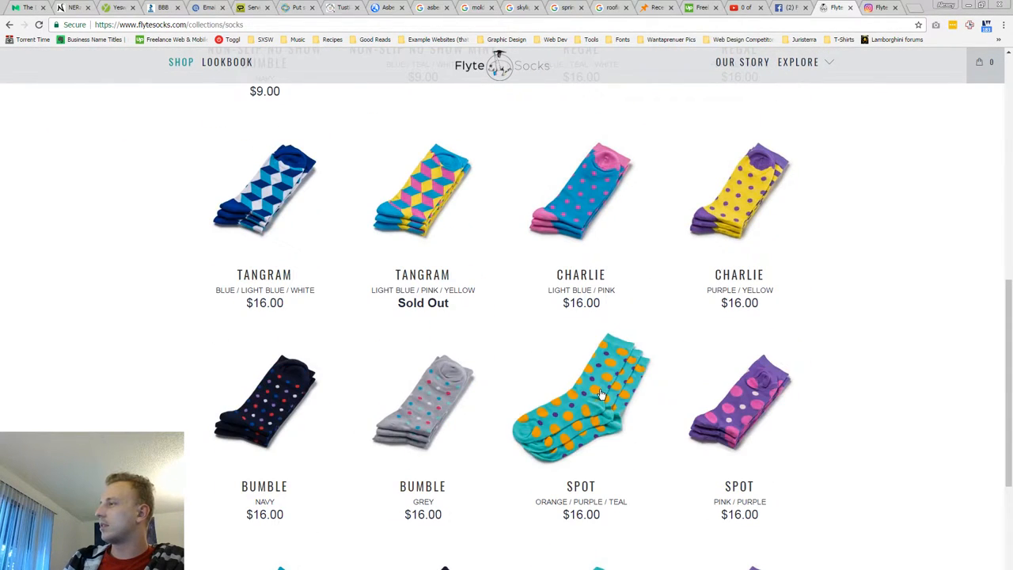
mouse_move(155, 402)
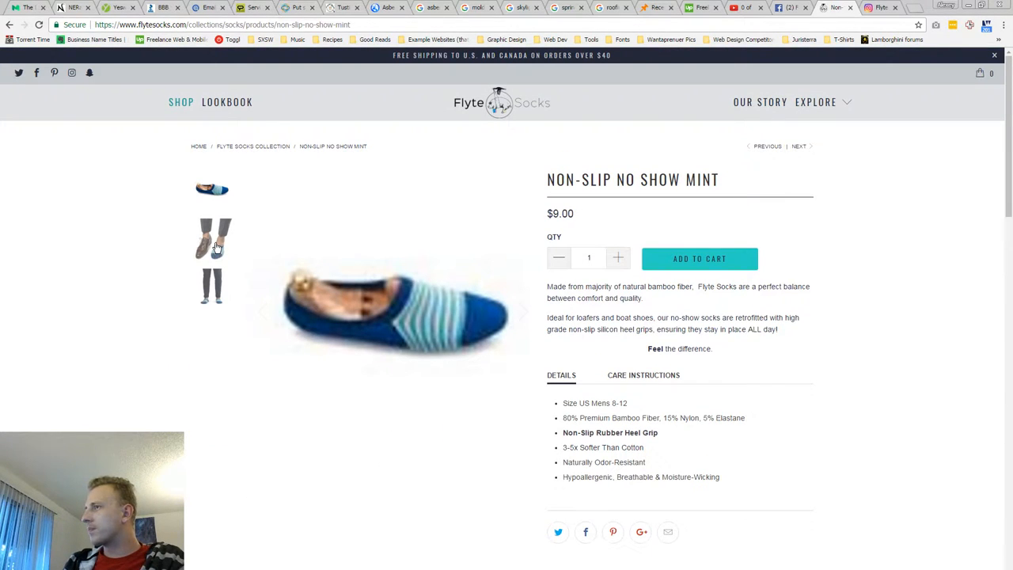
- View the Non-Slip No Show Mint worn-sock photos and its feature diagram and related items
left_click(212, 239)
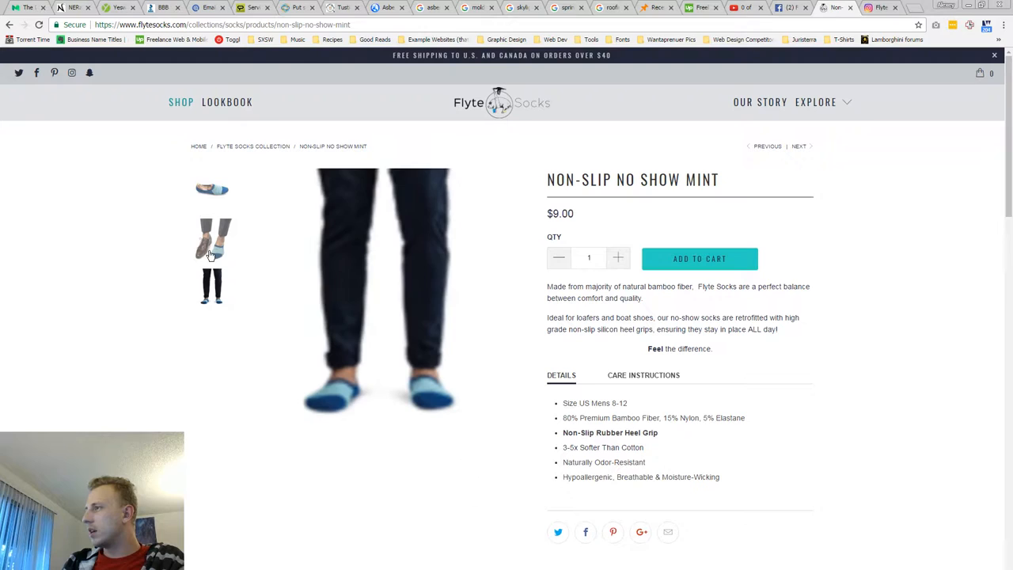
left_click(212, 237)
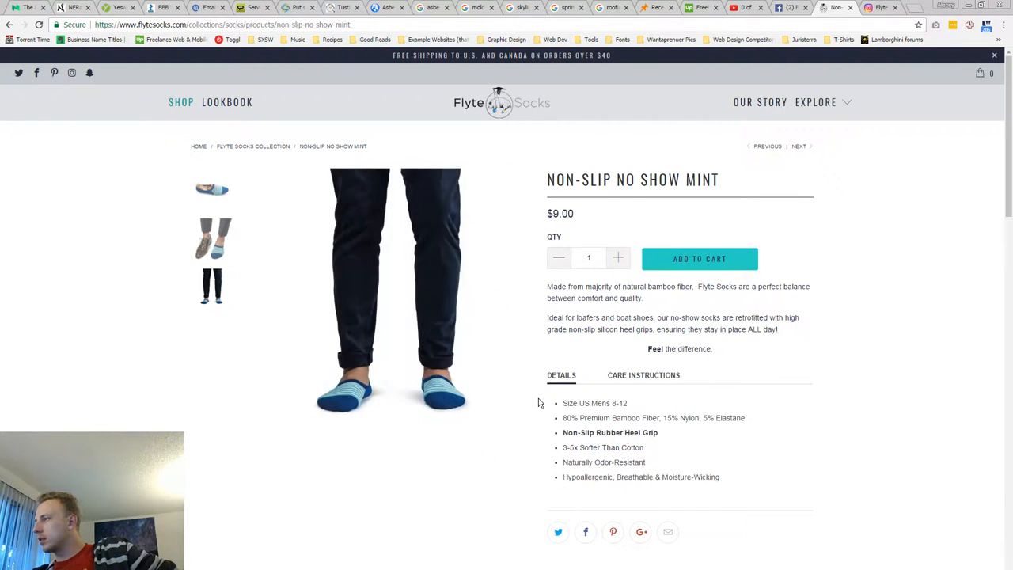
scroll("down", 3)
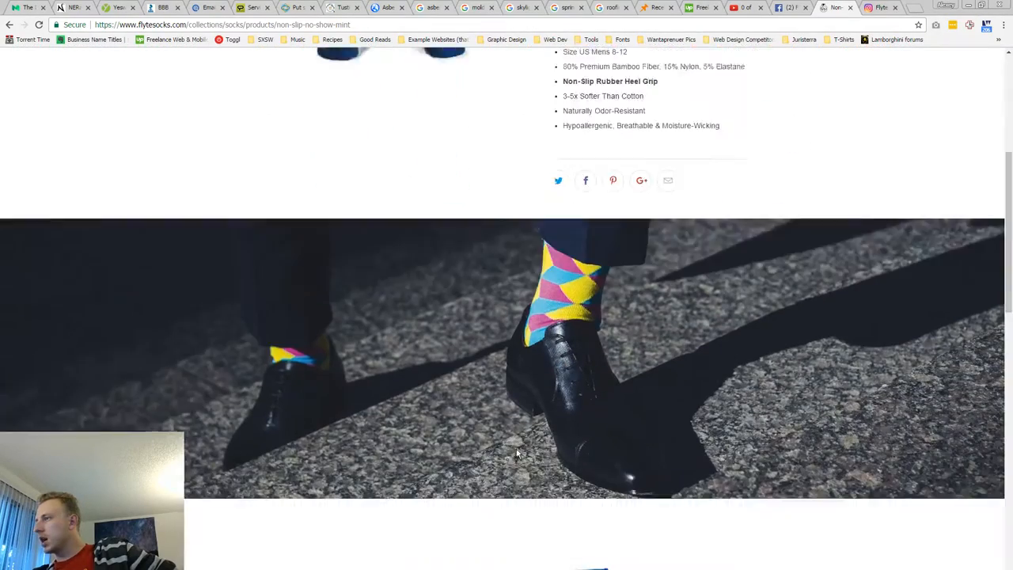
scroll("down", 3)
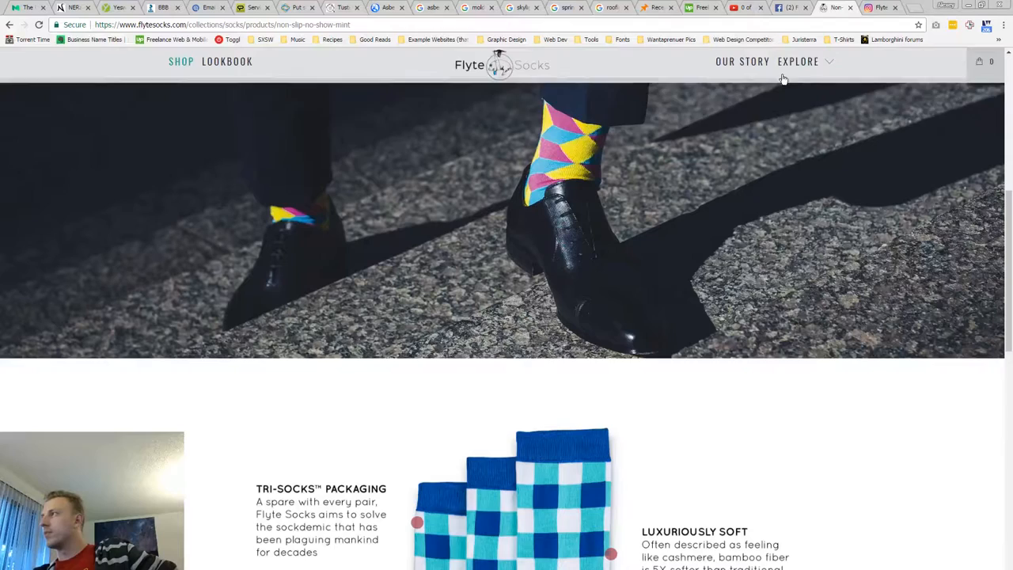
- Return to the Flyte Socks collection page and browse down through its product grid
left_click(797, 60)
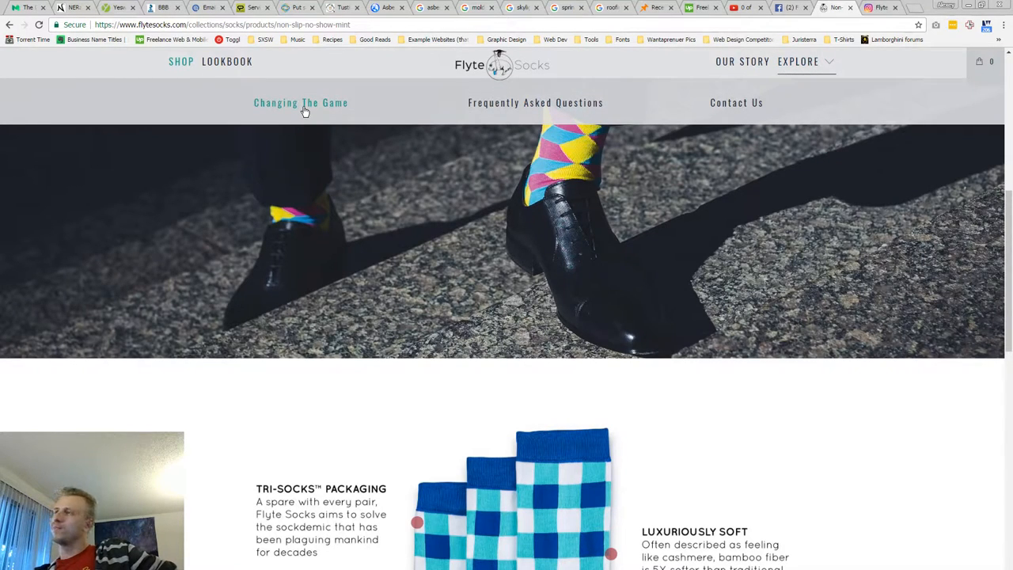
scroll("down", 3)
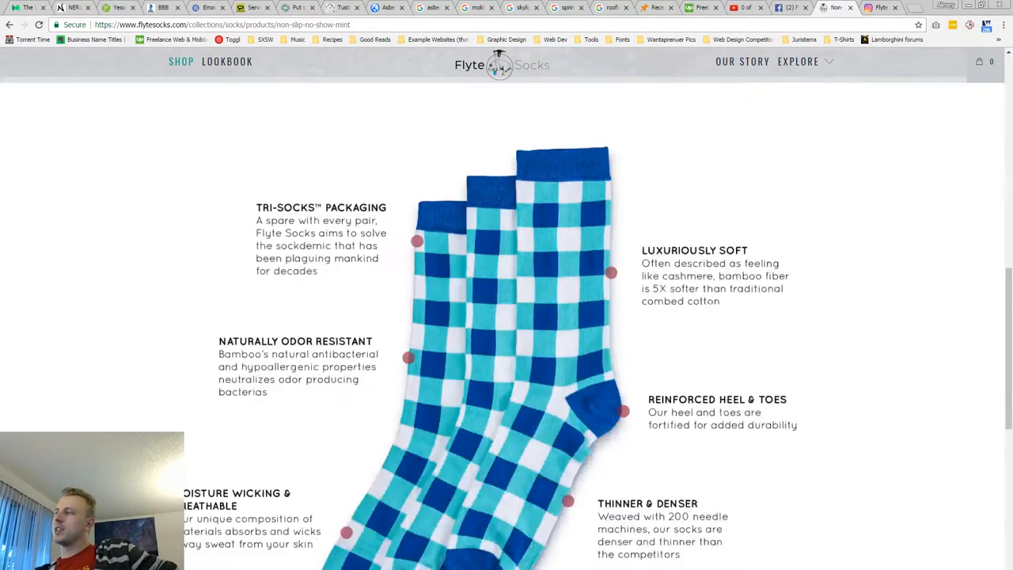
scroll("down", 3)
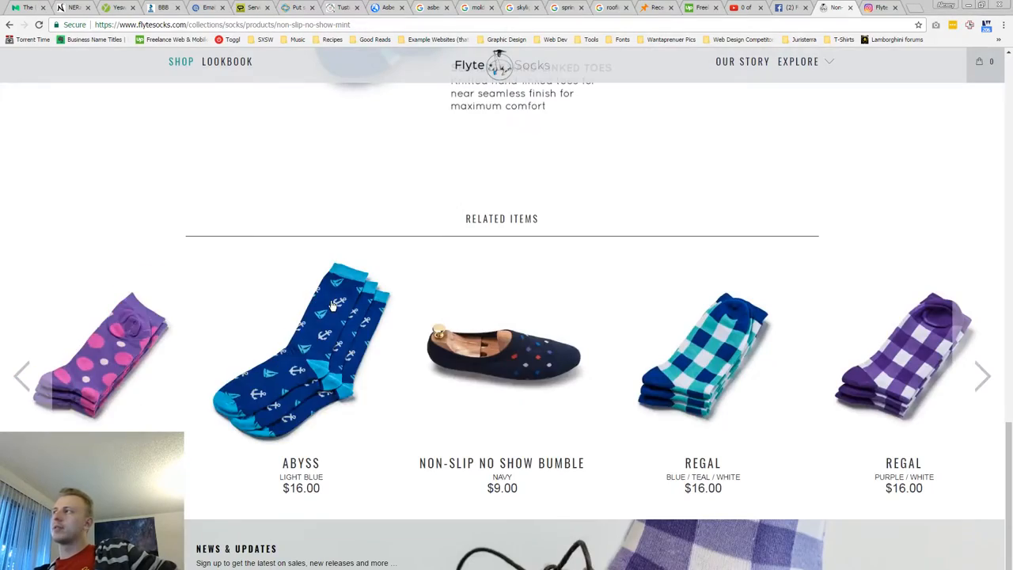
scroll("down", 3)
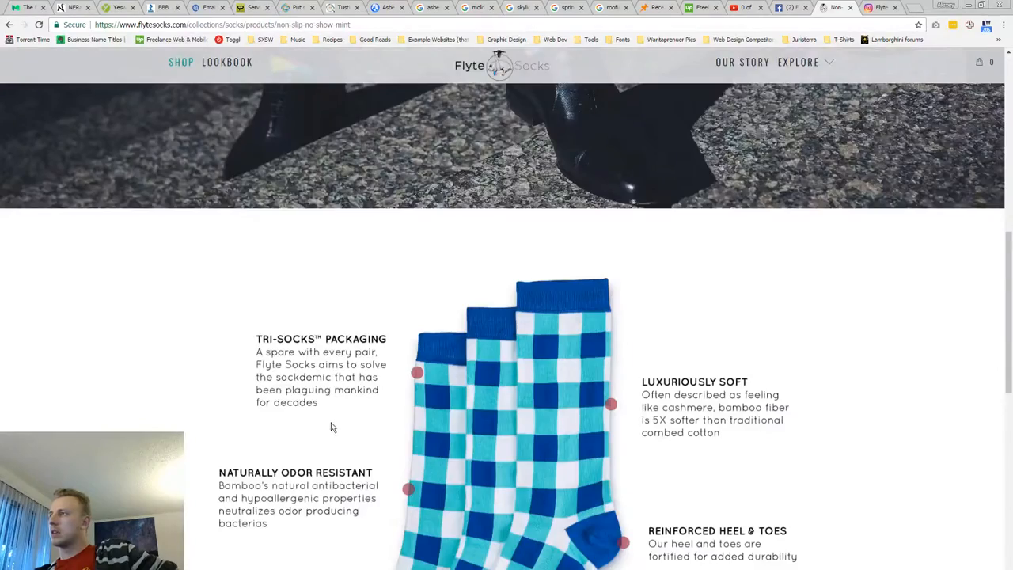
scroll("down", 3)
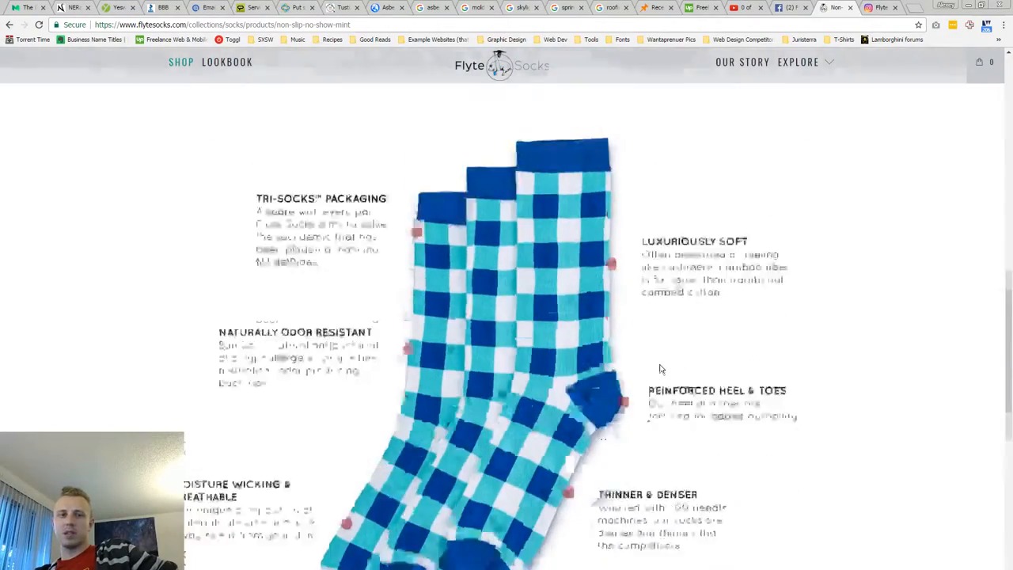
scroll("down", 3)
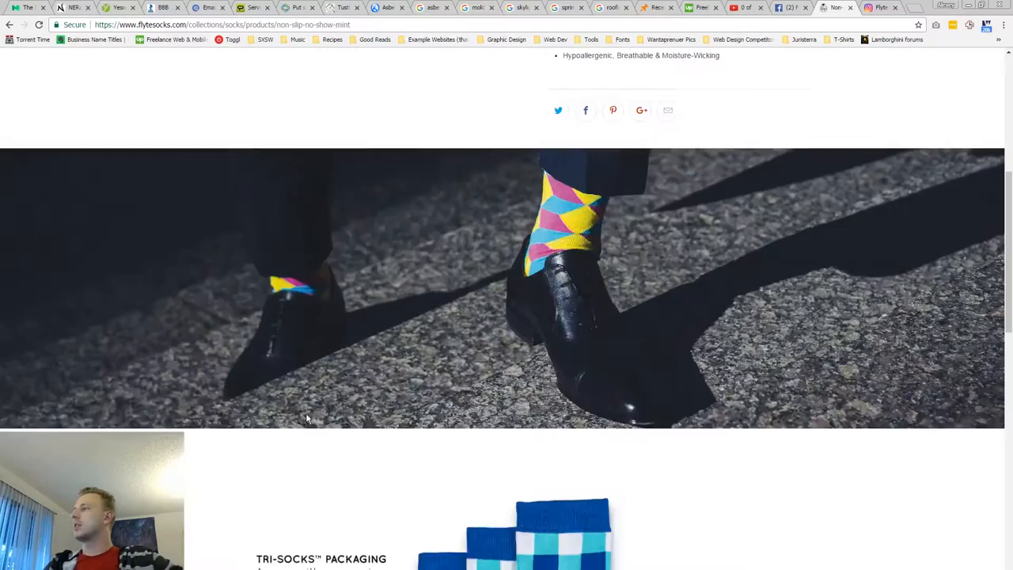
scroll("down", 3)
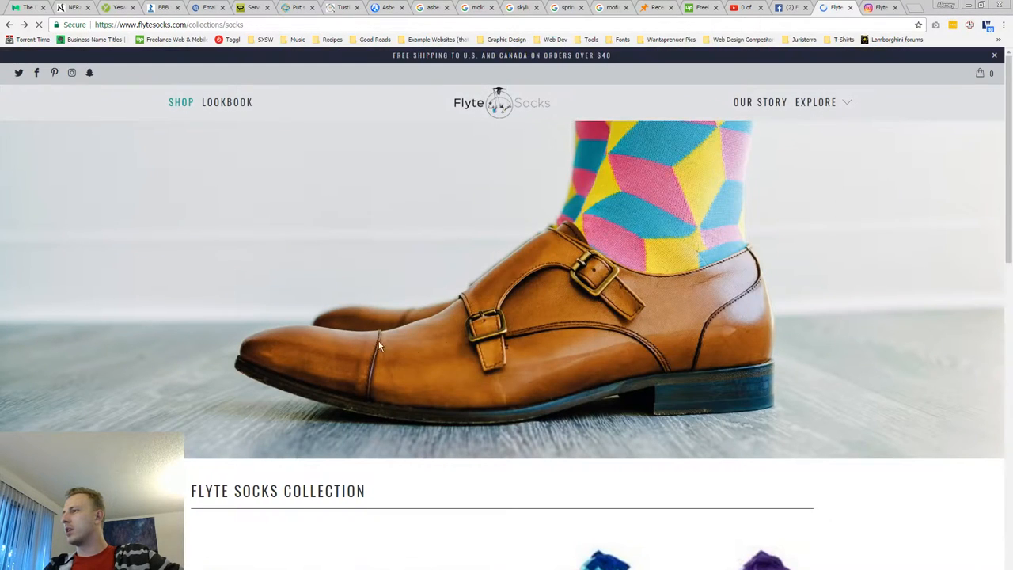
mouse_move(155, 309)
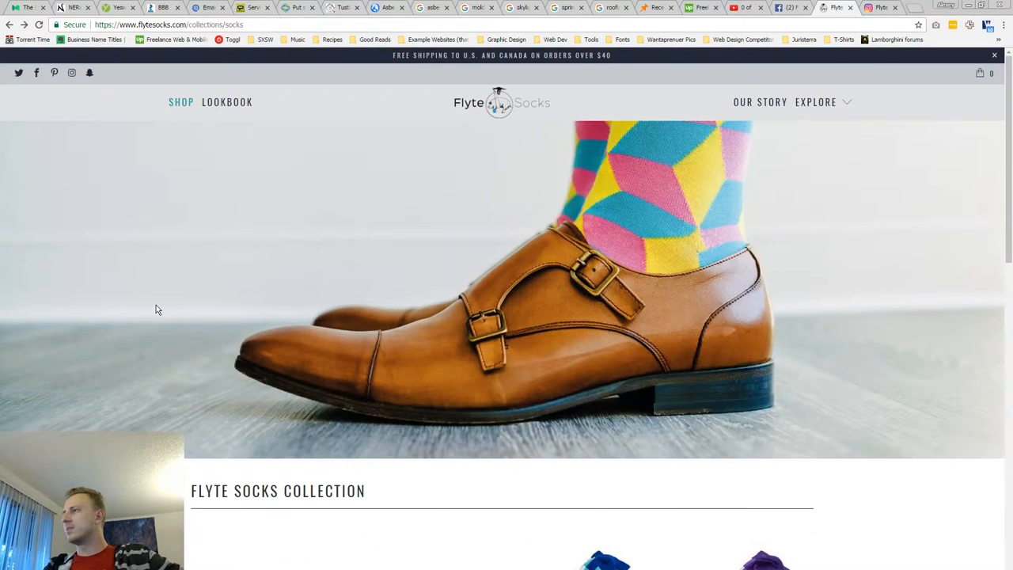
mouse_move(190, 303)
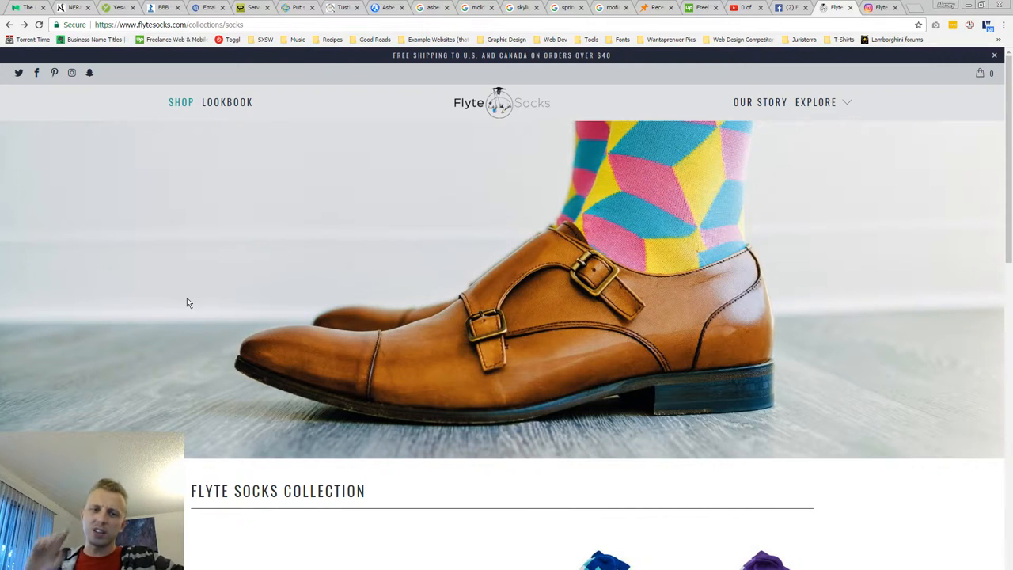
mouse_move(357, 386)
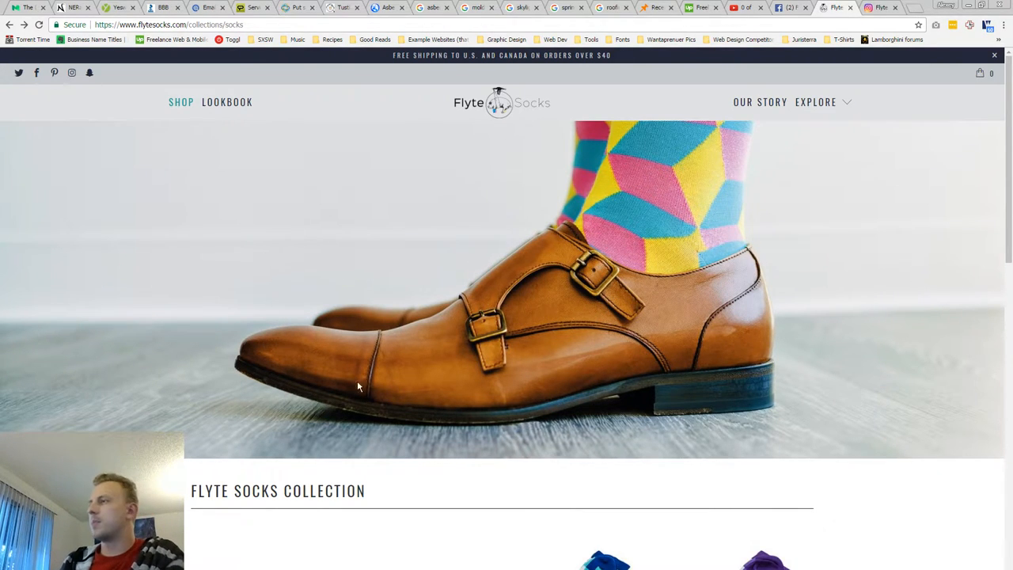
- Open the Charlie Light Blue / Pink socks ($16.00) product page from the collection grid
scroll("down", 3)
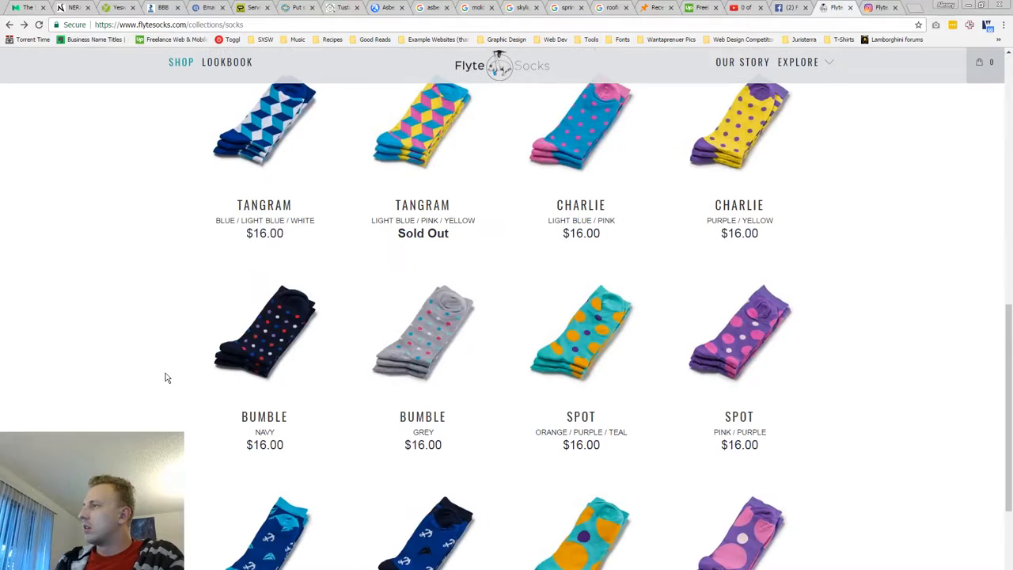
scroll("up", 3)
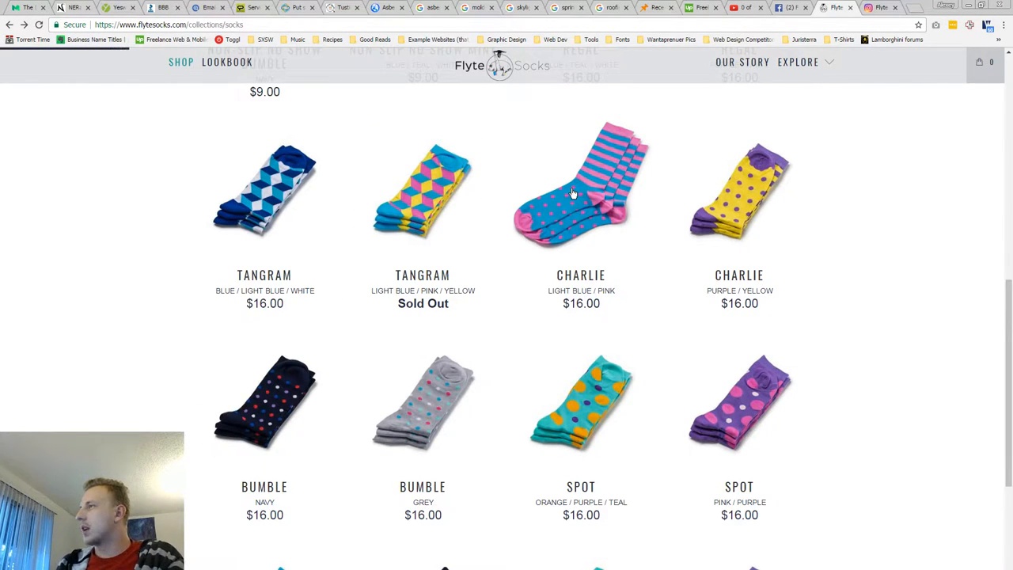
left_click(580, 190)
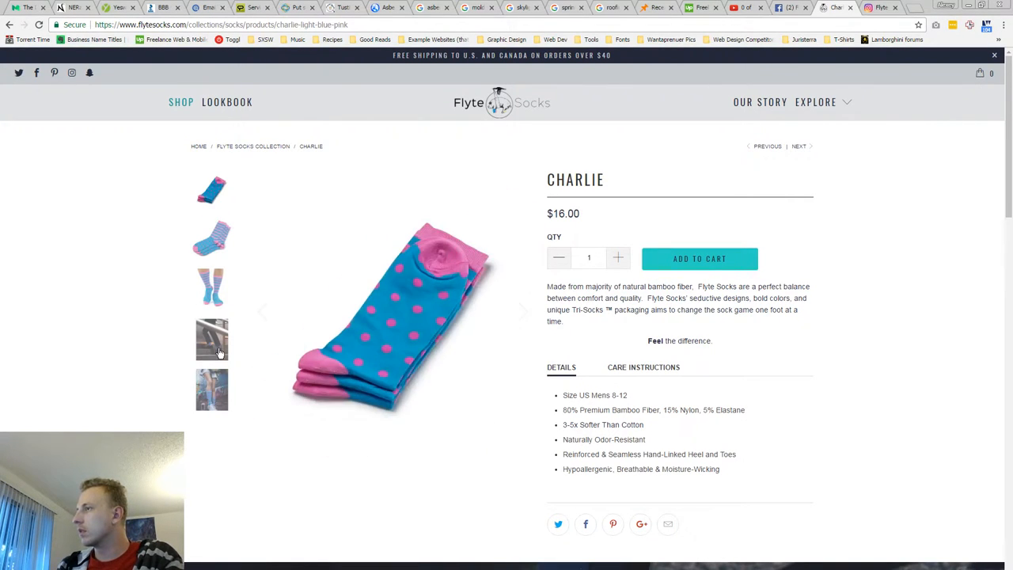
- View the Charlie socks lifestyle photos, then the homepage feature tiles, newsletter signup and footer
left_click(212, 389)
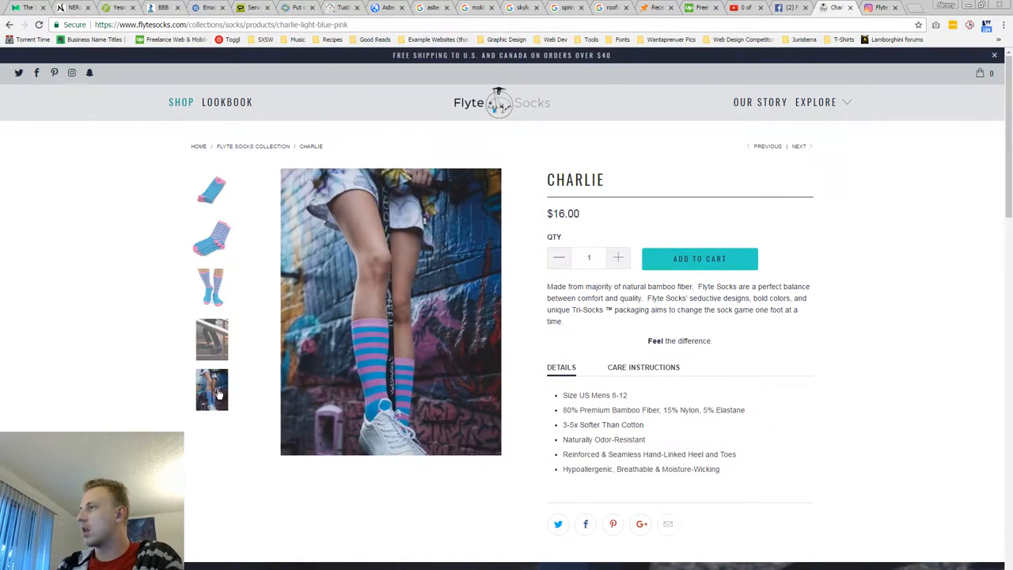
left_click(212, 338)
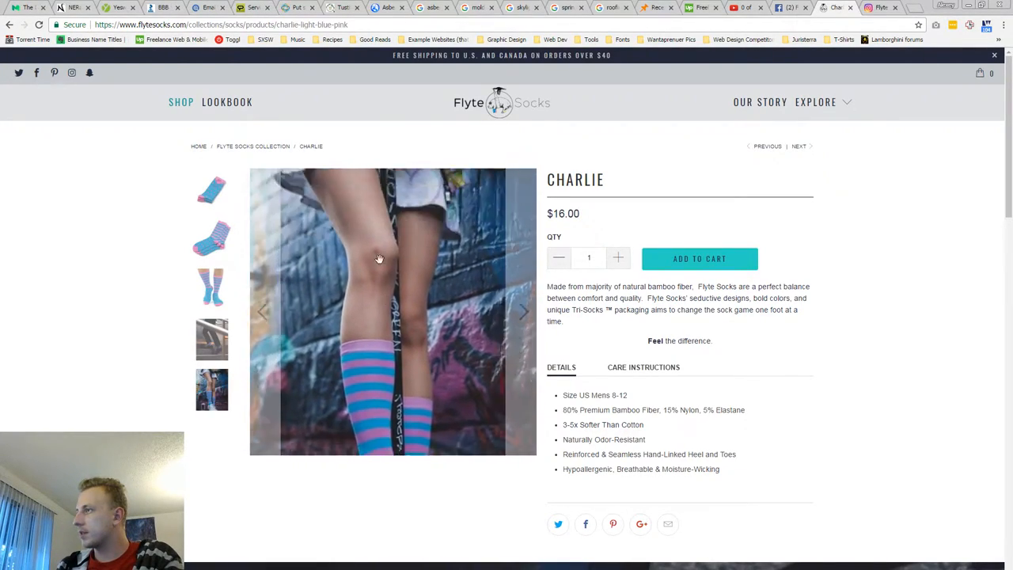
scroll("down", 3)
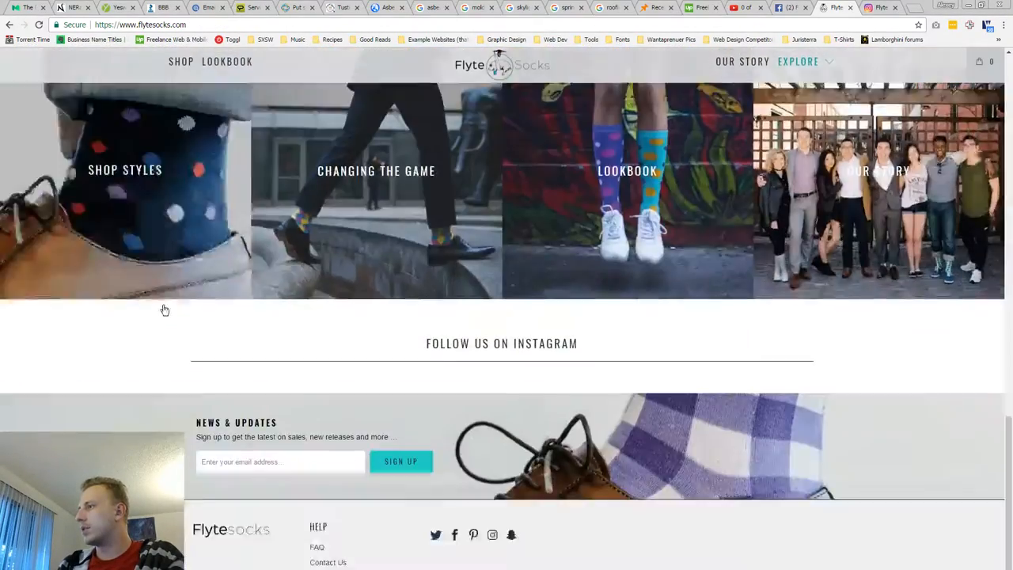
scroll("up", 3)
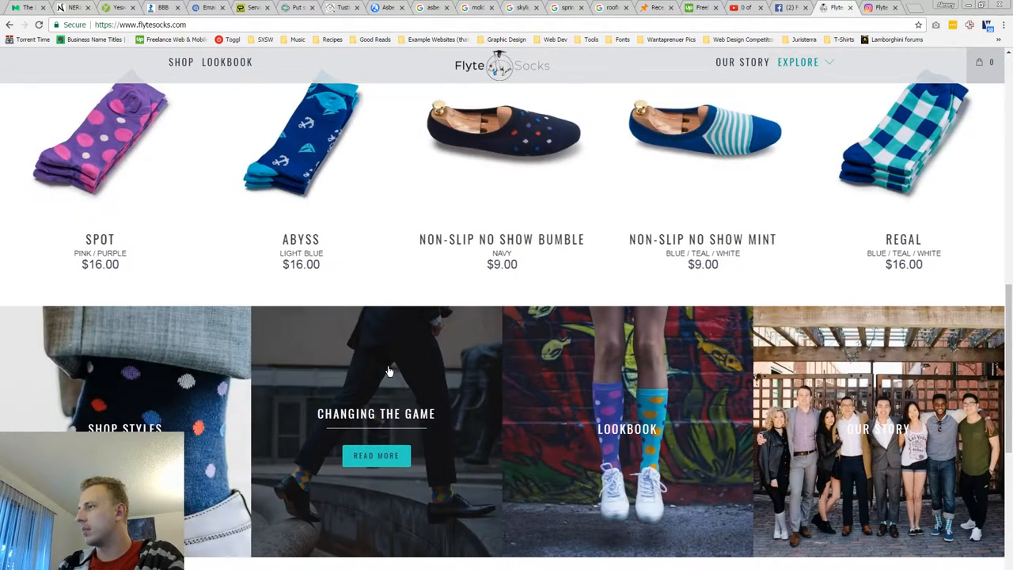
left_click(377, 455)
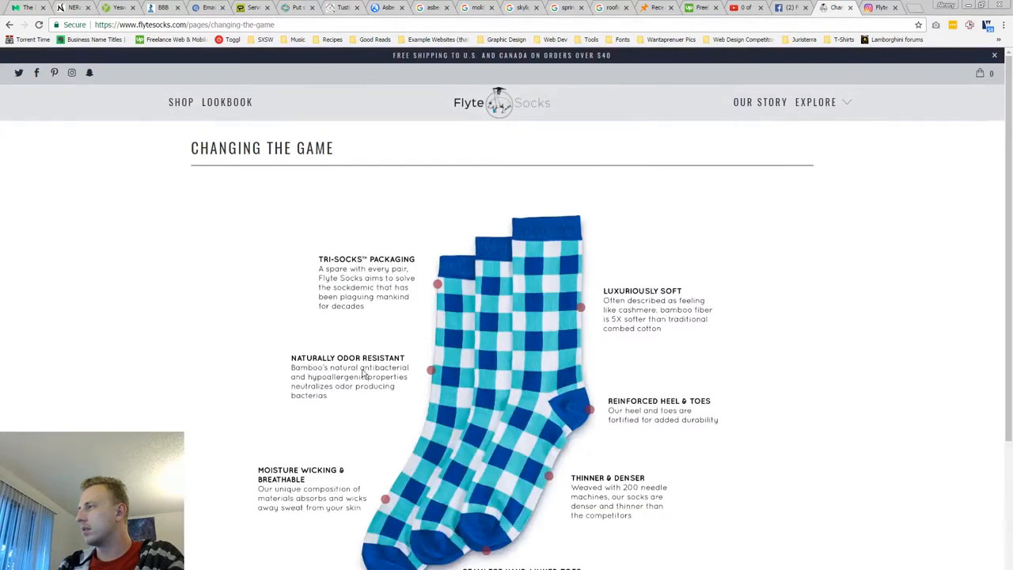
scroll("down", 3)
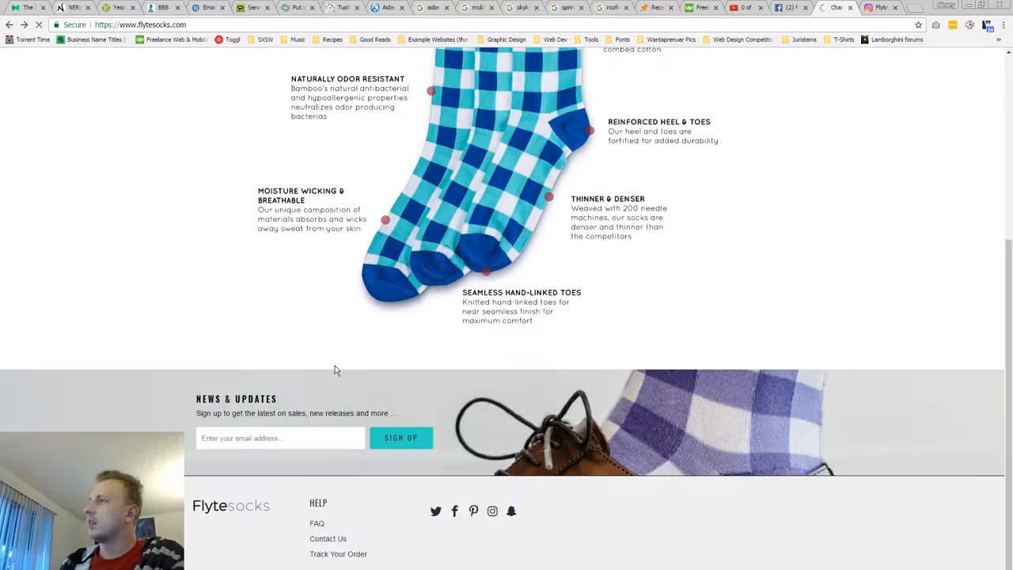
scroll("up", 3)
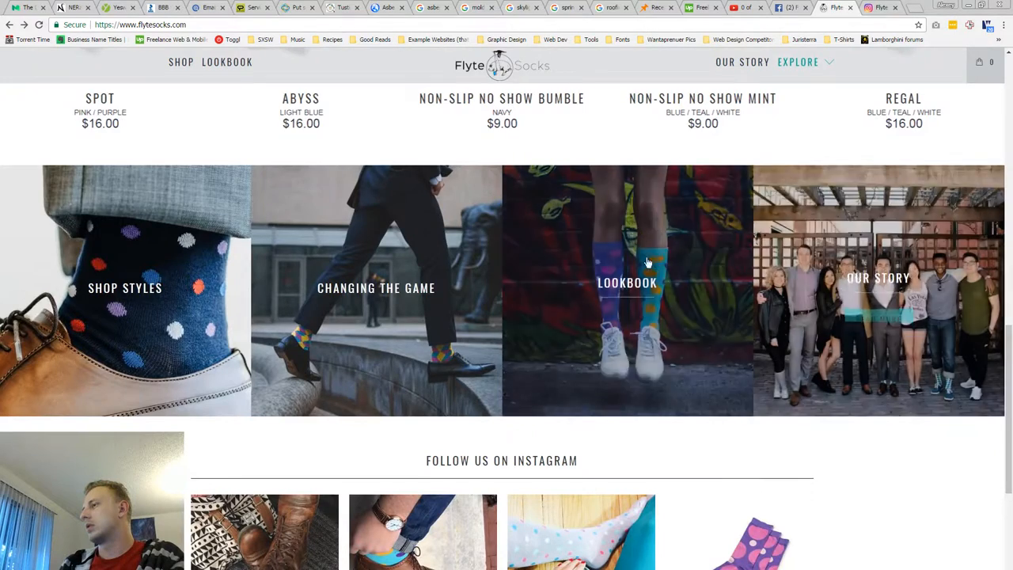
- Scroll down the homepage through the Instagram grid to the footer
scroll("down", 3)
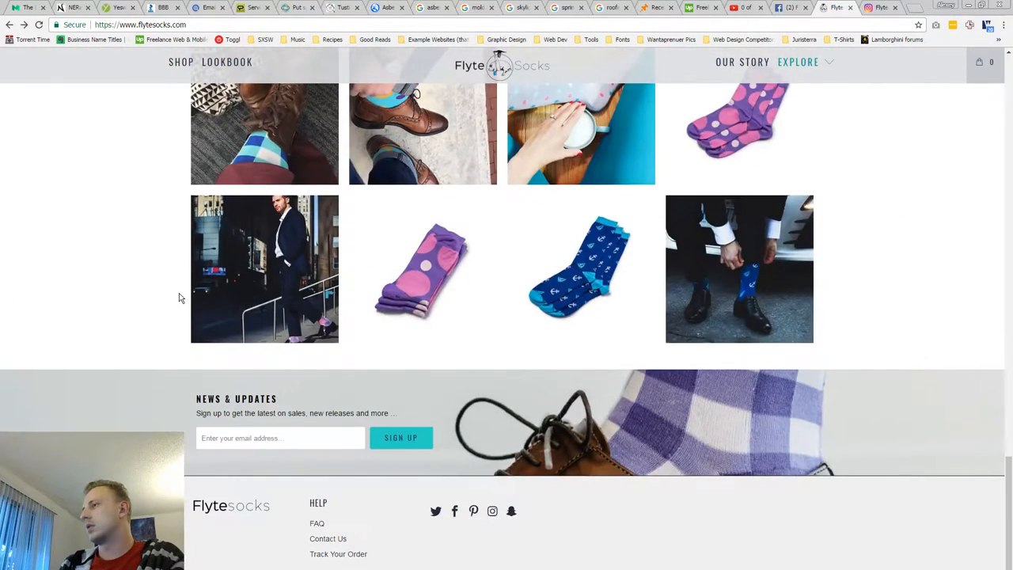
mouse_move(367, 350)
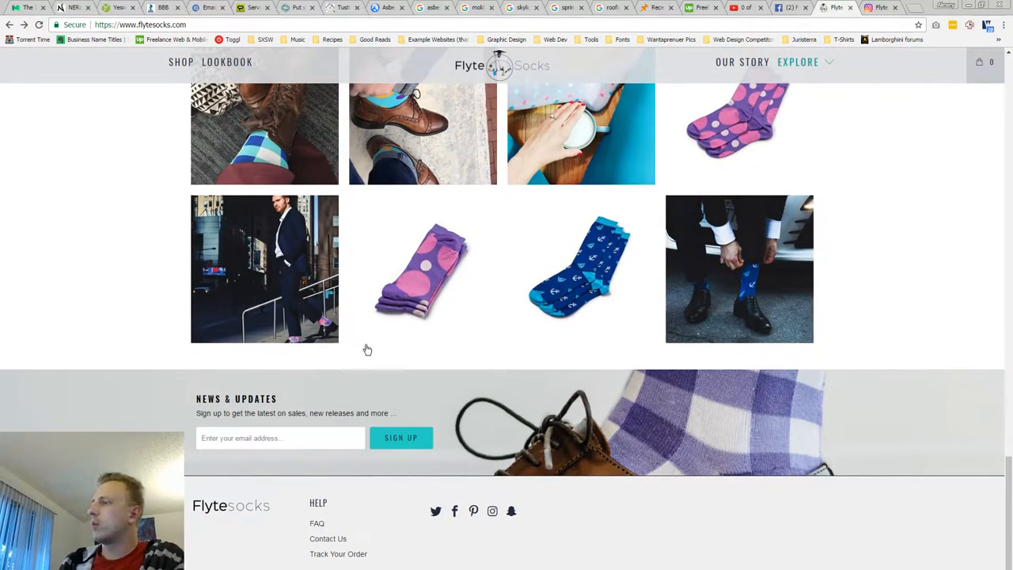
mouse_move(324, 405)
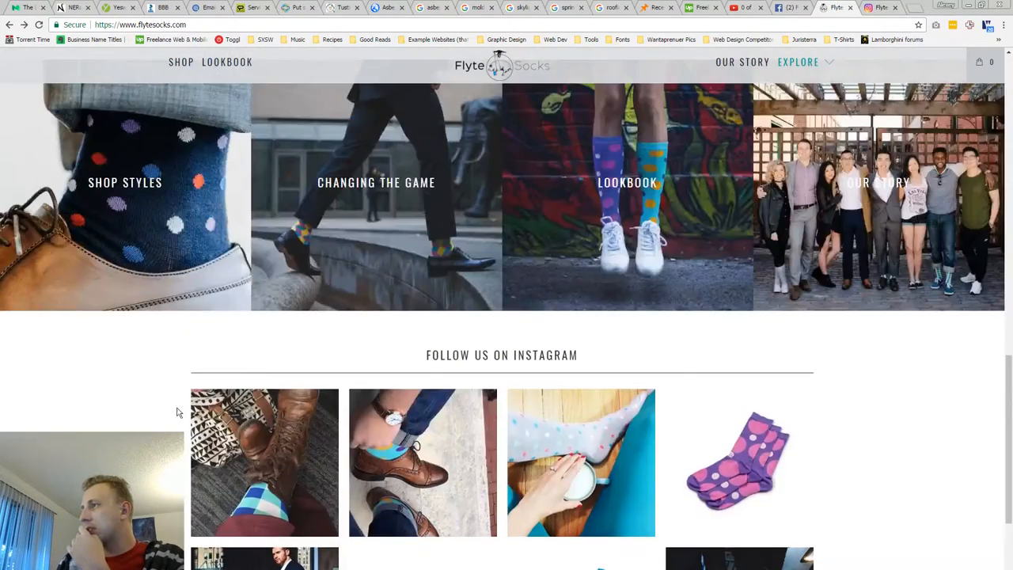
scroll("down", 3)
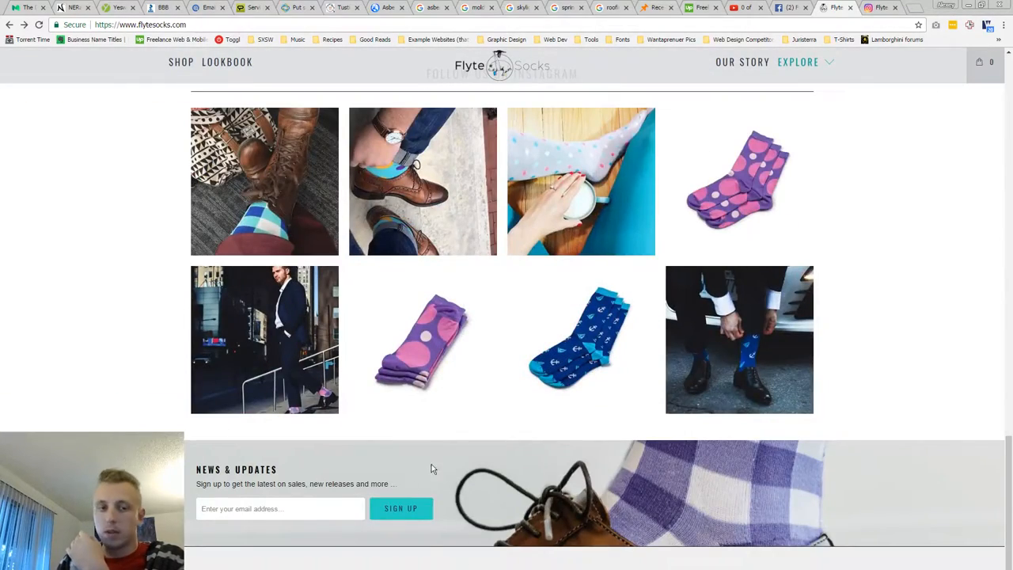
scroll("down", 3)
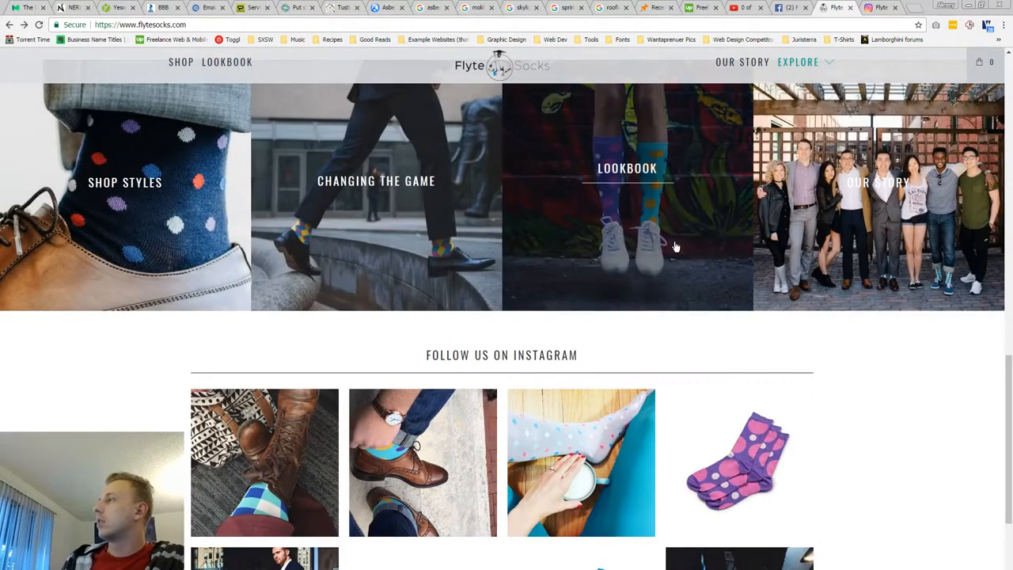
scroll("down", 3)
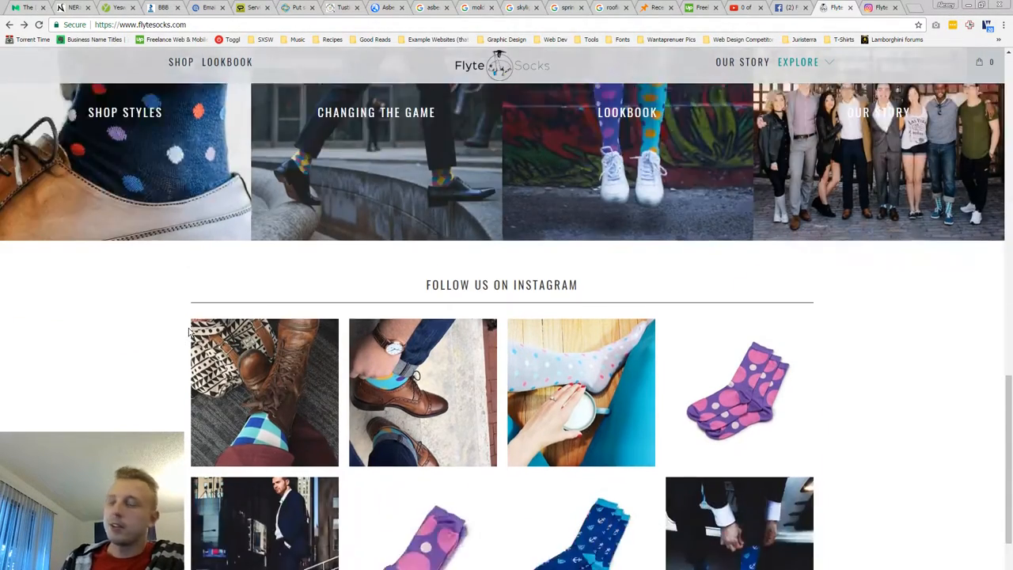
scroll("down", 3)
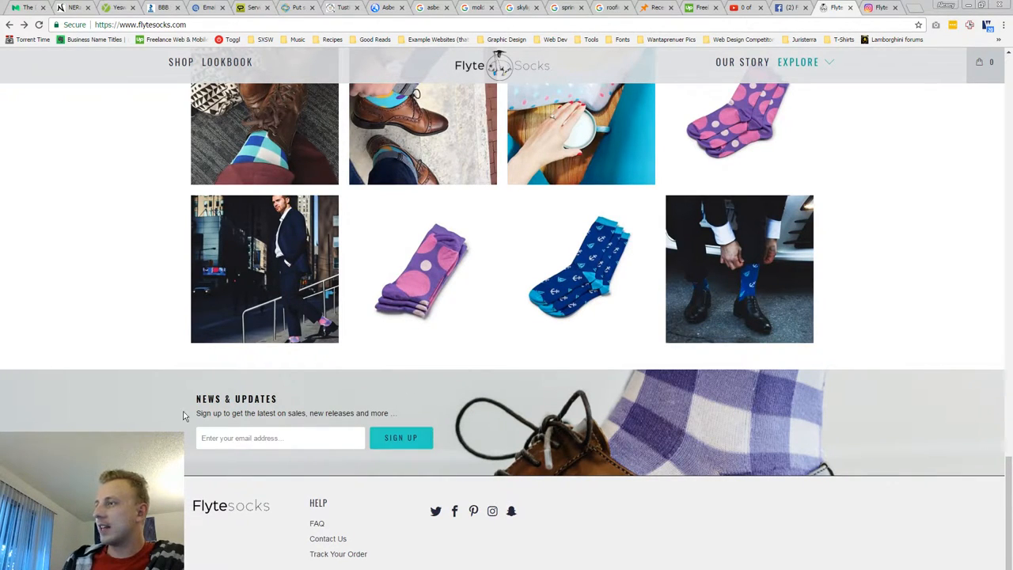
mouse_move(625, 518)
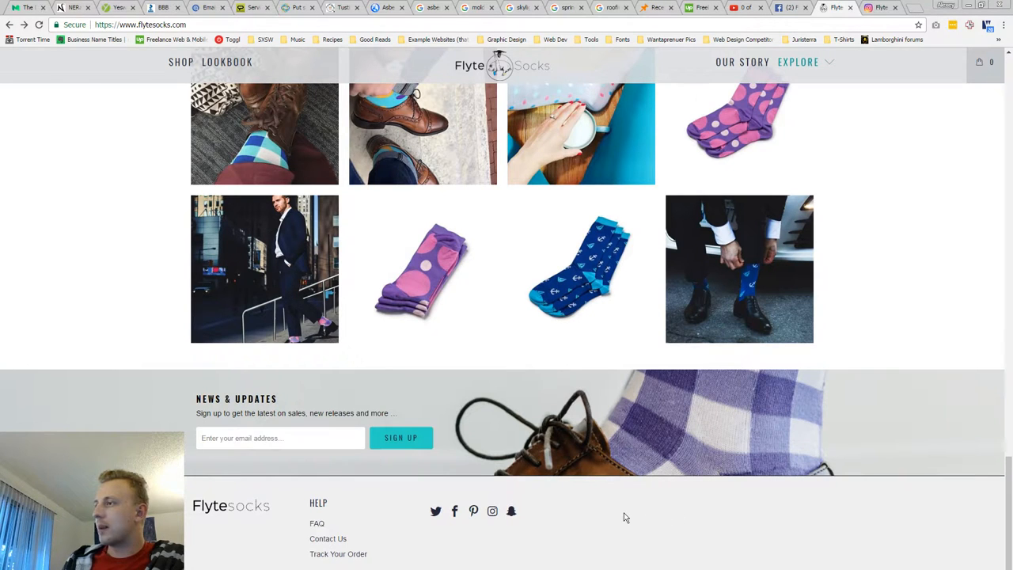
mouse_move(497, 415)
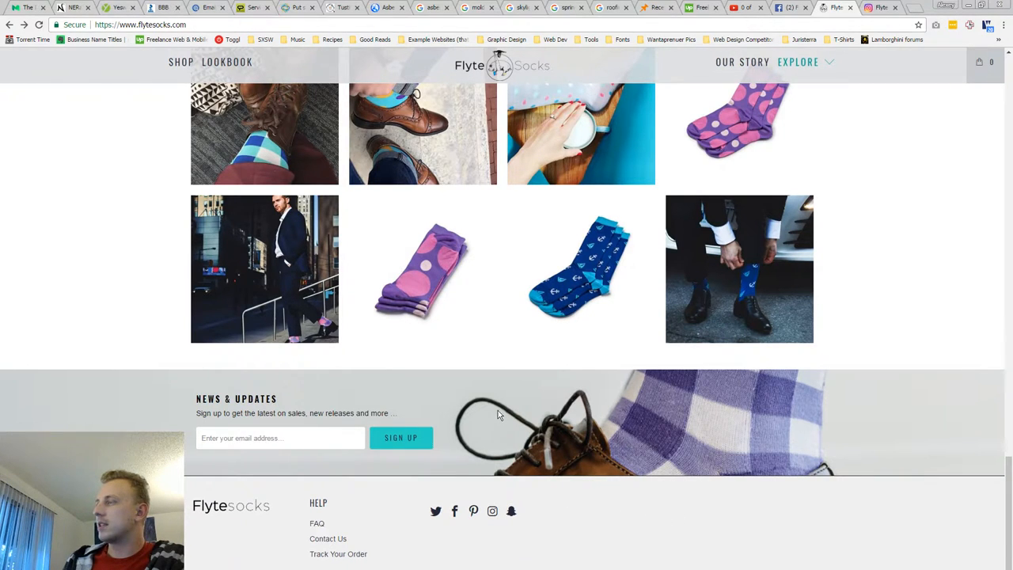
scroll("up", 3)
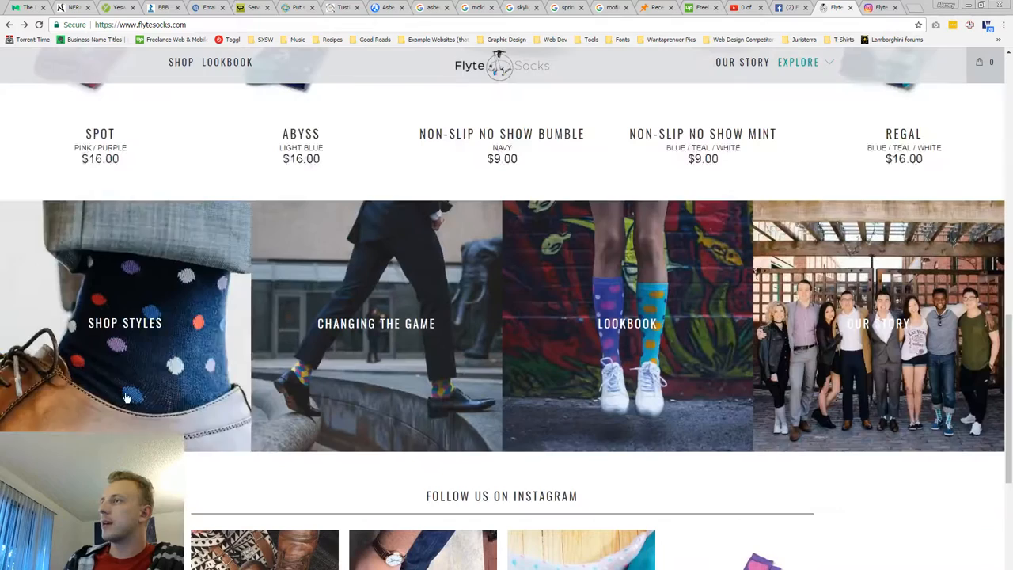
scroll("down", 3)
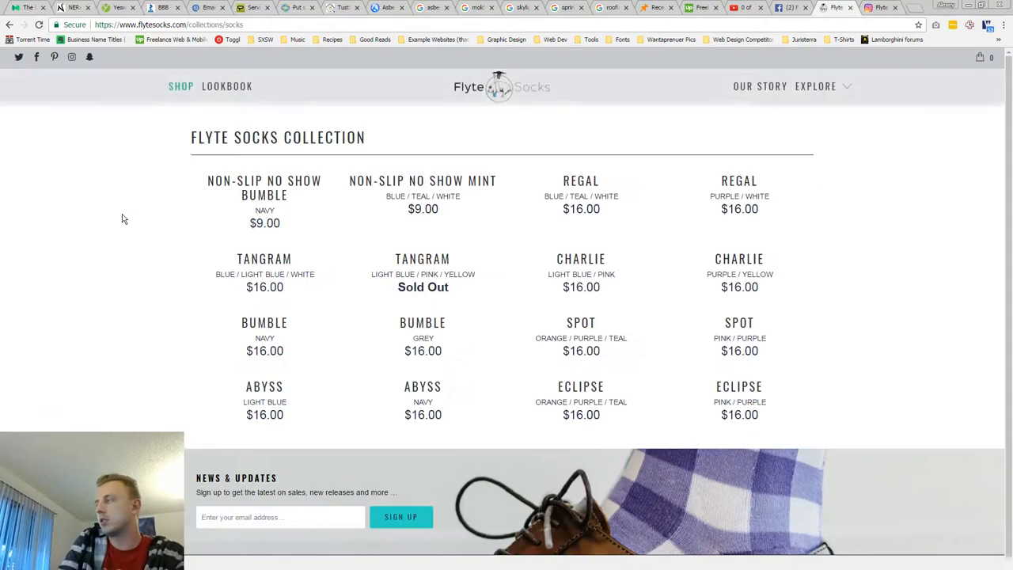
- Choose the Tangram Blue / Light Blue / White socks ($16.00) from the collection grid
scroll("down", 3)
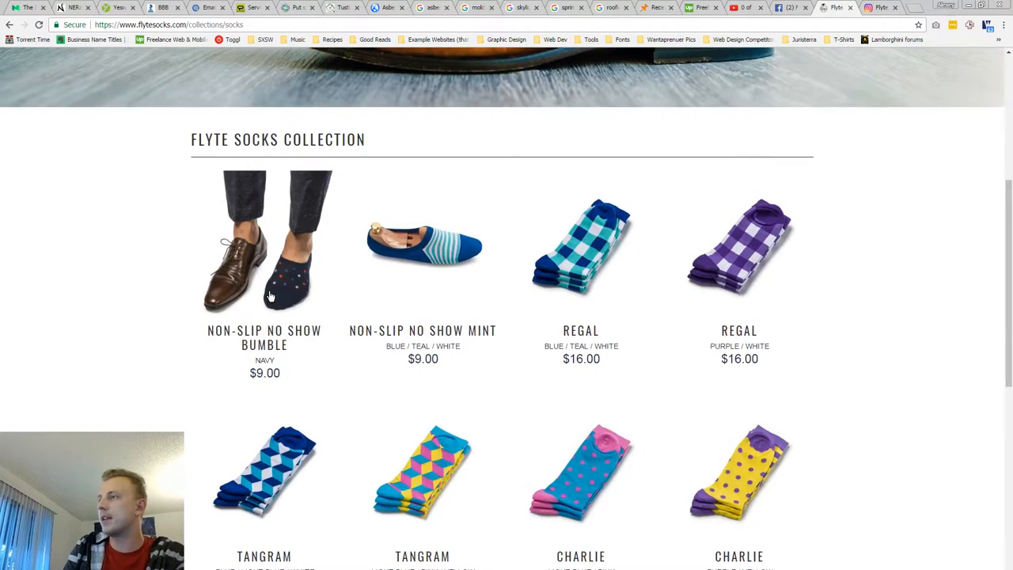
left_click(264, 471)
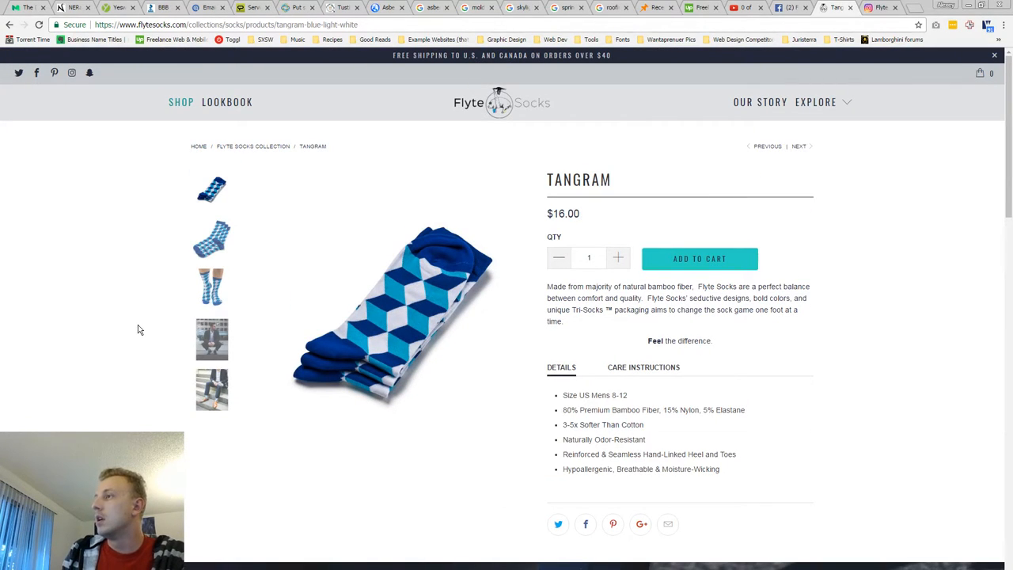
scroll("down", 3)
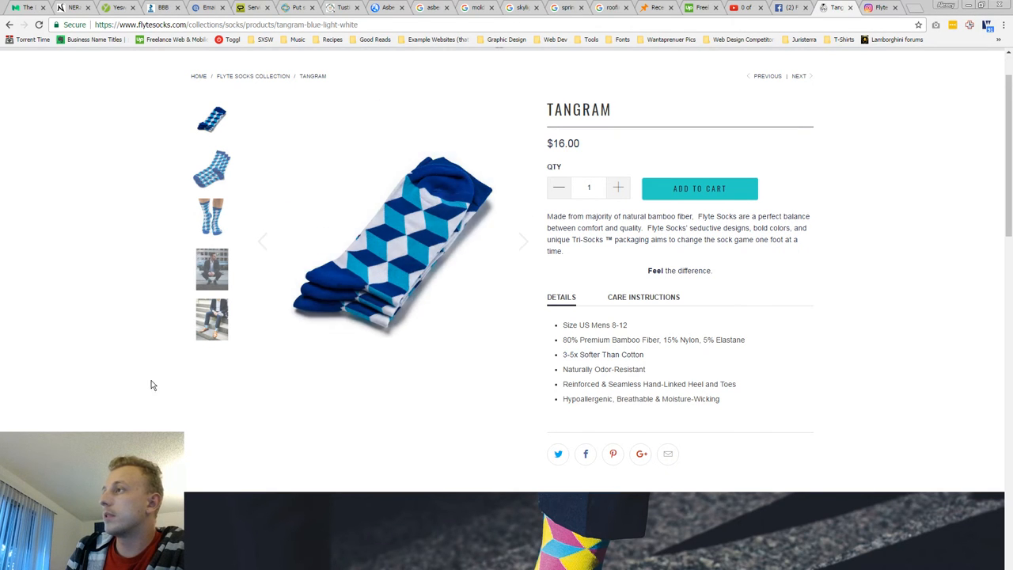
scroll("down", 3)
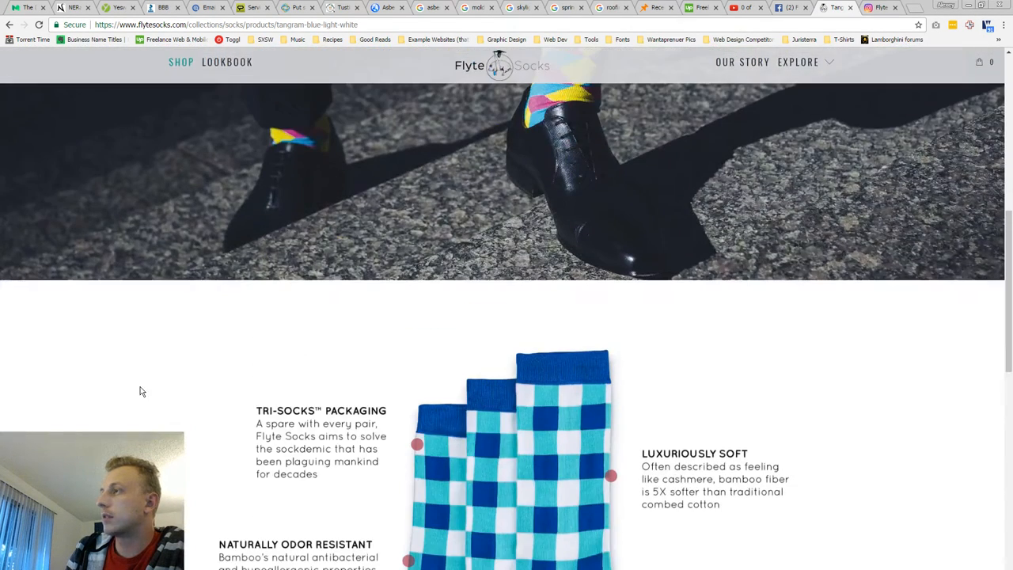